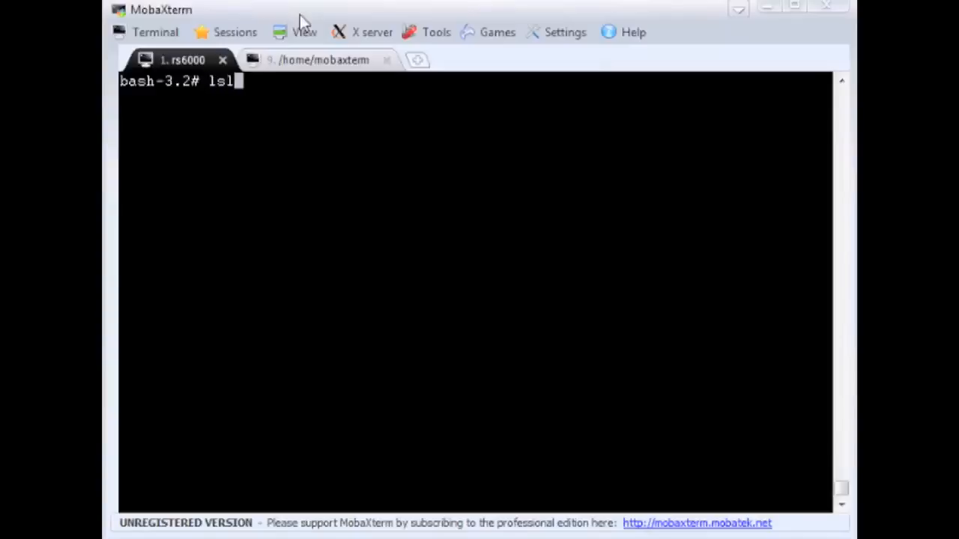
List the installed OpenSSH package, show its version (OpenSSH_5.8p1) and locate the sshd binary.
{"action": "type", "text": "pp -L |grep"}
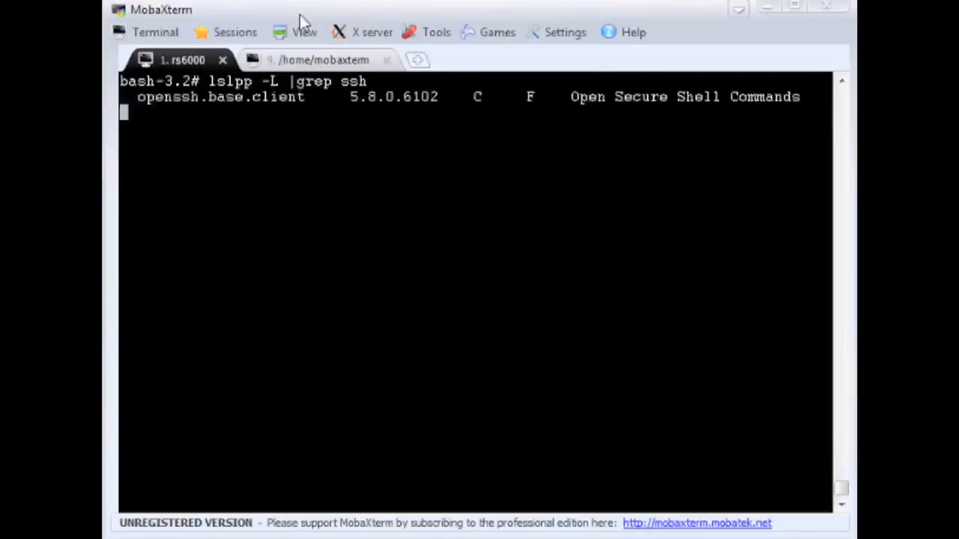
{"action": "type", "text": "ssh -V"}
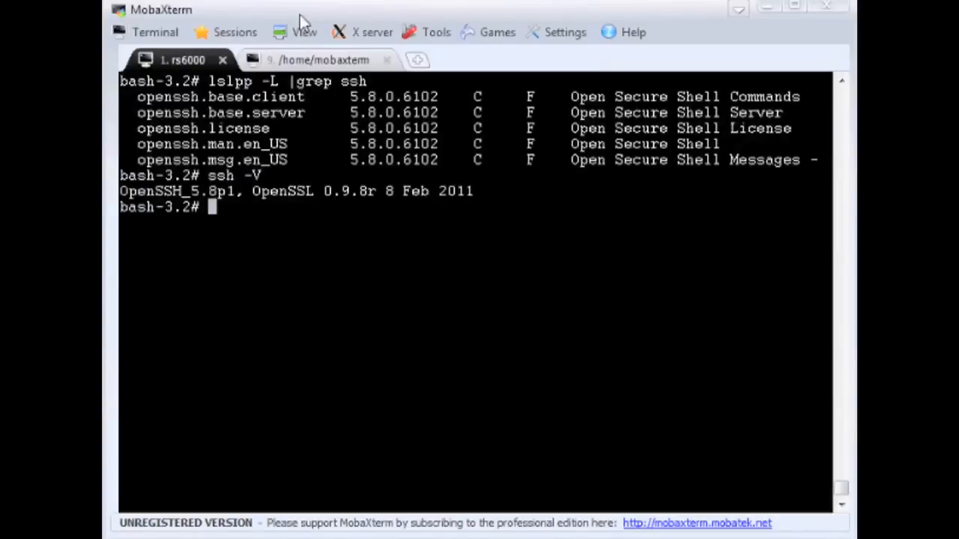
{"action": "type", "text": "whereis sshd"}
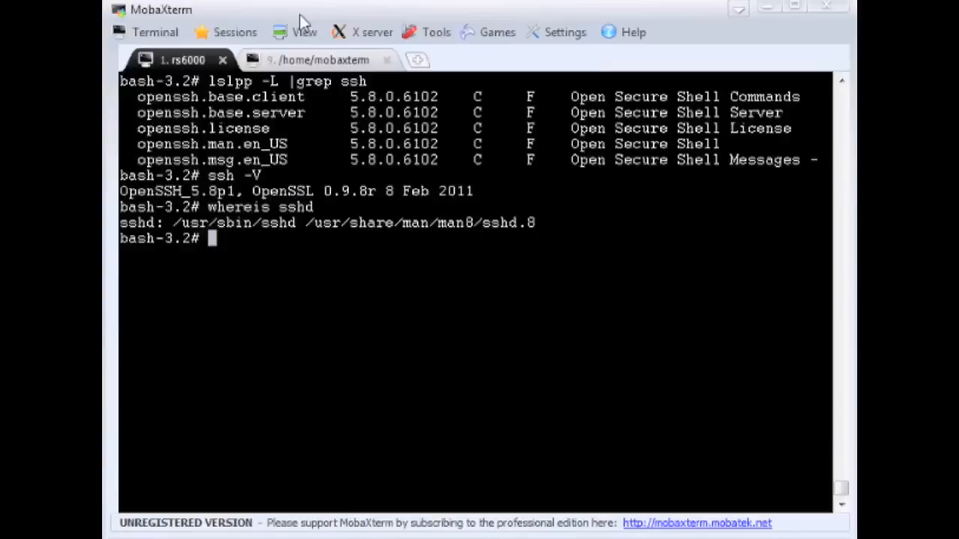
Confirm /usr/sbin/sshd was built with libwrap support and locate tcpd.
{"action": "type", "text": "stri"}
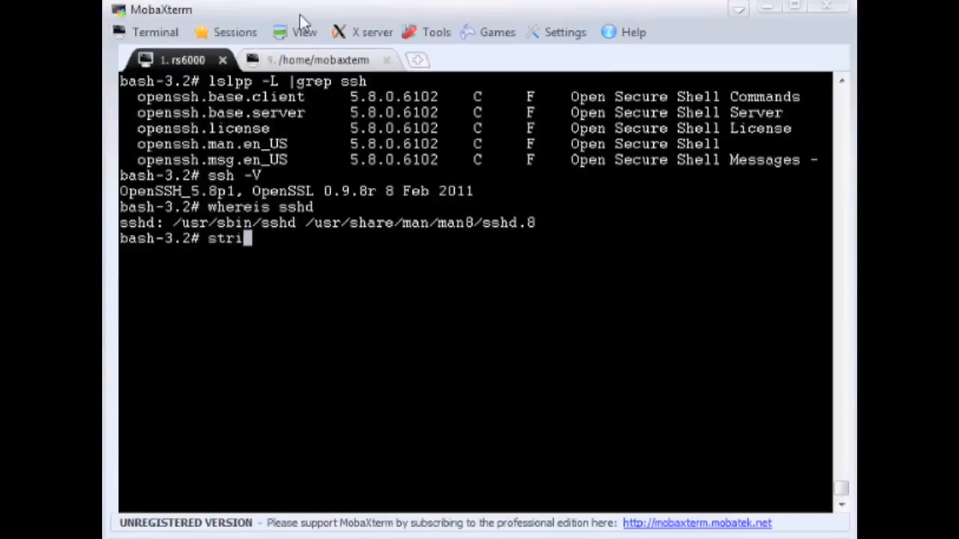
{"action": "type", "text": "ngs /"}
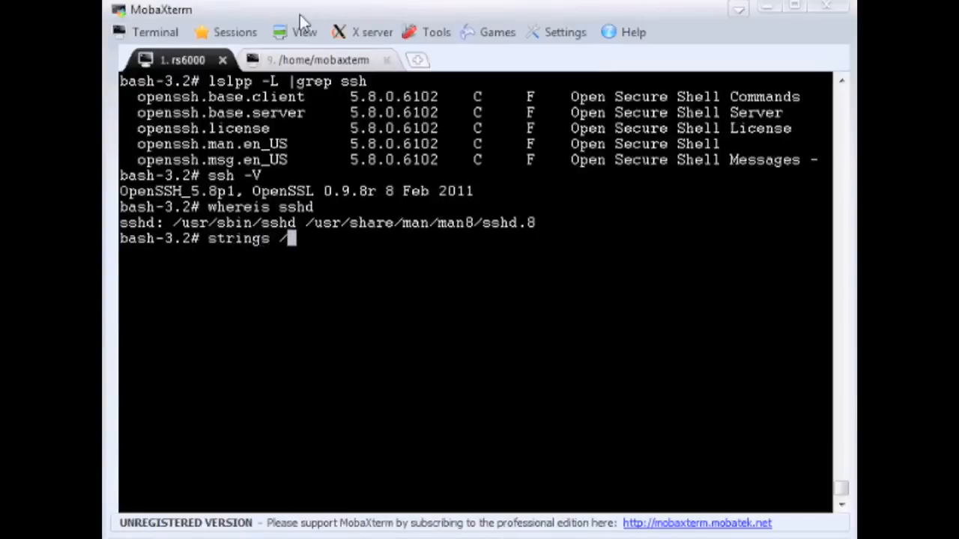
{"action": "type", "text": "usr/sbin"}
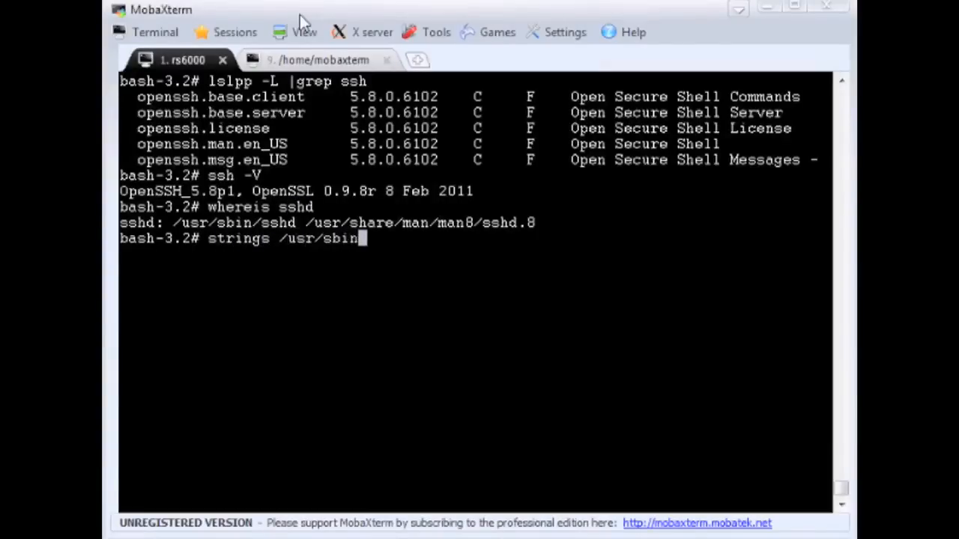
{"action": "type", "text": "/sshd"}
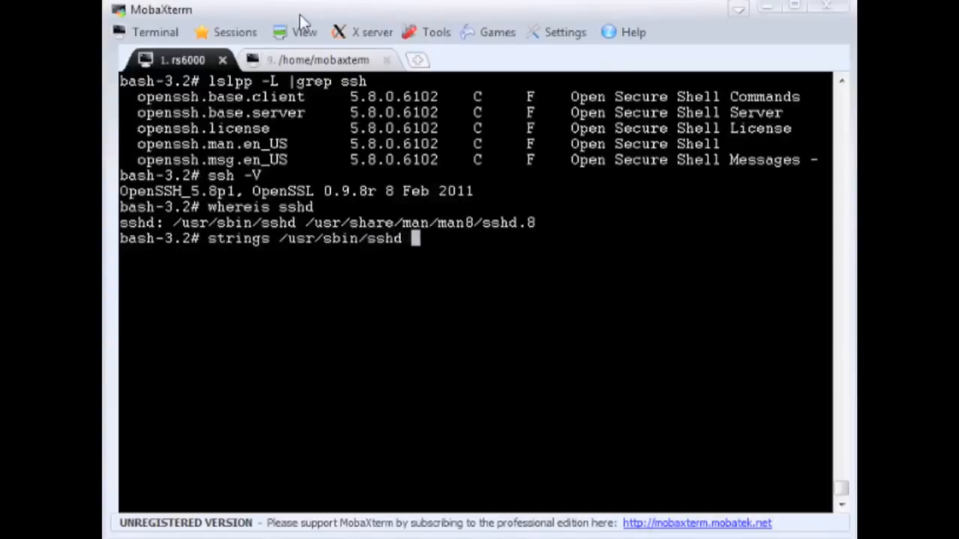
{"action": "type", "text": "|grep lib"}
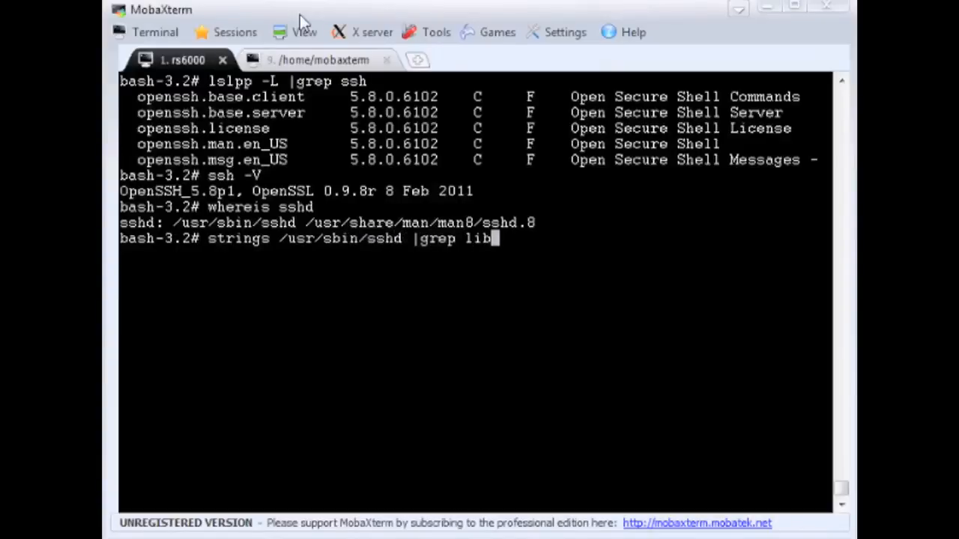
{"action": "key", "text": "Return"}
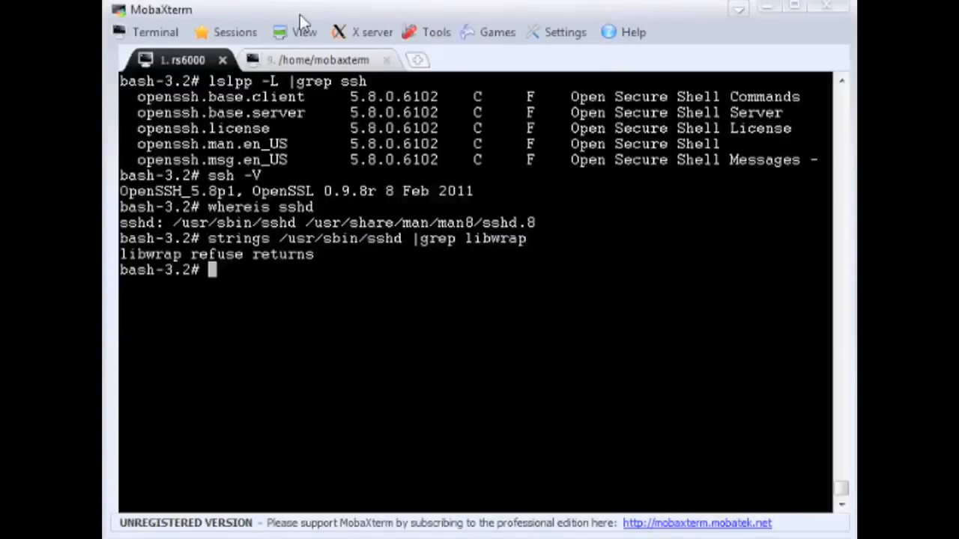
{"action": "type", "text": "wher"}
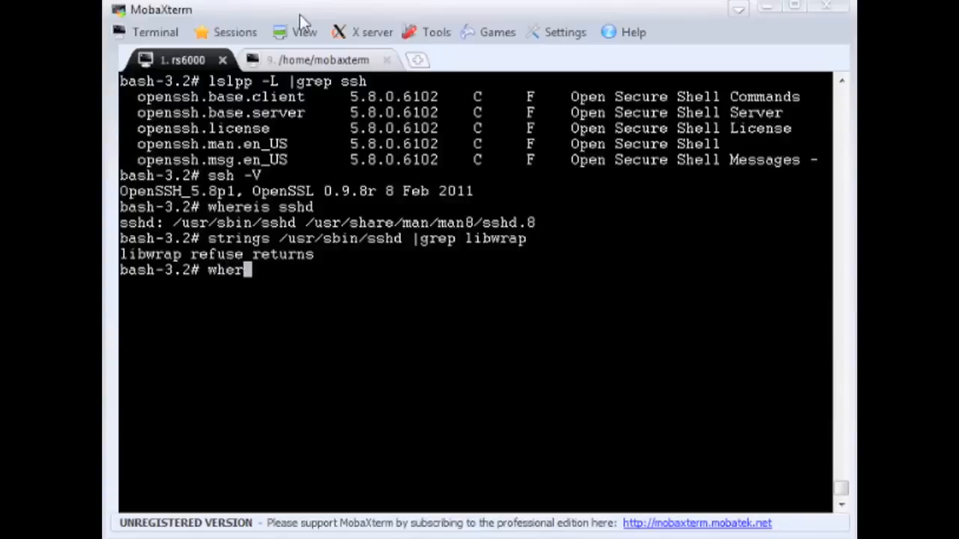
{"action": "type", "text": "eis tc"}
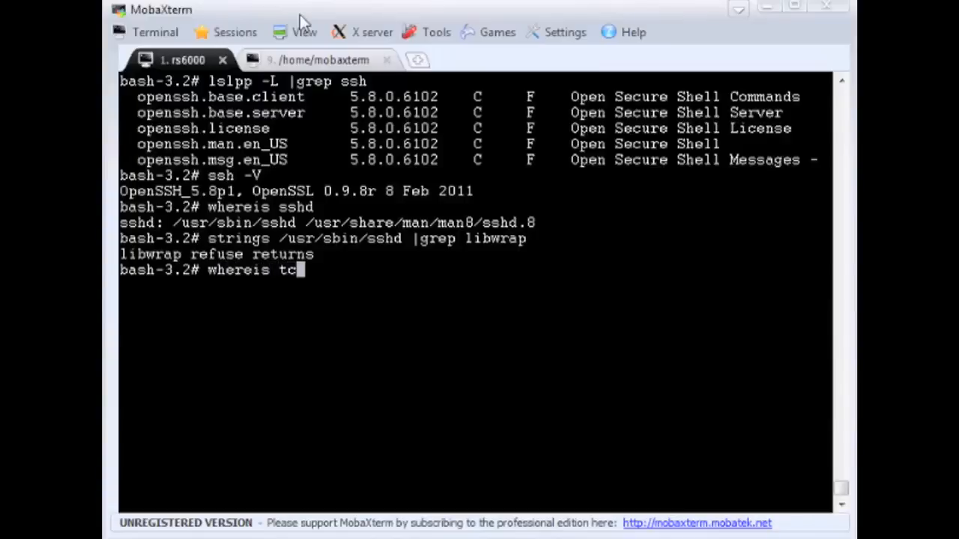
{"action": "type", "text": "pd"}
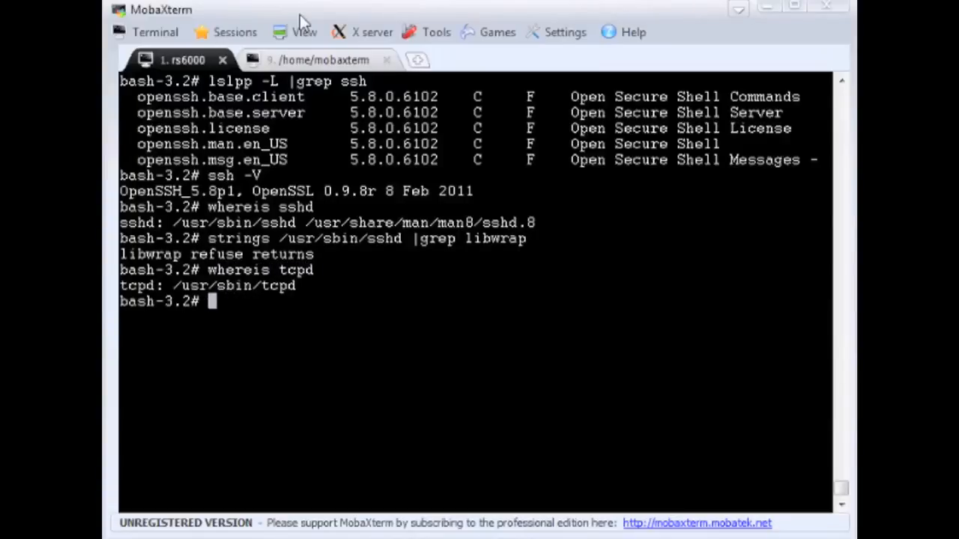
Start the sshd subsystem with startsrc and confirm the daemon is running via ps -ef.
{"action": "type", "text": "ps"}
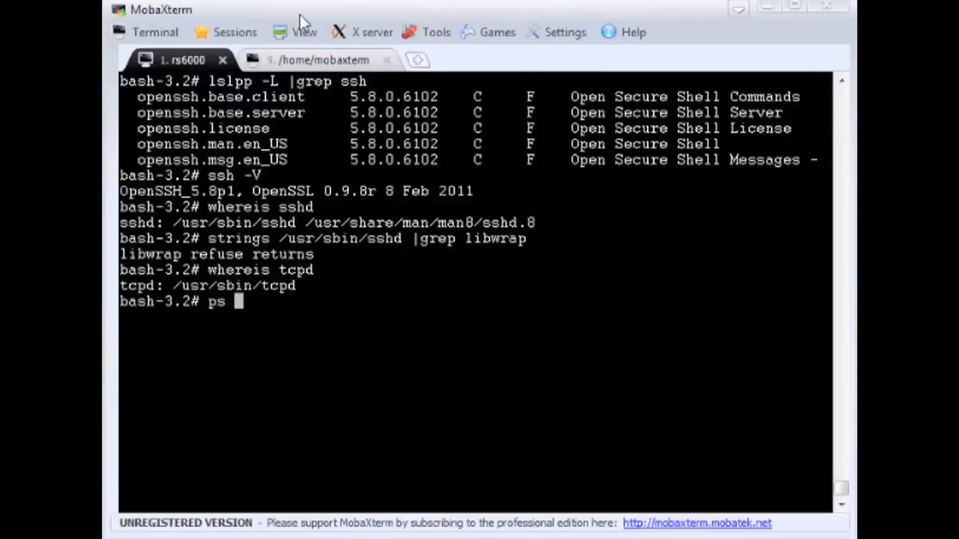
{"action": "type", "text": "-ef |grep sshd"}
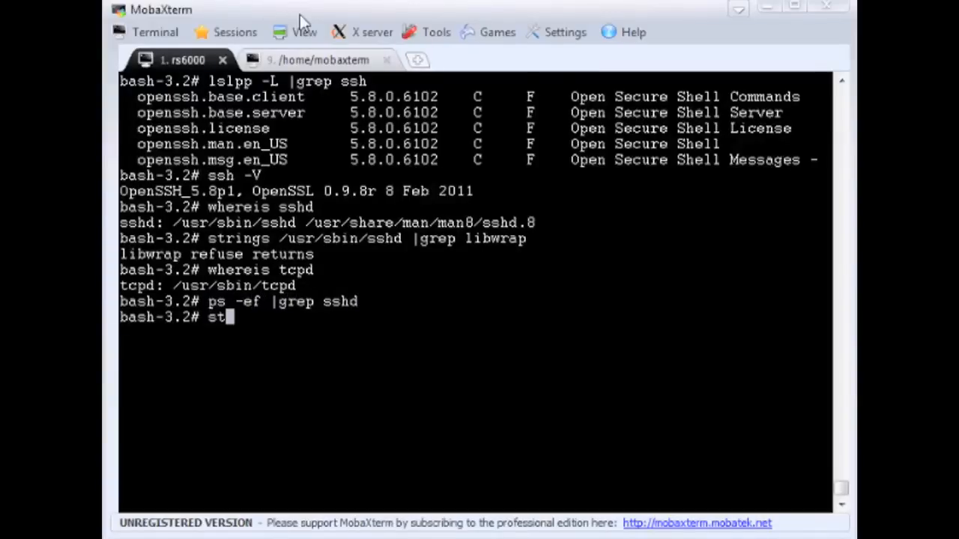
{"action": "type", "text": "artsrc -s"}
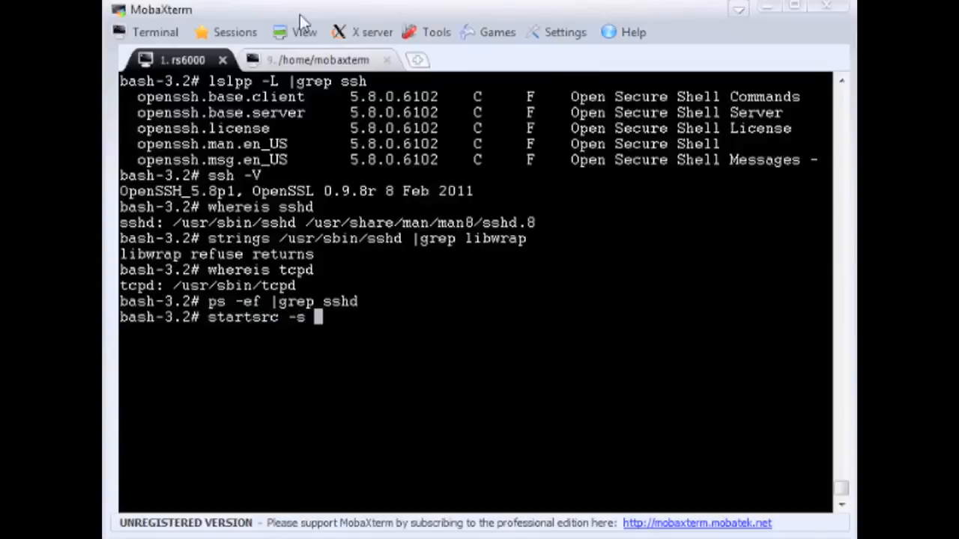
{"action": "type", "text": "s"}
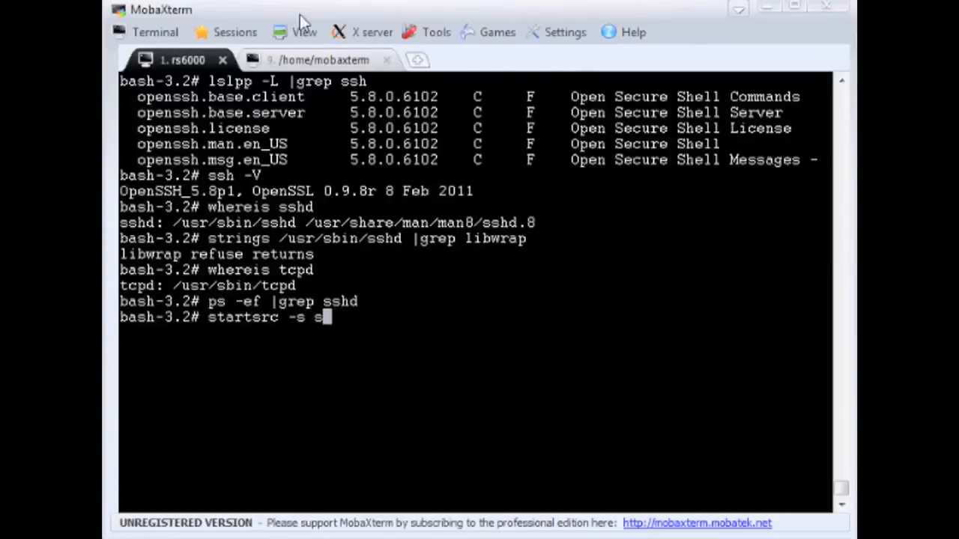
{"action": "key", "text": "Return"}
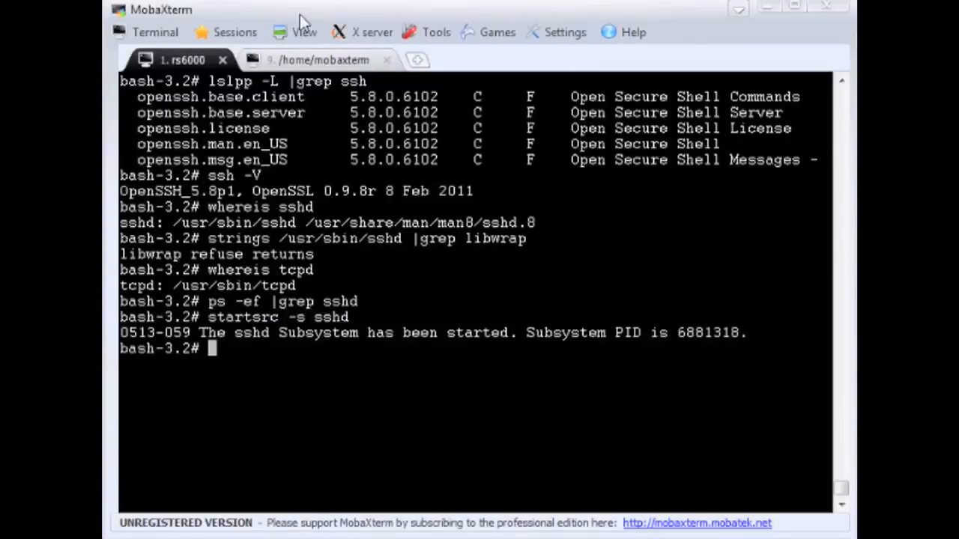
{"action": "type", "text": "ps -ef |"}
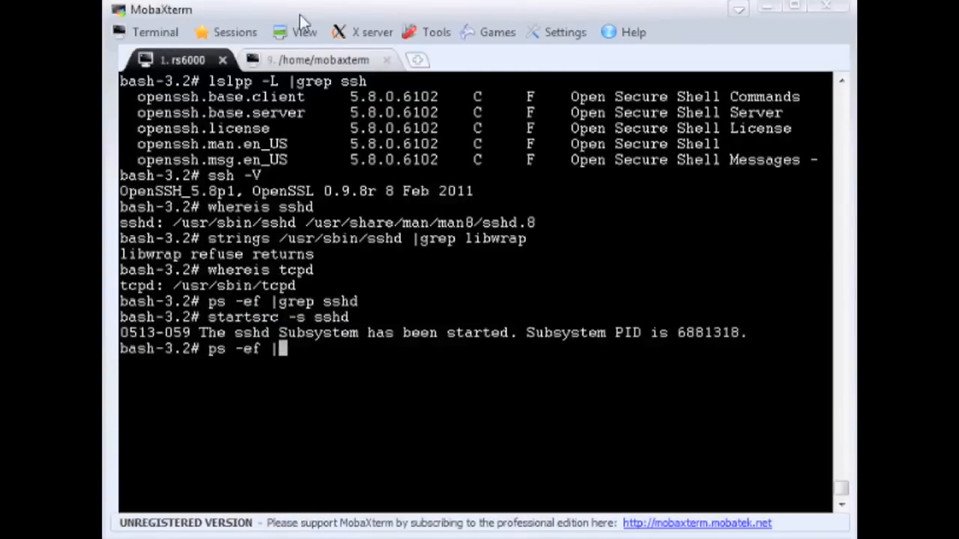
{"action": "key", "text": "Return"}
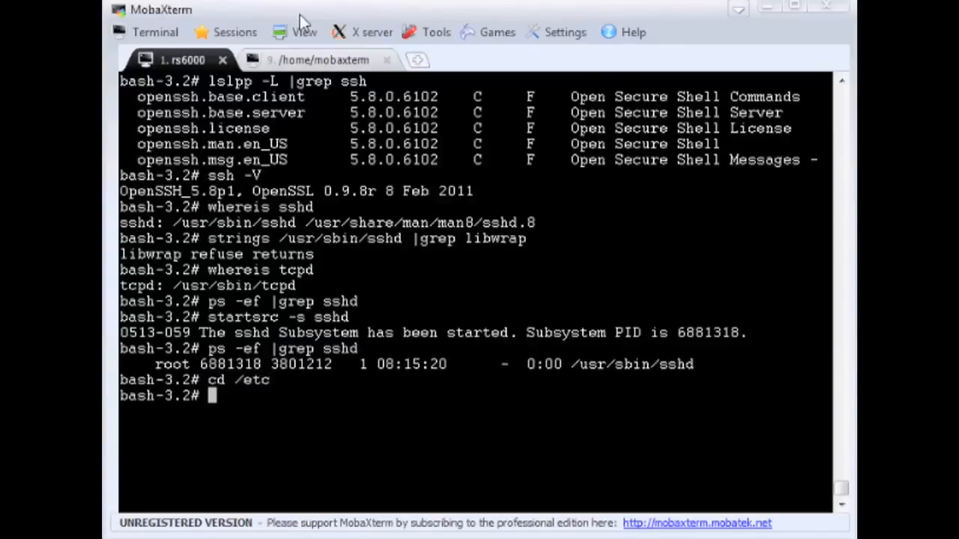
Edit hosts.allow to permit sshd from honeysuckle and create hosts.deny with ALL:ALL.
{"action": "type", "text": "vi hosts."}
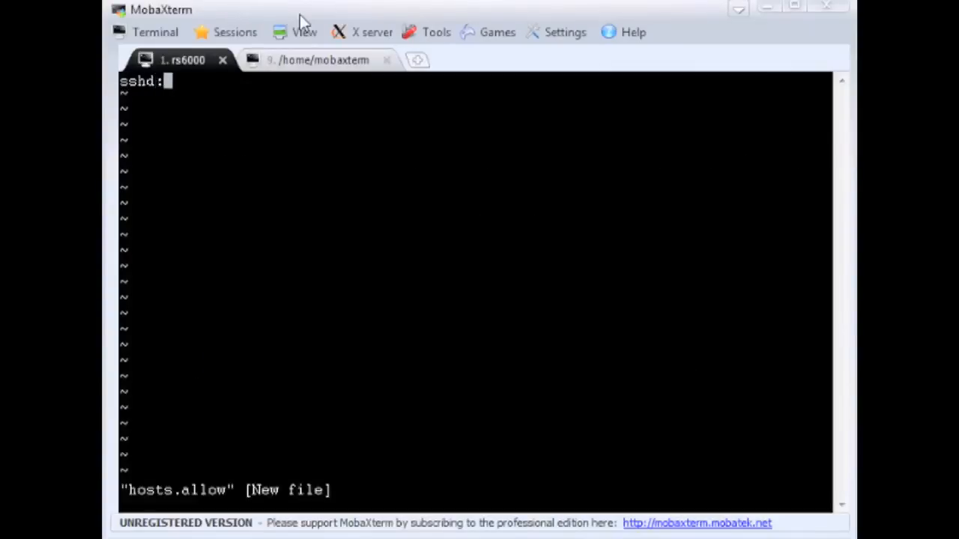
{"action": "type", "text": "honeysuckle"}
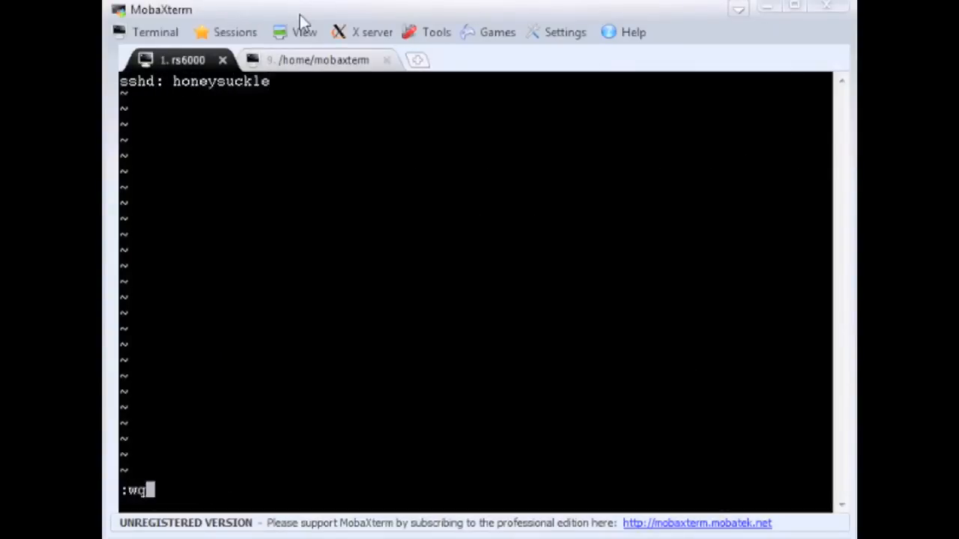
{"action": "key", "text": "Return"}
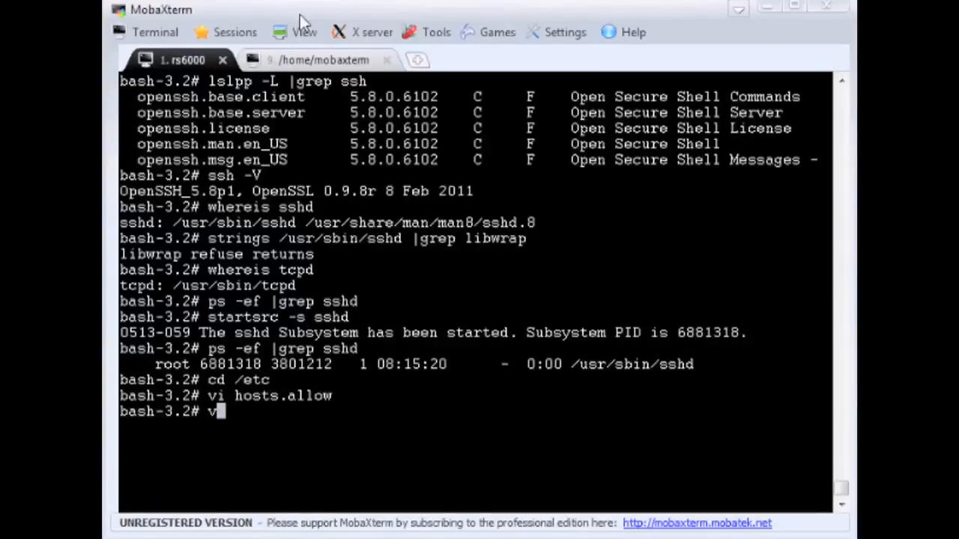
{"action": "type", "text": "i hosts."}
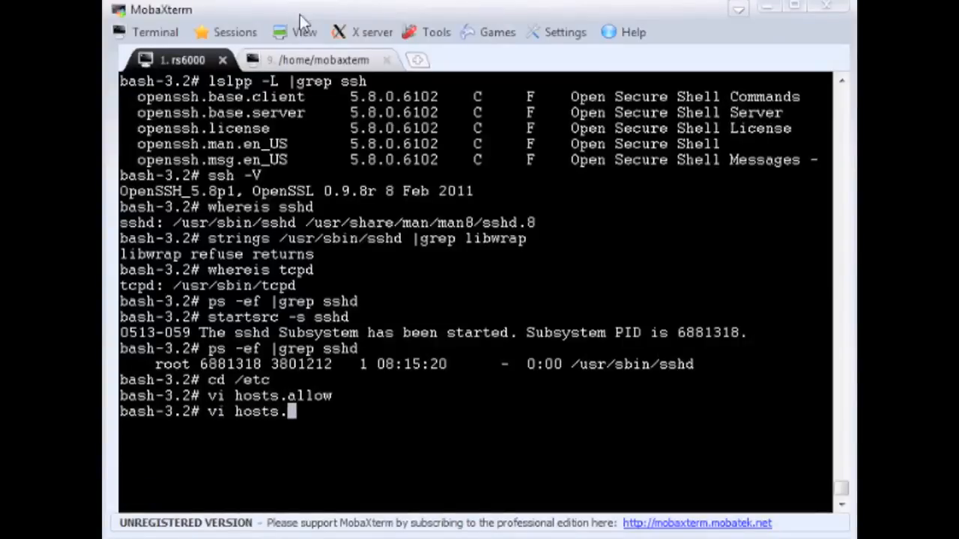
{"action": "key", "text": "Return"}
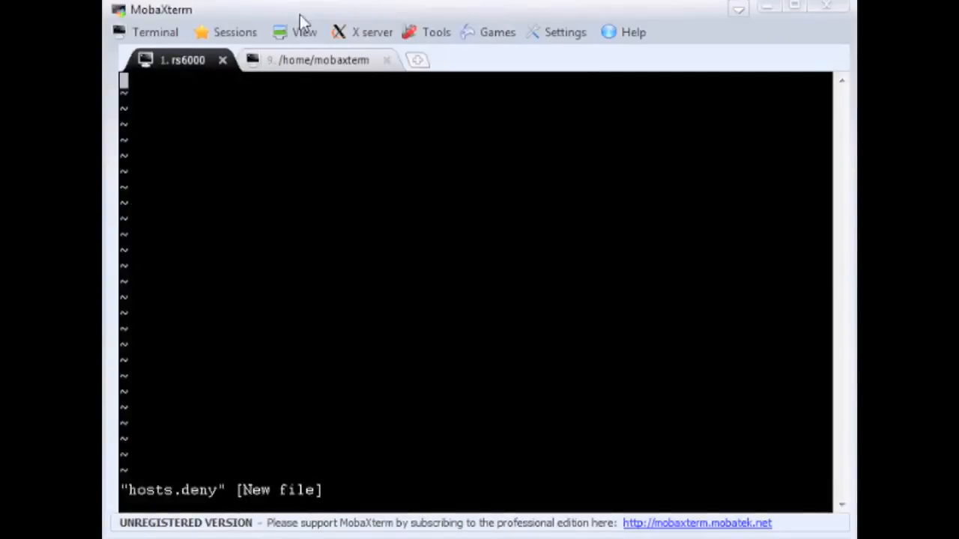
{"action": "type", "text": "ALL :"}
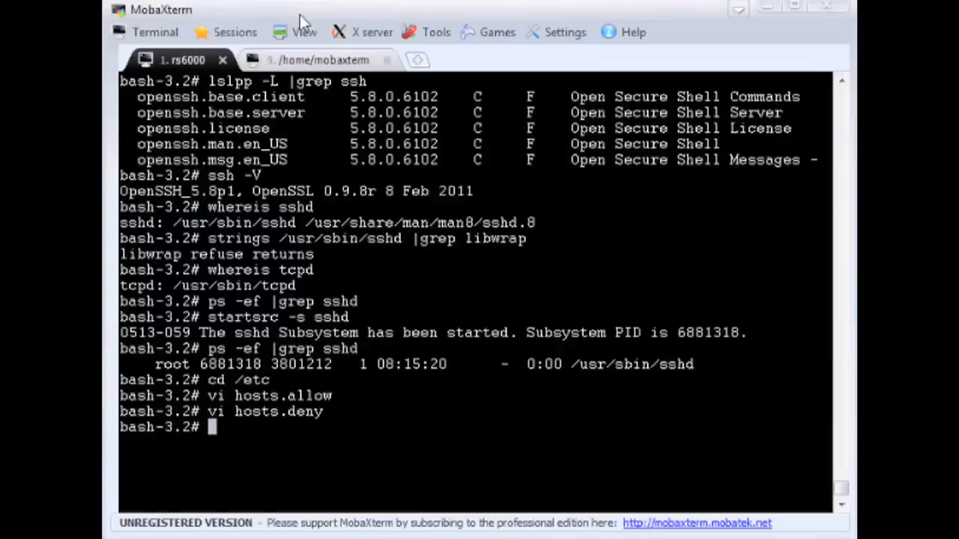
Display the contents of hosts.allow and hosts.deny to verify the TCP wrapper rules.
{"action": "type", "text": "cat host"}
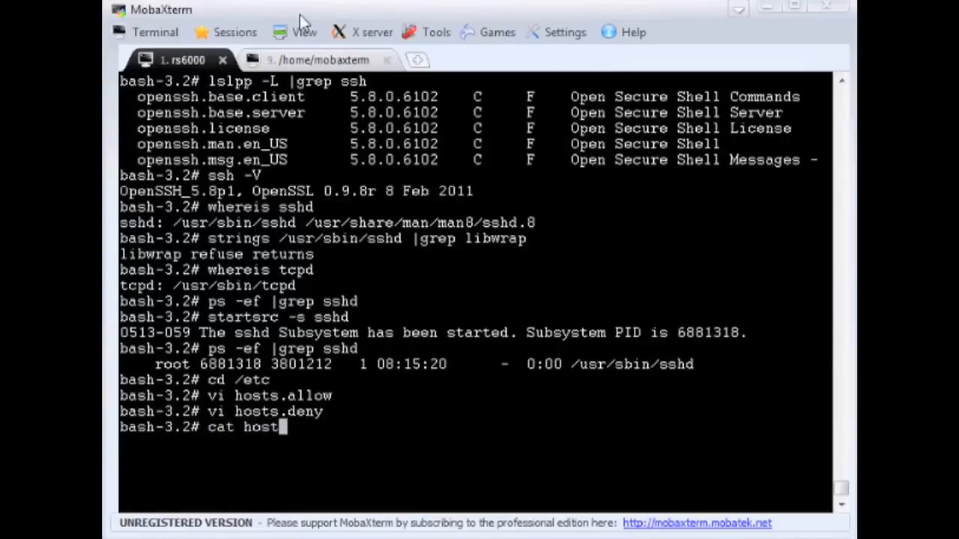
{"action": "key", "text": "Return"}
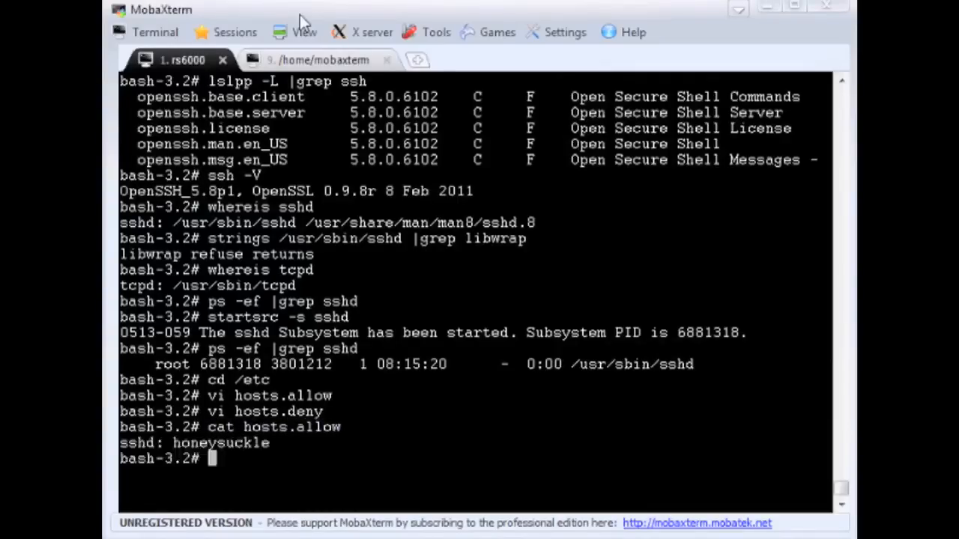
{"action": "type", "text": "cat h"}
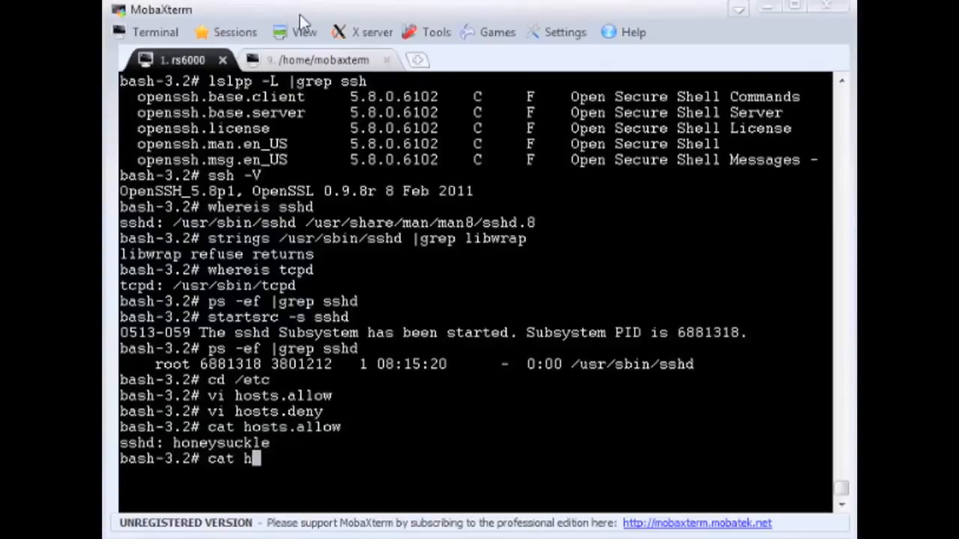
{"action": "type", "text": "osts.de"}
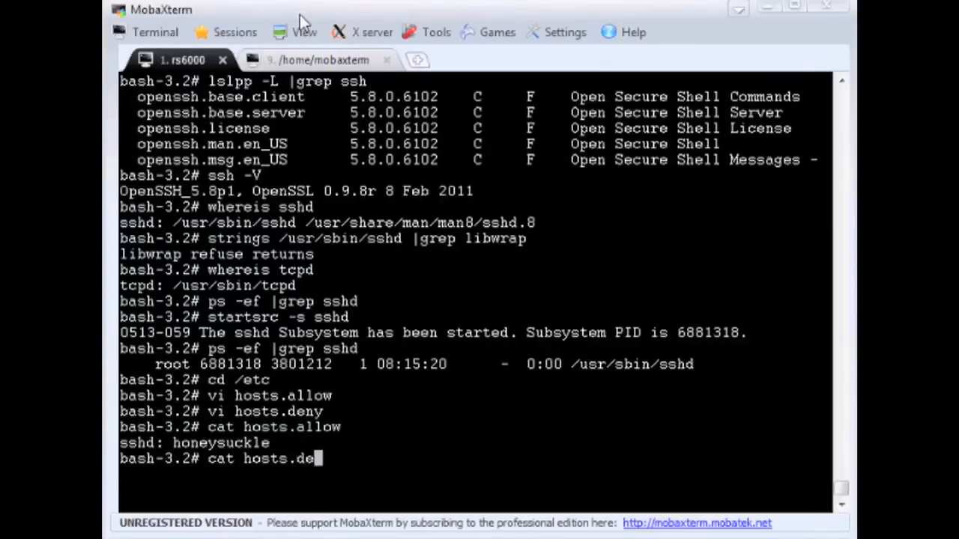
{"action": "key", "text": "Return"}
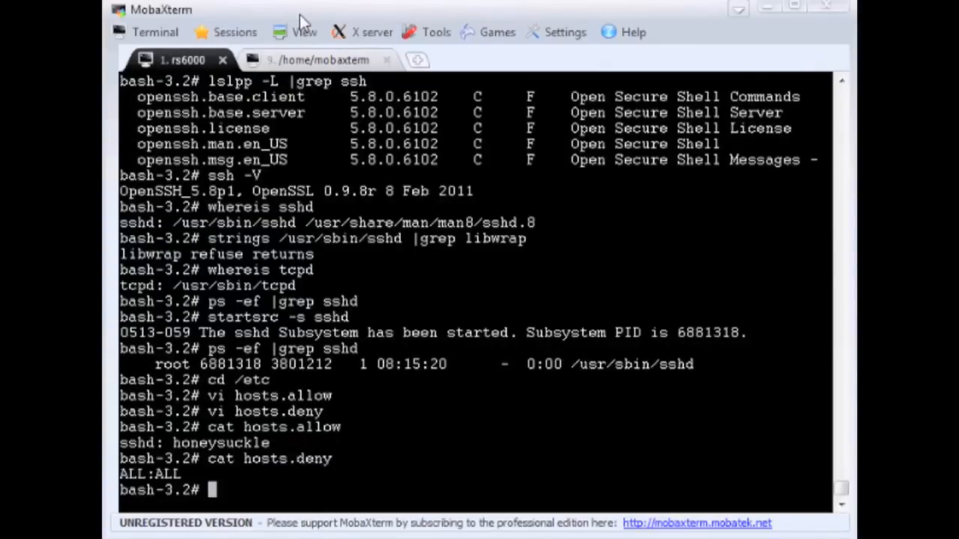
Show the auth logging lines in /etc/syslog.conf pointing to /var/adm/auth.log.
{"action": "type", "text": "grep auth"}
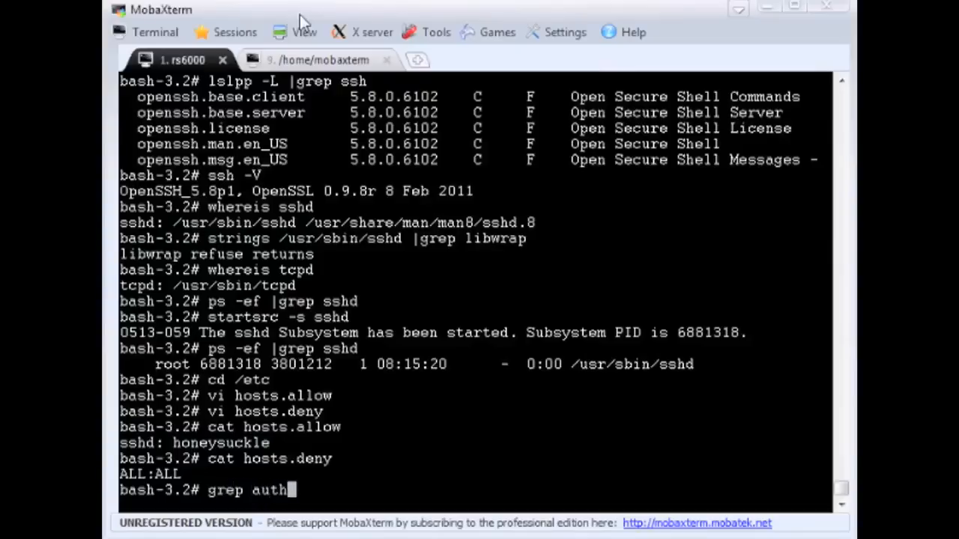
{"action": "type", "text": "/etc/syslog.cong"}
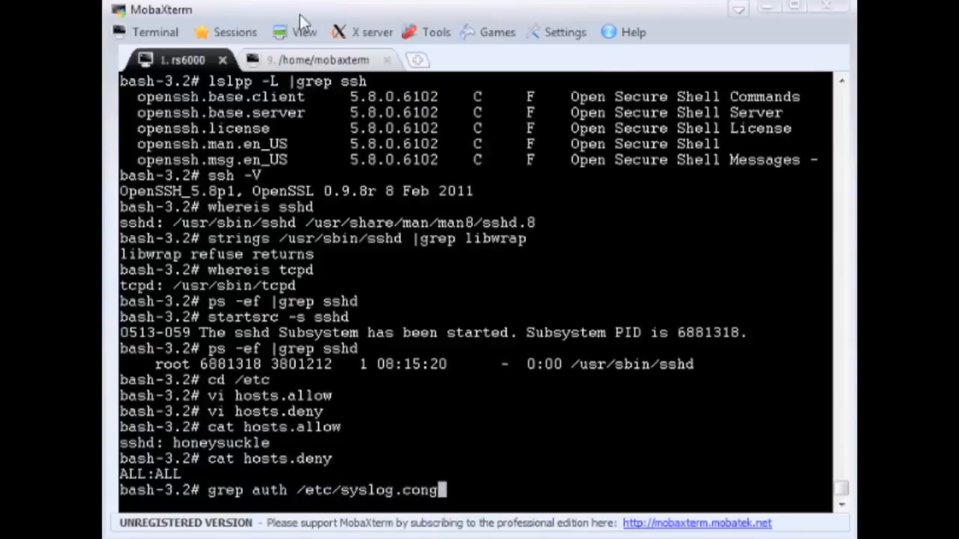
{"action": "key", "text": "Return"}
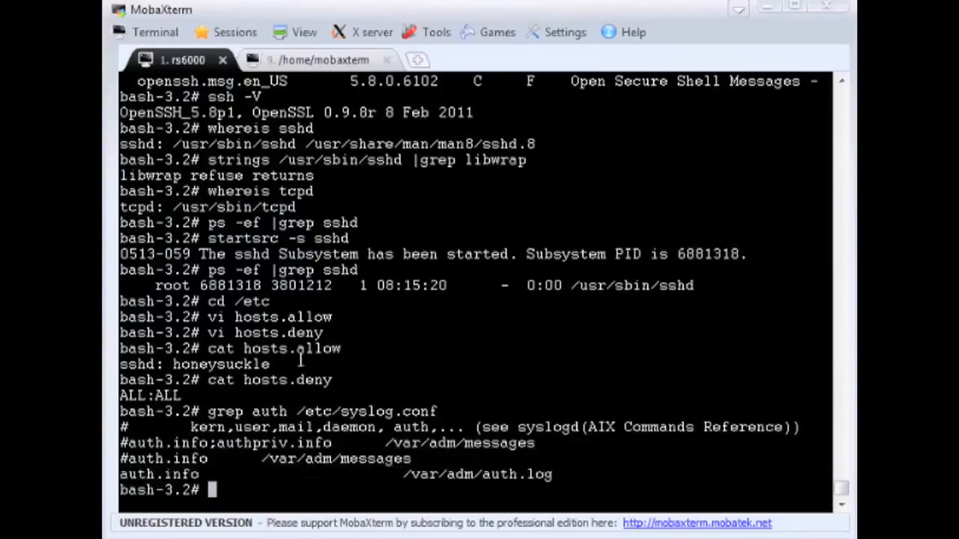
{"action": "mouse_move", "coordinate": [258, 14]}
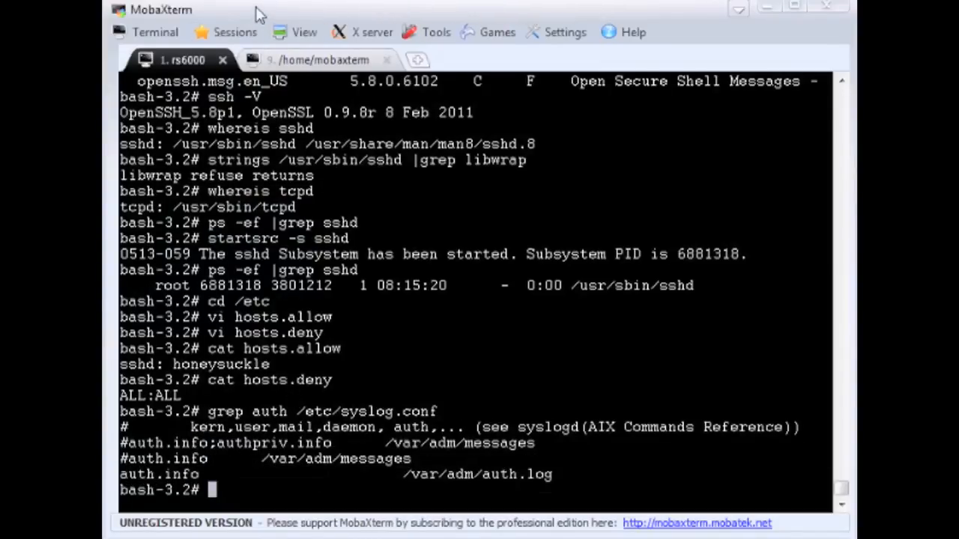
Follow /var/adm/auth.log live with tail -f.
{"action": "type", "text": "tail -f"}
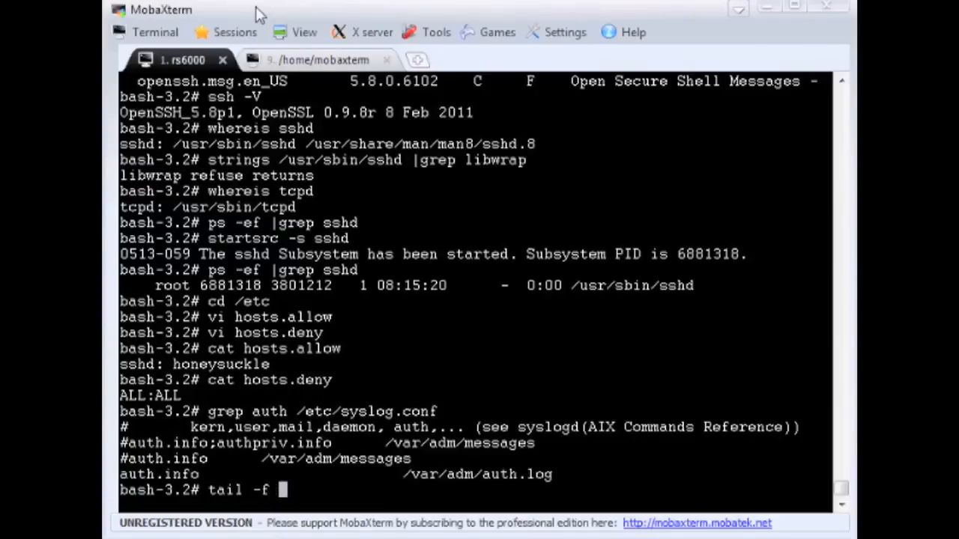
{"action": "type", "text": "/var/adm/"}
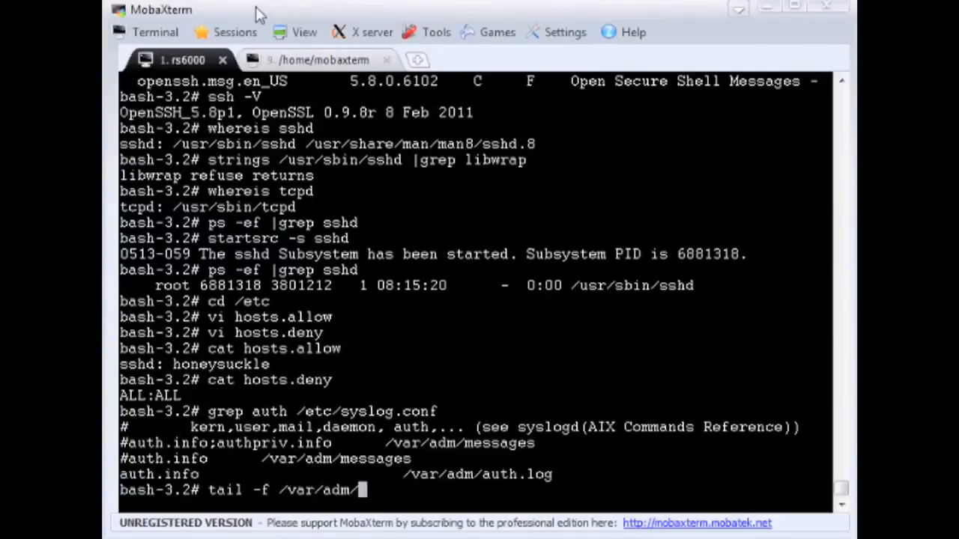
{"action": "type", "text": "auth.lo"}
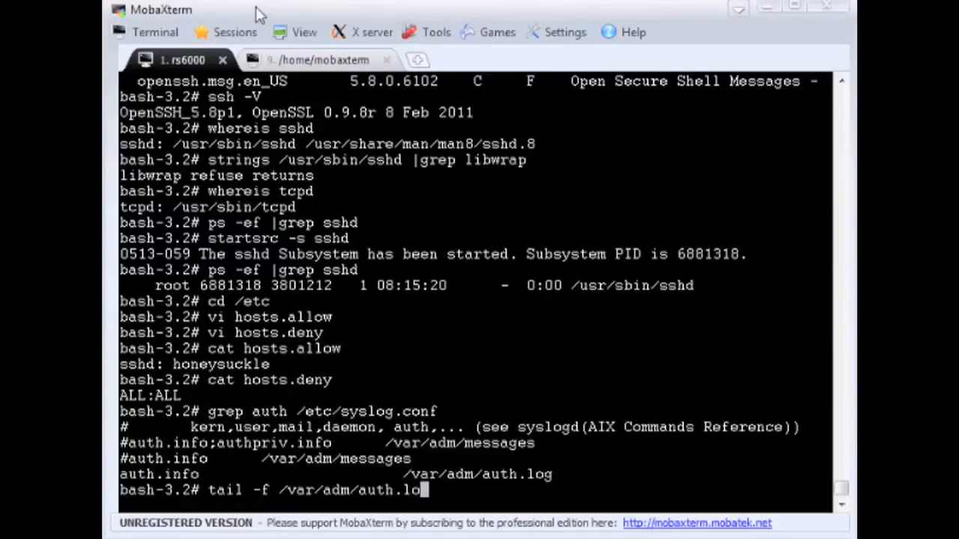
{"action": "key", "text": "Return"}
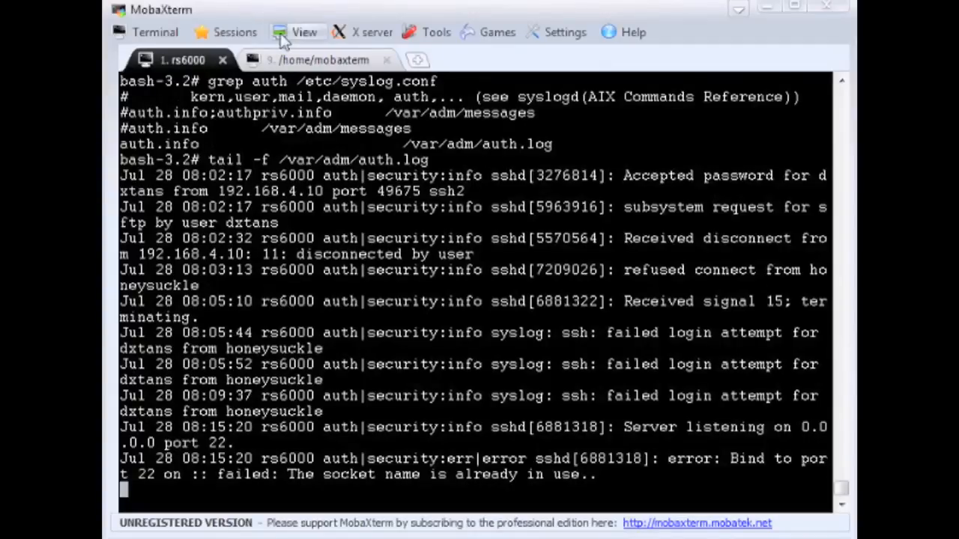
In a two-terminal split, log in as dxtans to rs6000 over SSH and run hostname.
{"action": "left_click", "coordinate": [302, 31]}
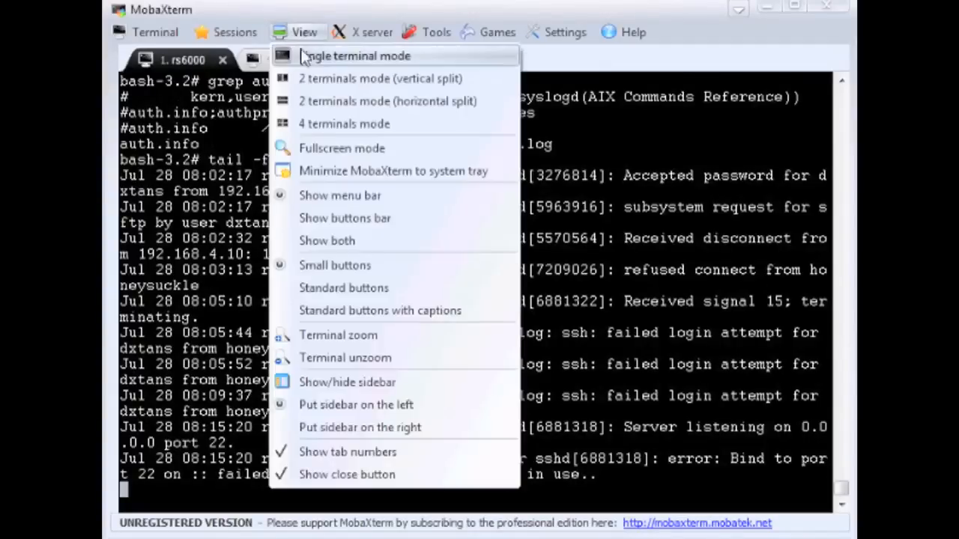
{"action": "left_click", "coordinate": [386, 102]}
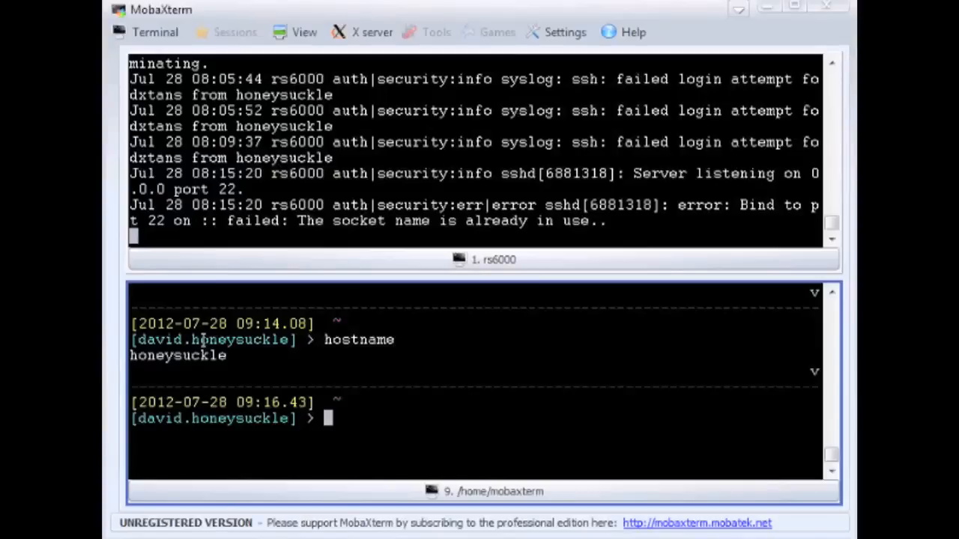
{"action": "type", "text": "ssh dxtans@r"}
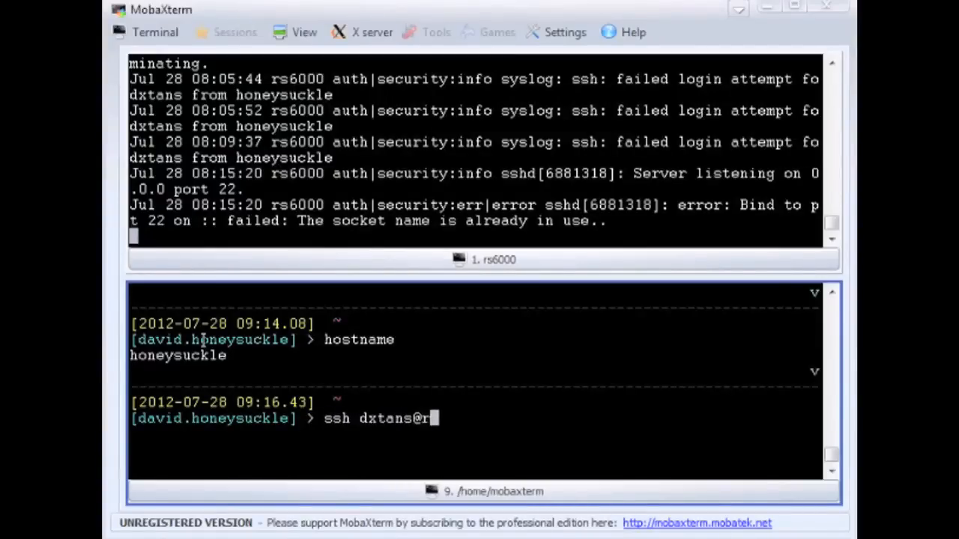
{"action": "type", "text": "s6000"}
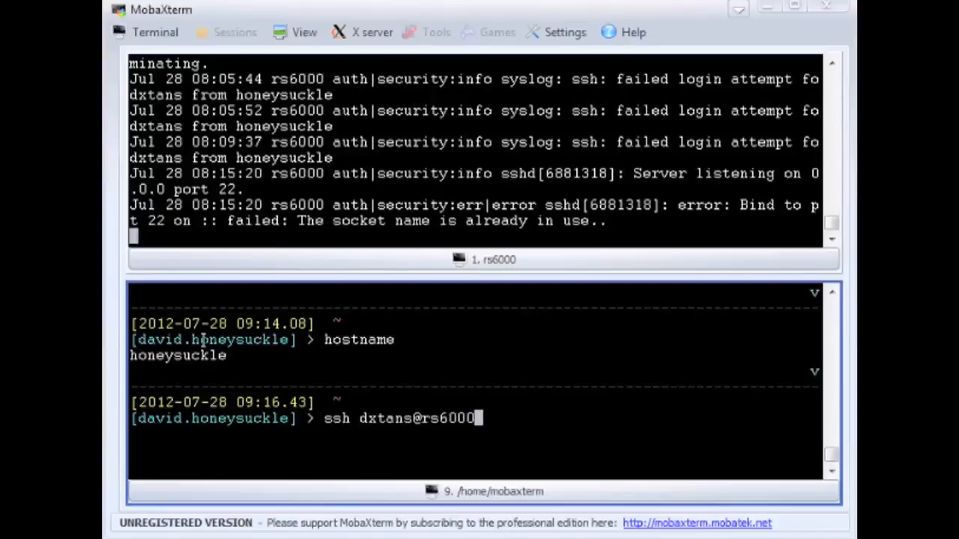
{"action": "key", "text": "Return"}
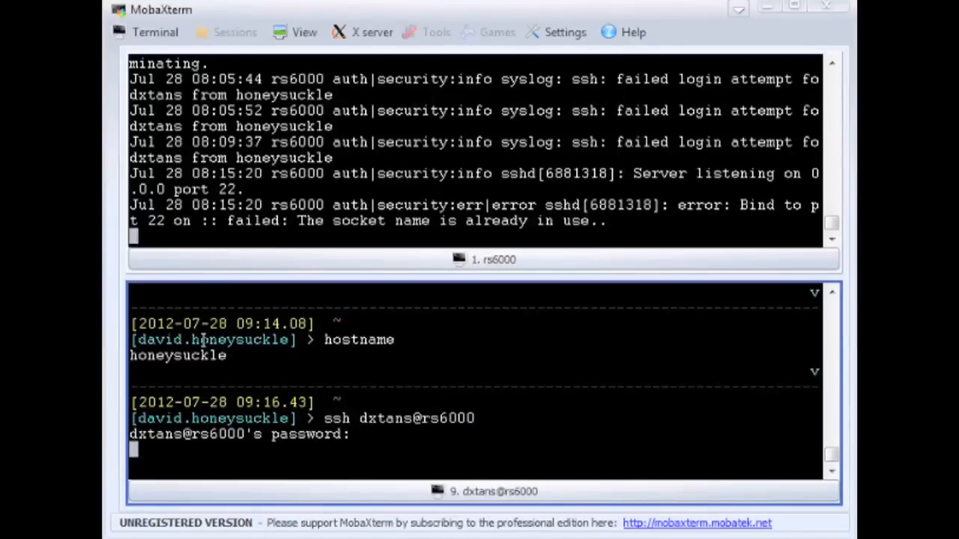
{"action": "key", "text": "Return"}
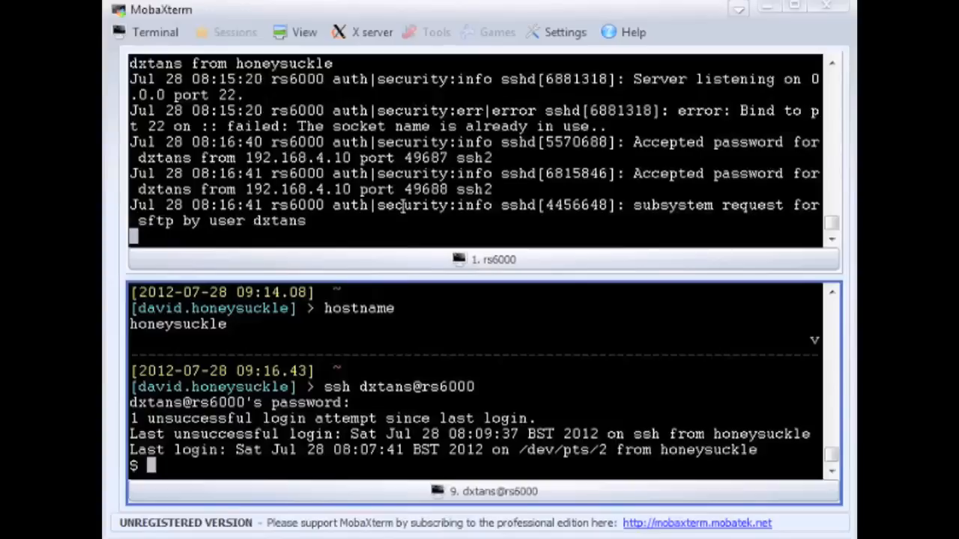
{"action": "type", "text": "hostname"}
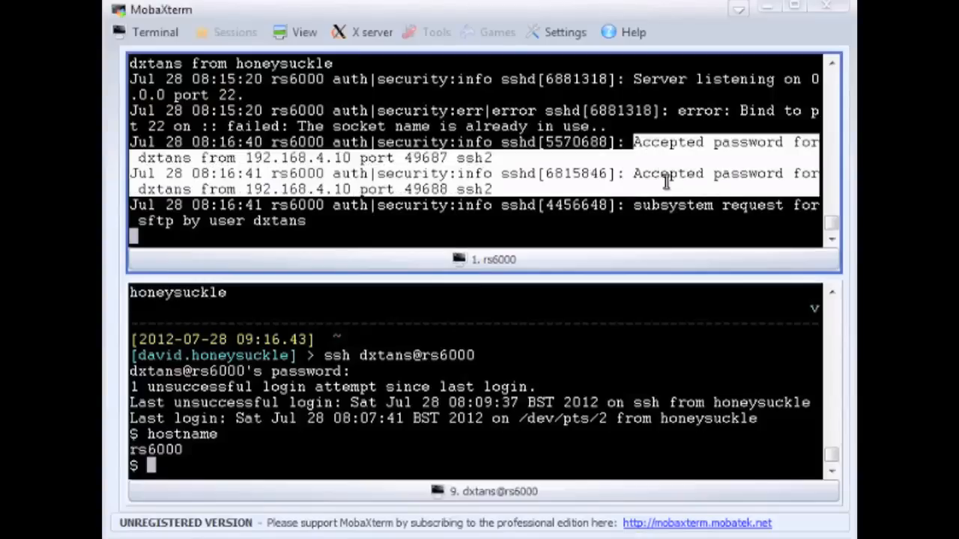
{"action": "mouse_move", "coordinate": [621, 177]}
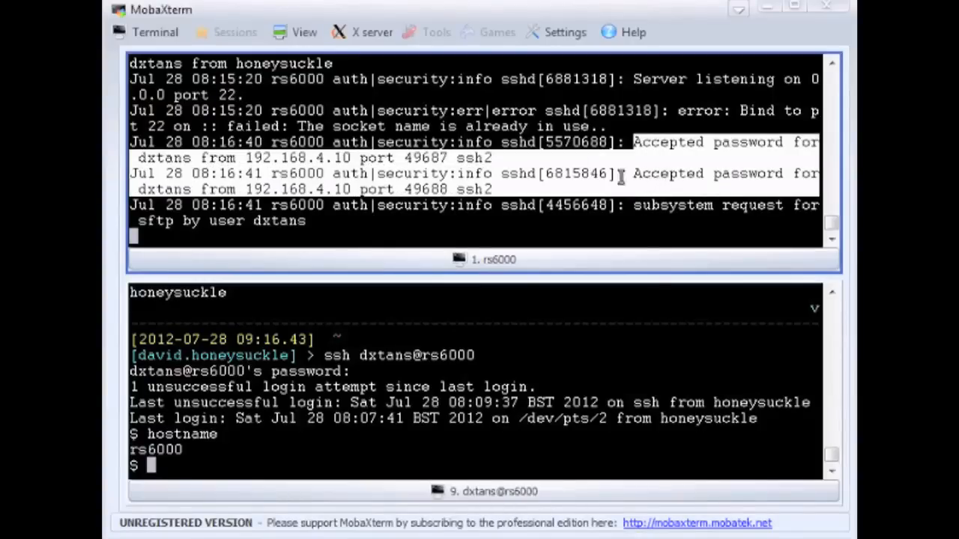
Return the window to single terminal mode after exiting the SSH session.
{"action": "left_click", "coordinate": [302, 31]}
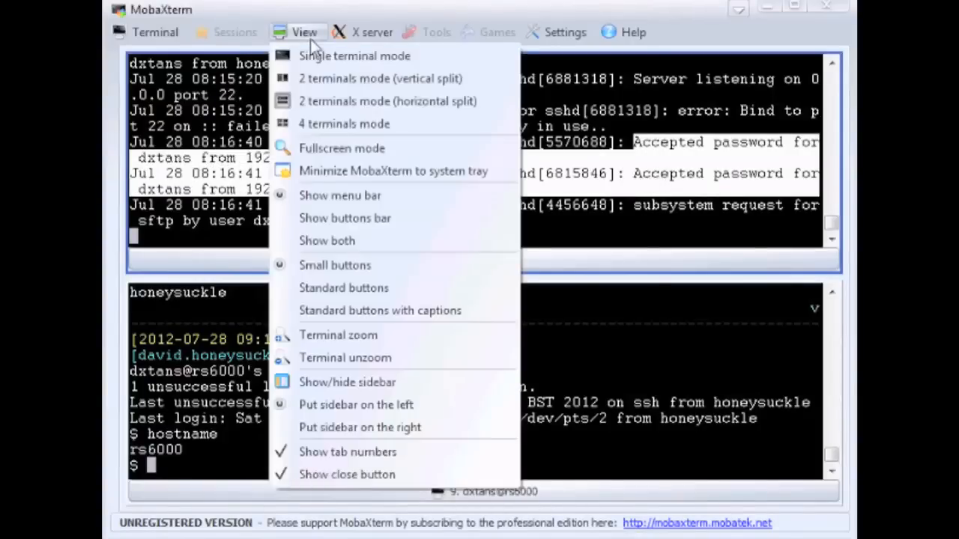
{"action": "mouse_move", "coordinate": [353, 55]}
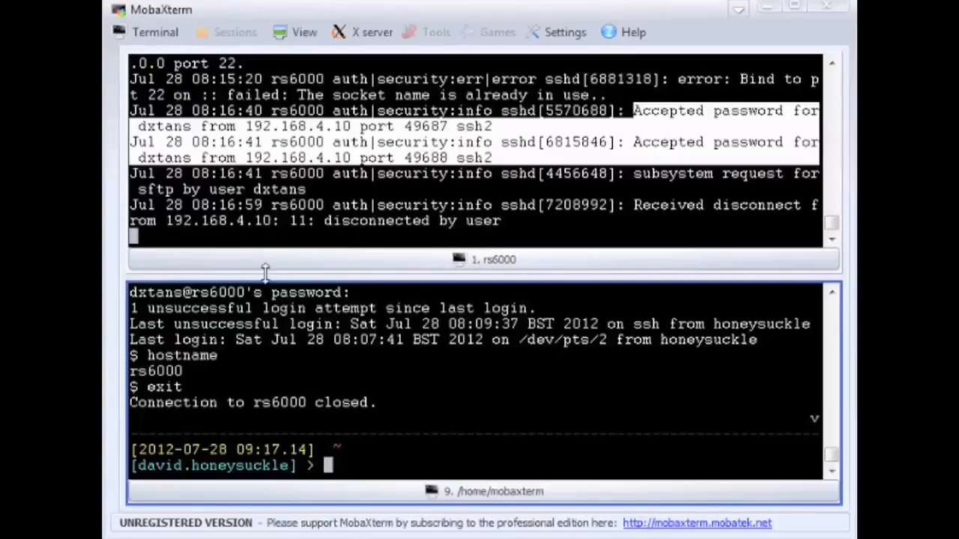
{"action": "mouse_move", "coordinate": [632, 204]}
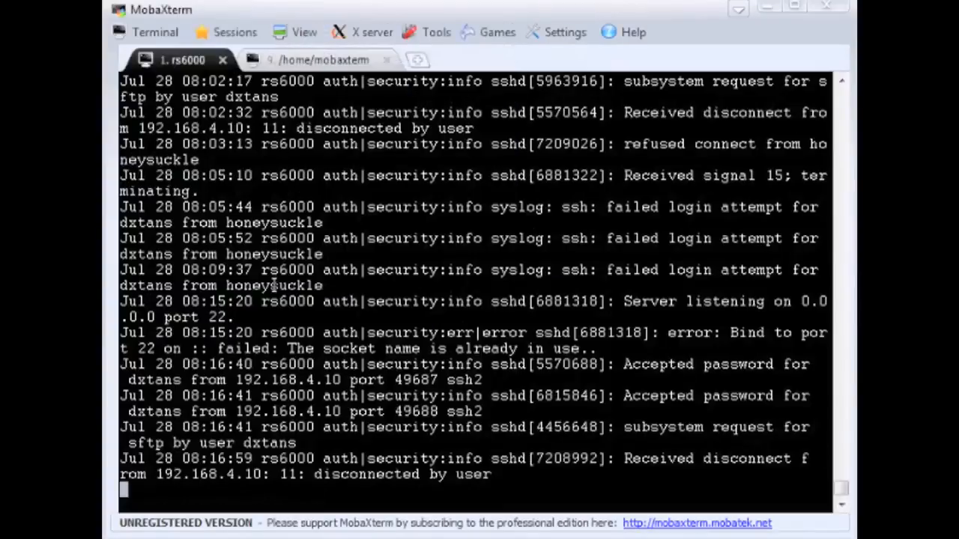
Reopen /etc/hosts.allow in vi showing the sshd: honeysuckle entry.
{"action": "type", "text": "v"}
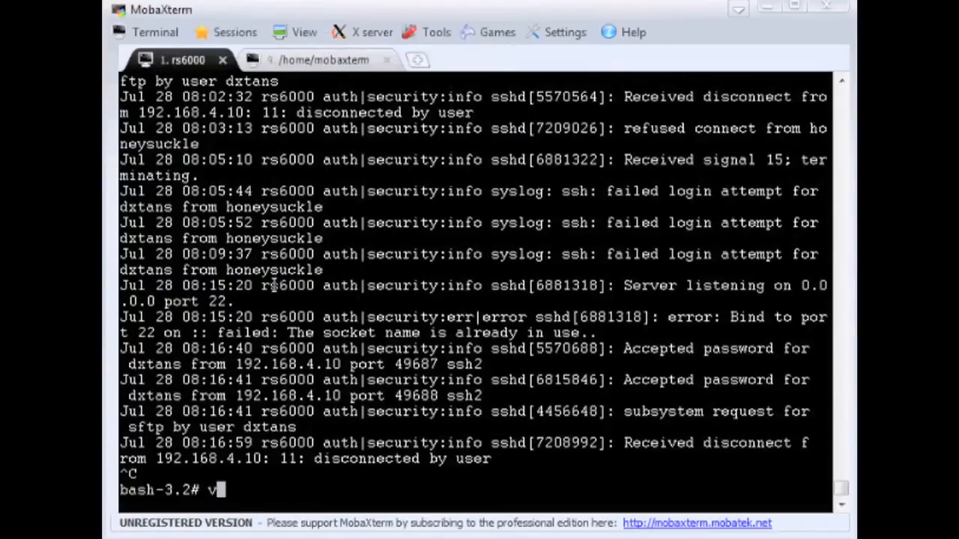
{"action": "type", "text": "i /etc/hosts.allow"}
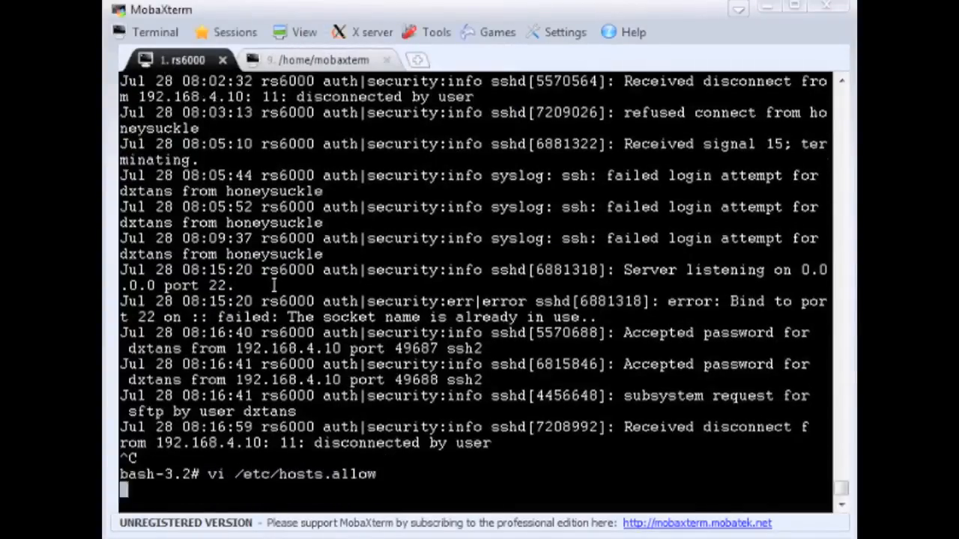
{"action": "key", "text": "Return"}
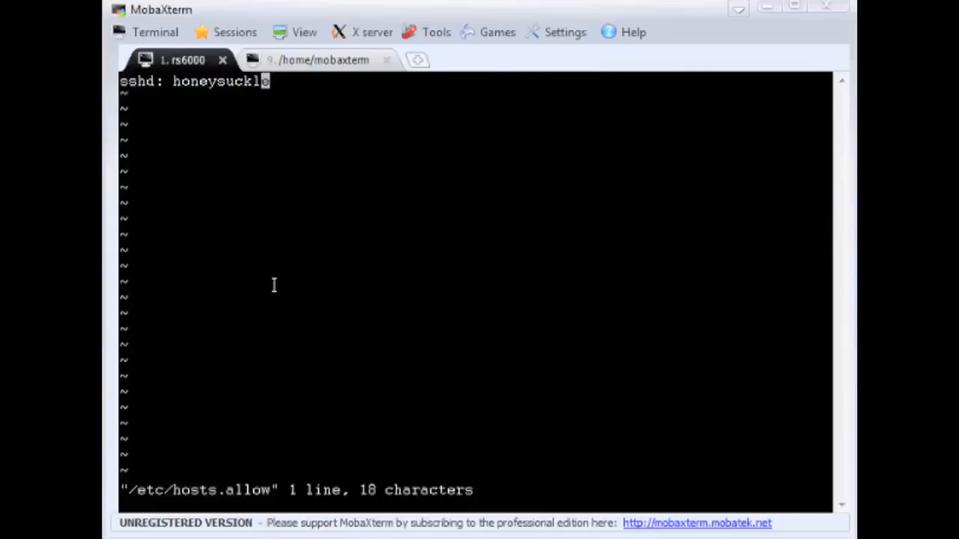
{"action": "type", "text": "1"}
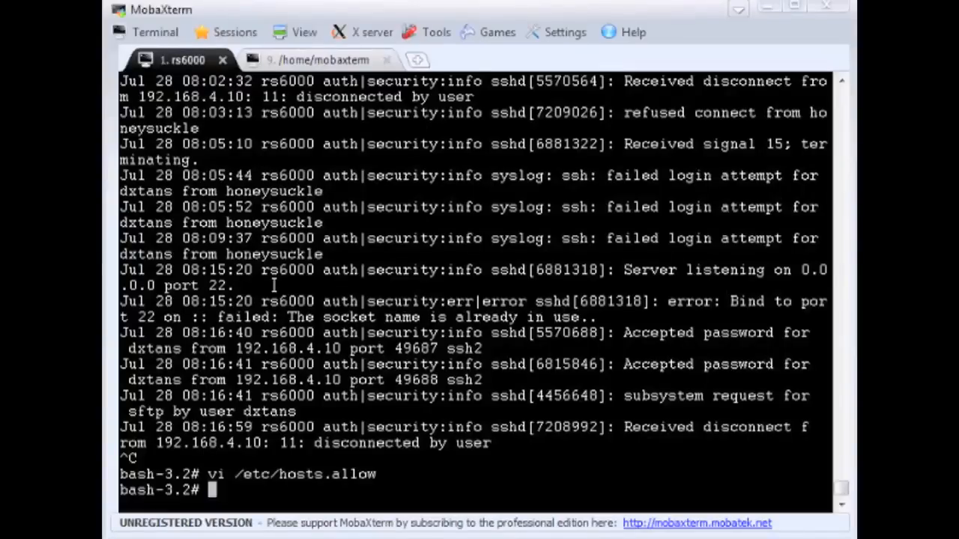
Follow /var/adm/auth.log live again with tail -f.
{"action": "type", "text": "tail -f"}
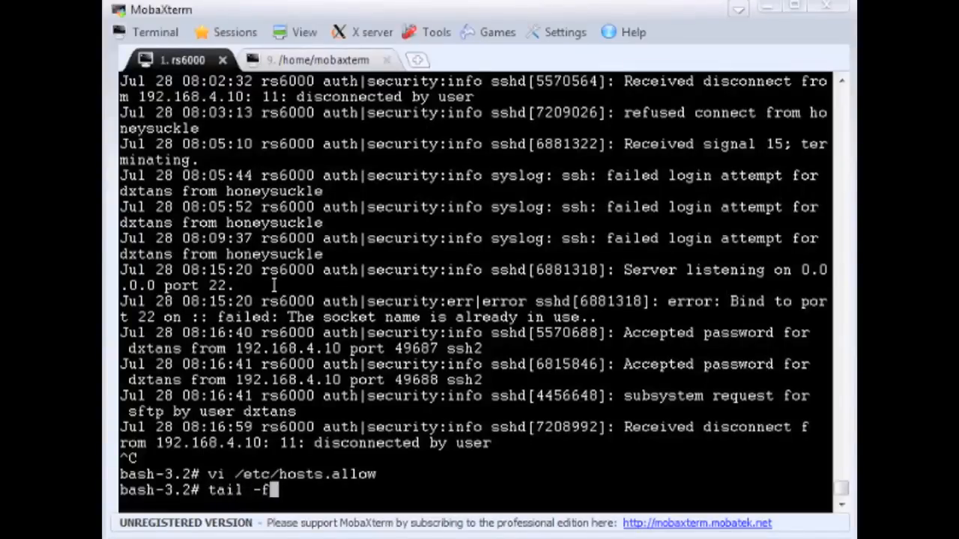
{"action": "type", "text": "/v"}
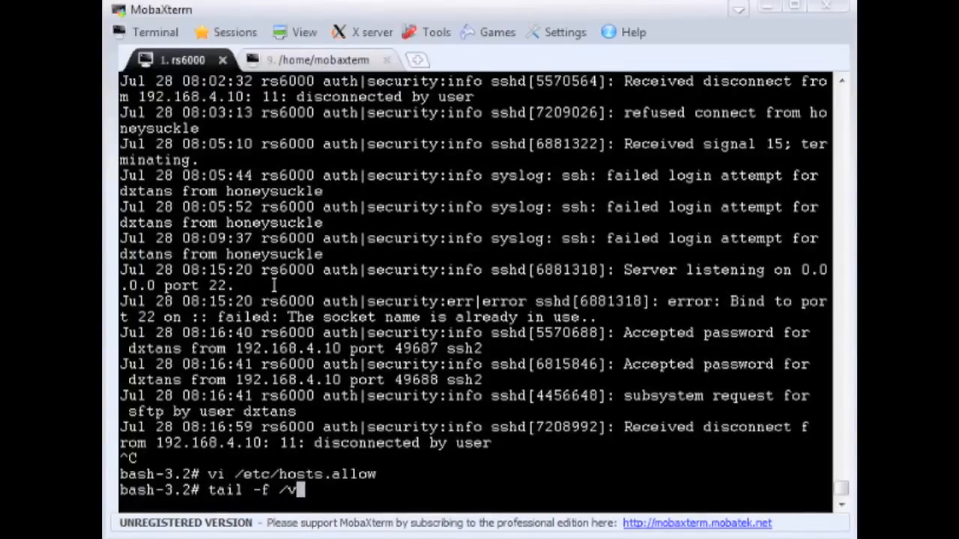
{"action": "type", "text": "ar/adm/"}
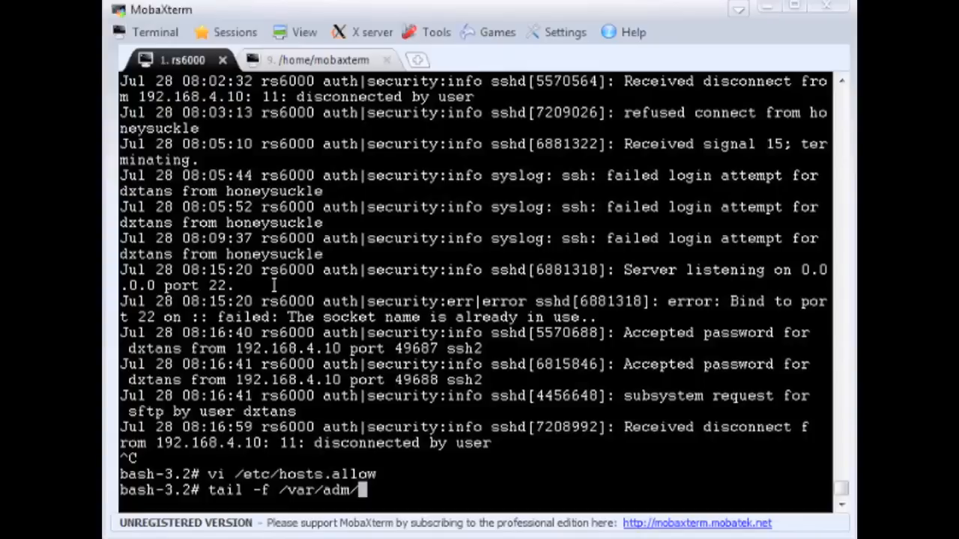
{"action": "type", "text": "auth.log"}
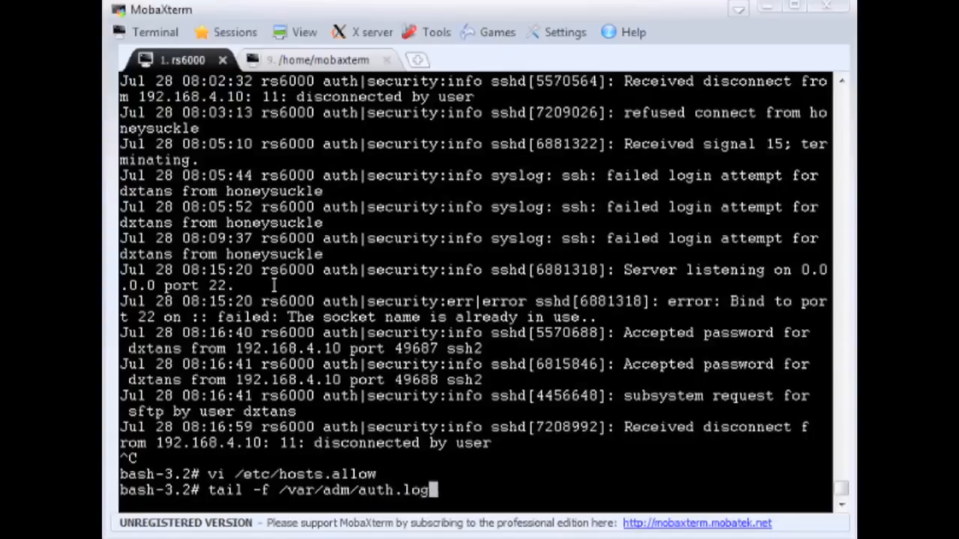
{"action": "key", "text": "Return"}
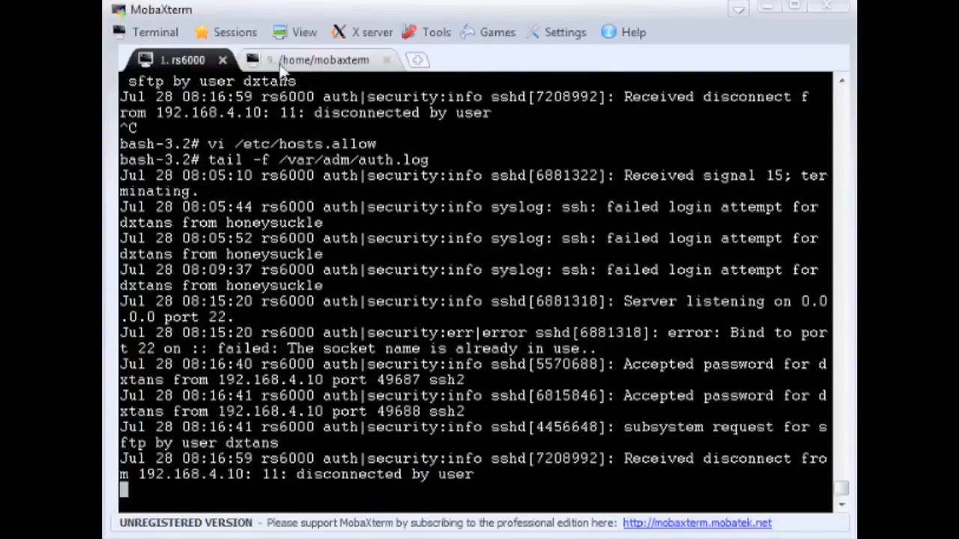
Attempt ssh dxtans@rs6000 from the local pane and watch auth.log record the refused connect from honeysuckle.
{"action": "left_click", "coordinate": [303, 31]}
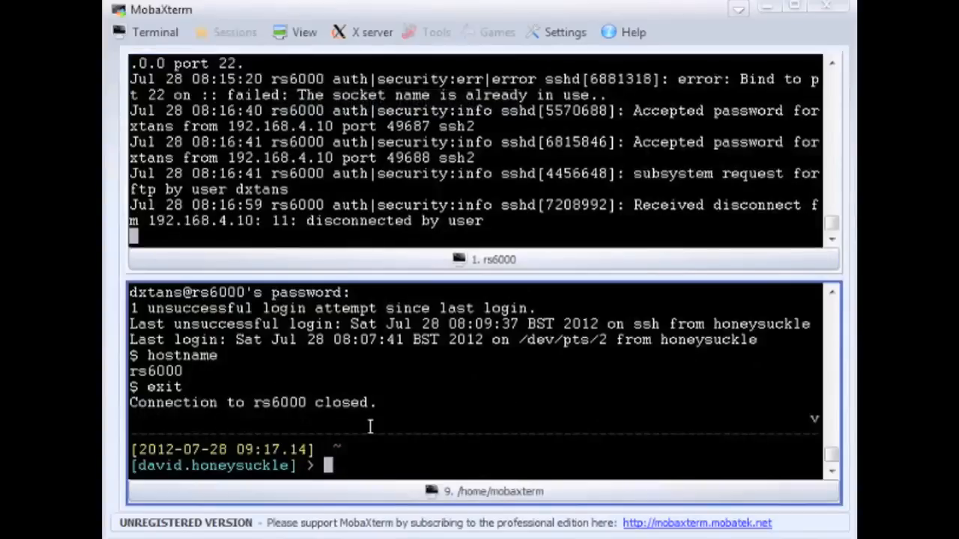
{"action": "type", "text": "ssh dxtans@rs6000"}
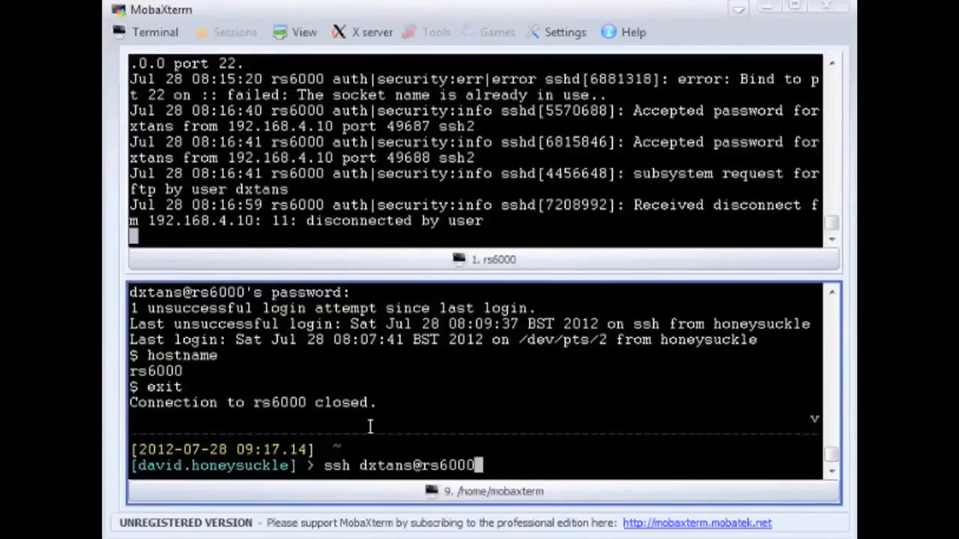
{"action": "key", "text": "Return"}
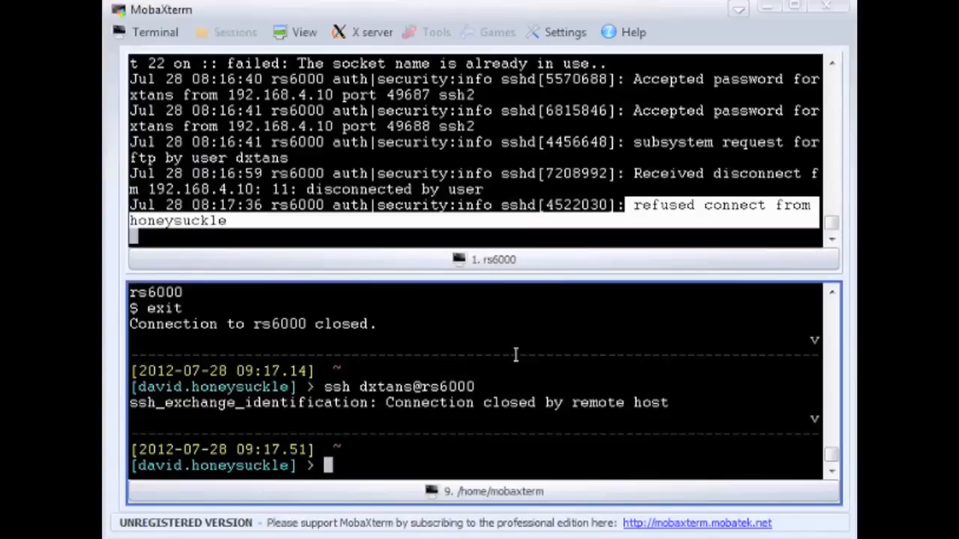
{"action": "left_click", "coordinate": [302, 32]}
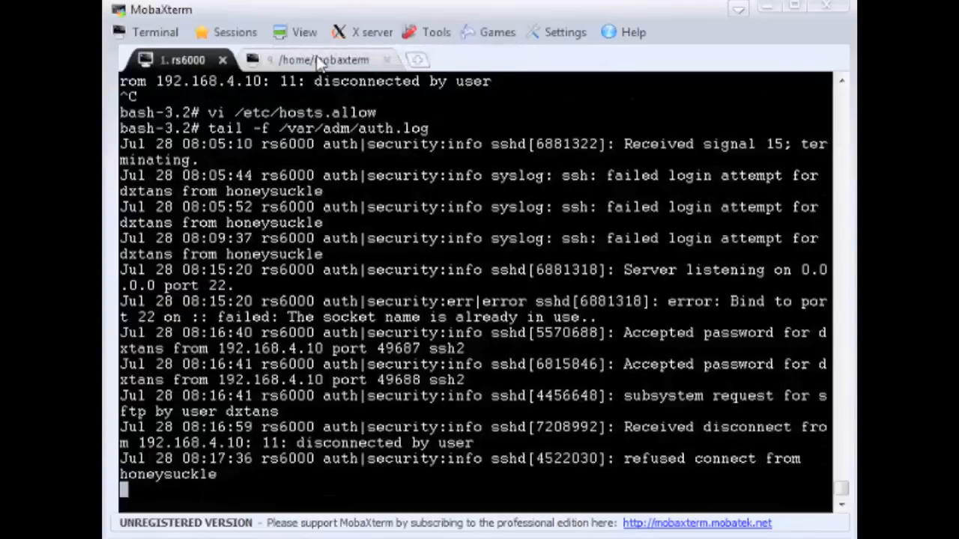
Stop following the log and reopen /etc/hosts.allow in vi.
{"action": "key", "text": "ctrl+c"}
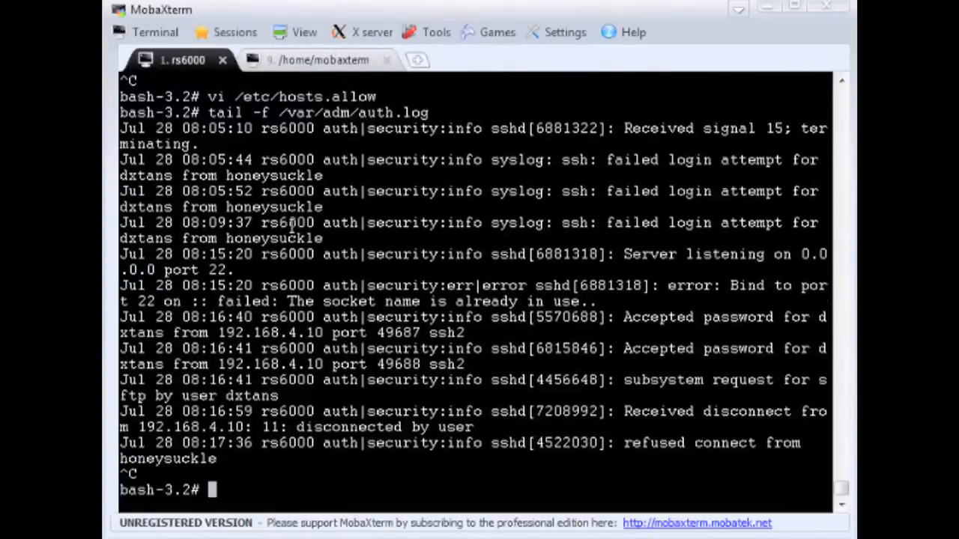
{"action": "type", "text": "vi /etc/"}
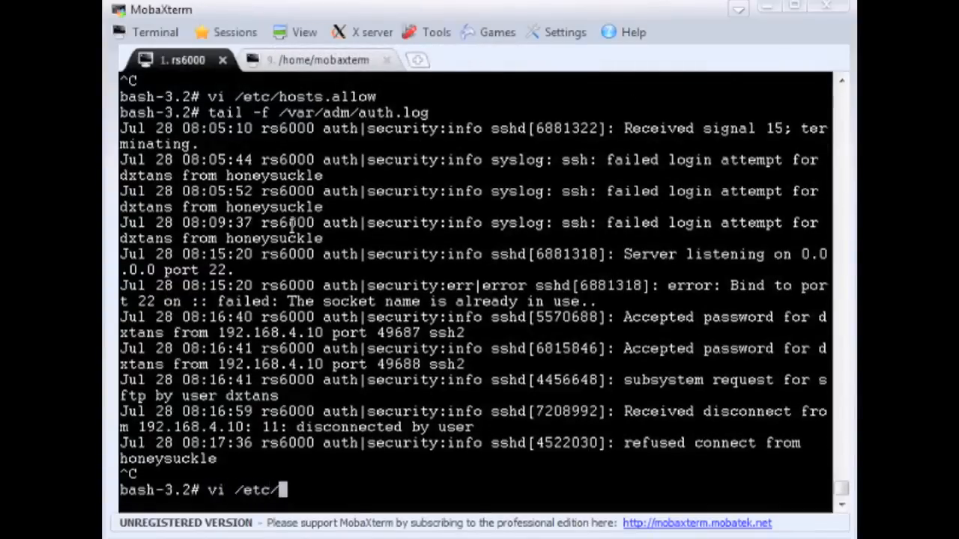
{"action": "type", "text": "hosts.allo"}
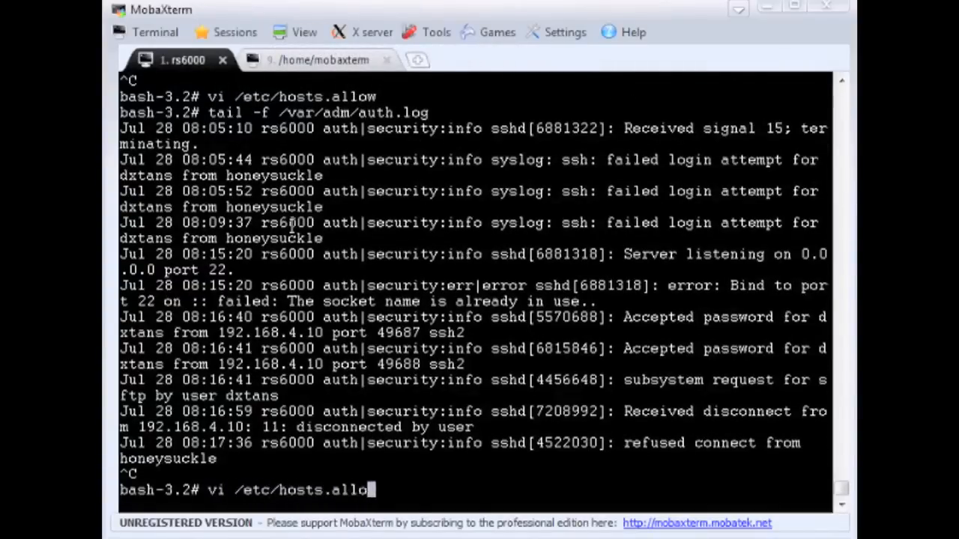
{"action": "key", "text": "Return"}
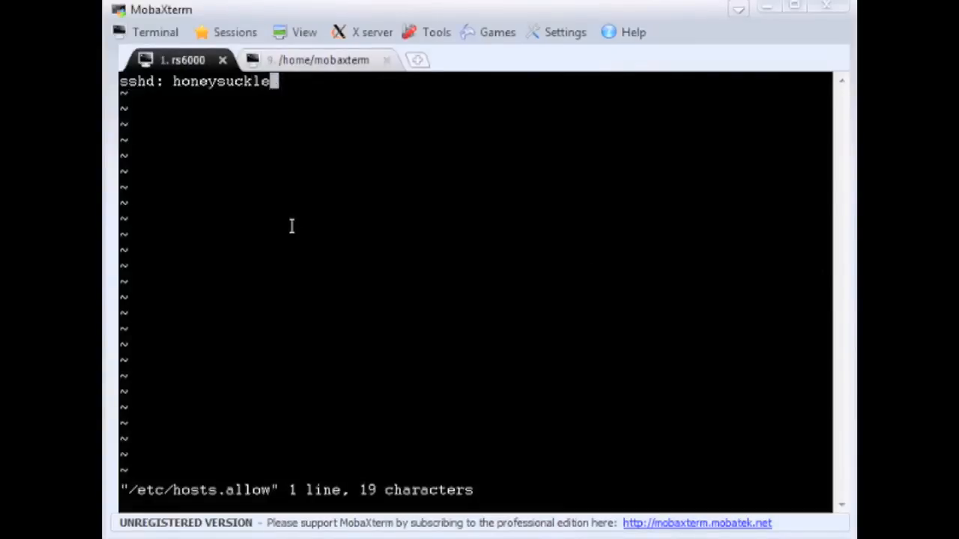
Add spooler.com and drwho.com, undo them, and save hosts.allow still reading sshd: honeysuckle.
{"action": "type", "text": ","}
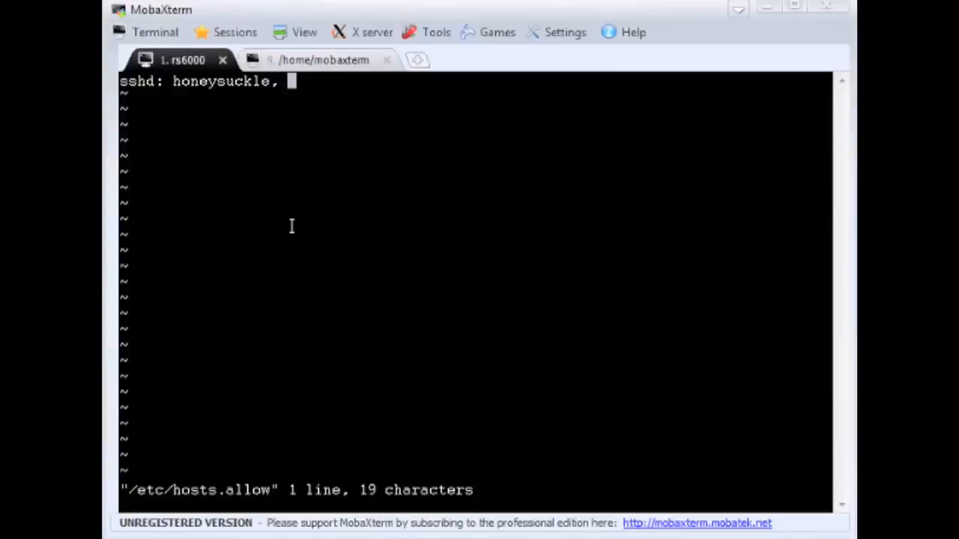
{"action": "type", "text": "spooler"}
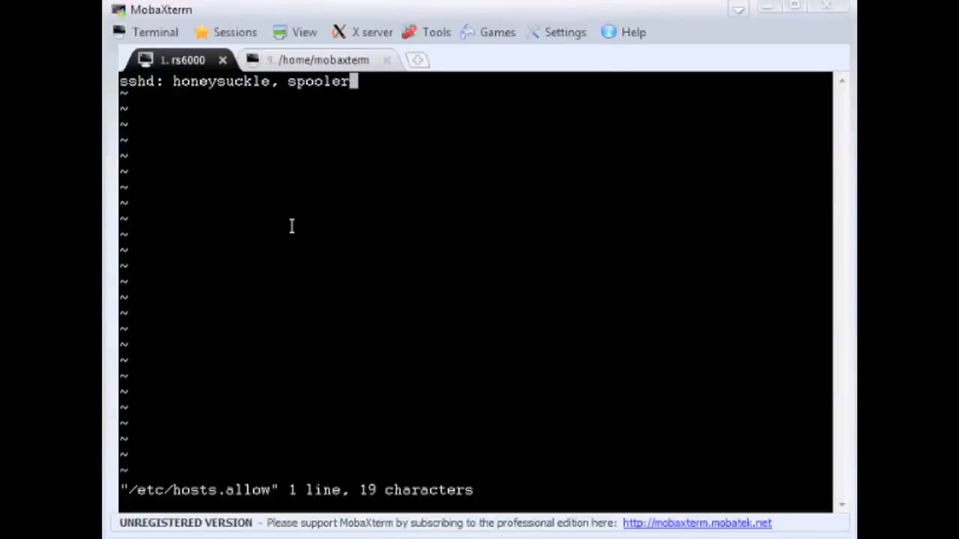
{"action": "type", "text": ".com,"}
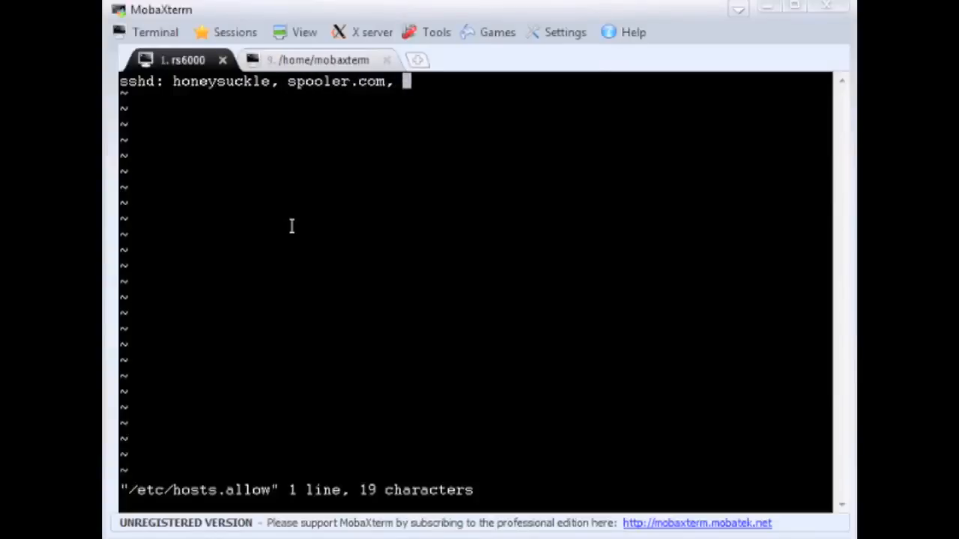
{"action": "type", "text": "drwho"}
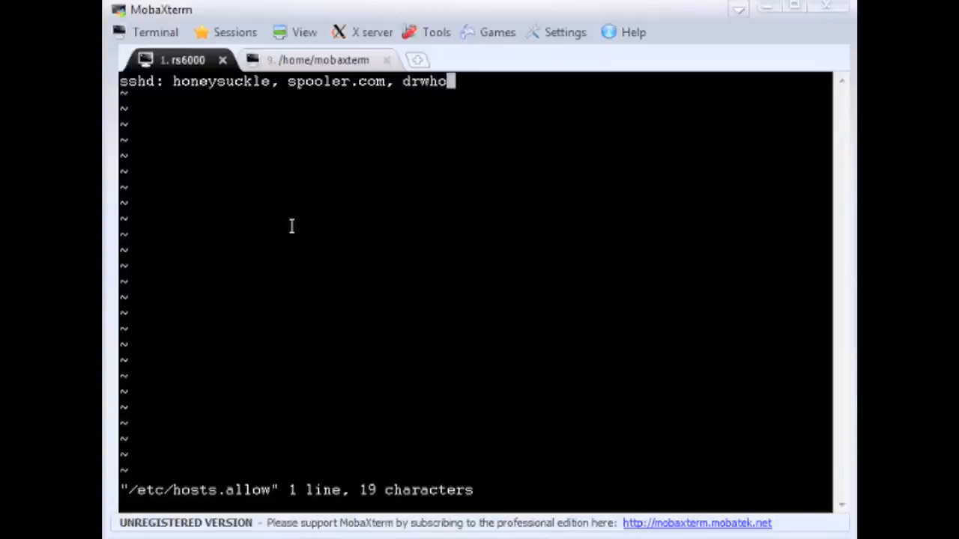
{"action": "type", "text": ".com"}
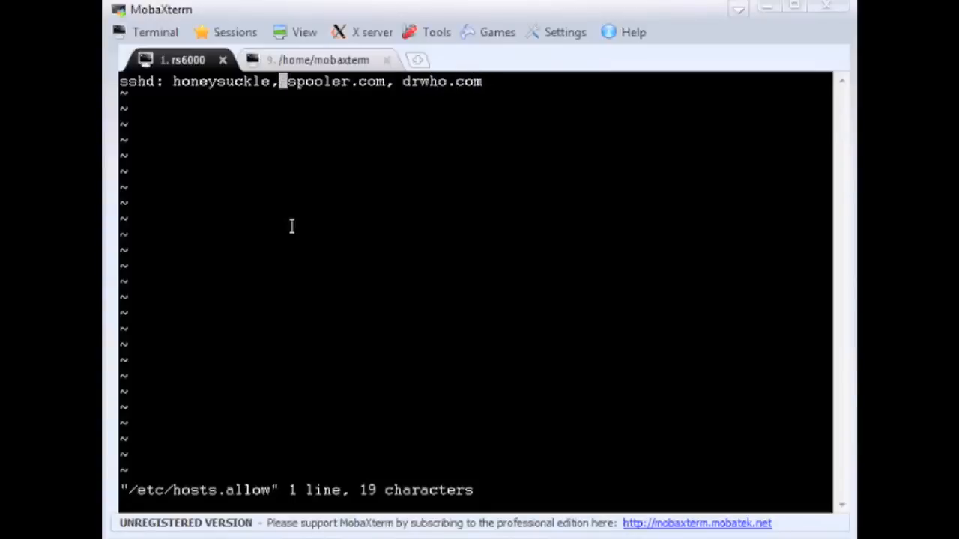
{"action": "key", "text": "x"}
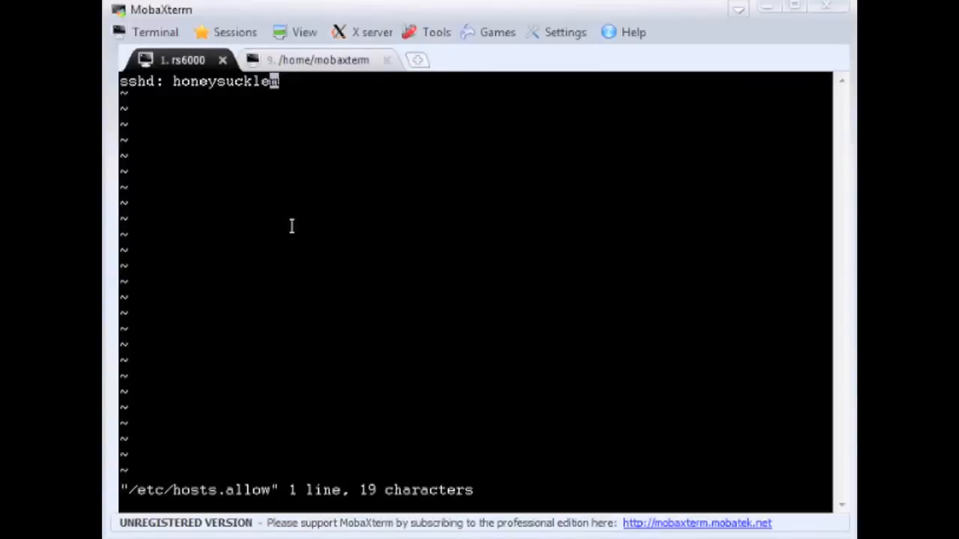
{"action": "type", "text": ":wq"}
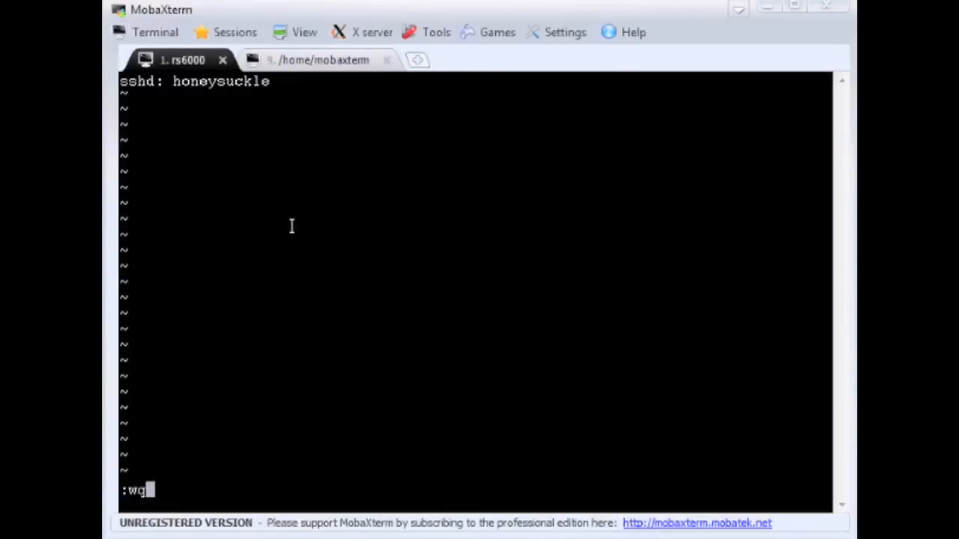
{"action": "key", "text": "Return"}
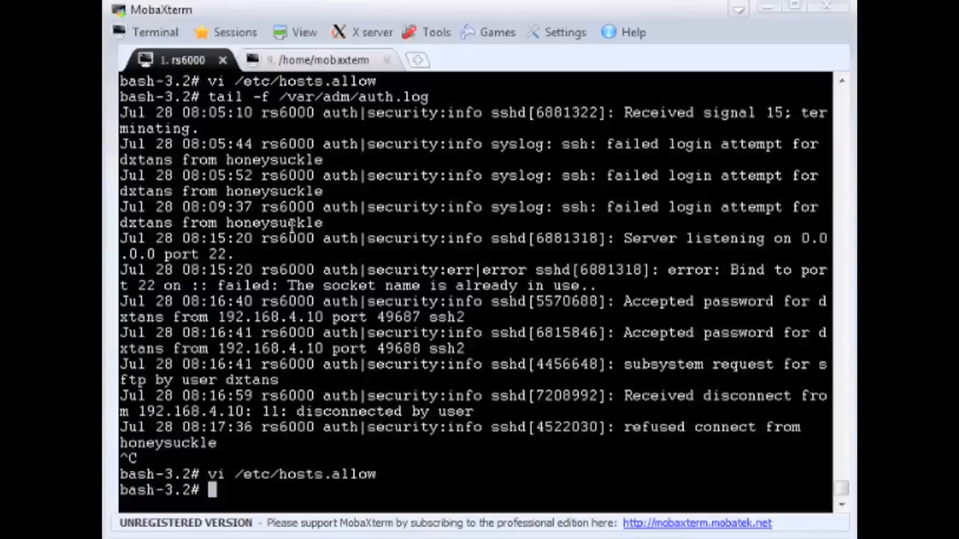
Move into /etc/ssh, list its files and open sshd_config in vi.
{"action": "type", "text": "cd ssh"}
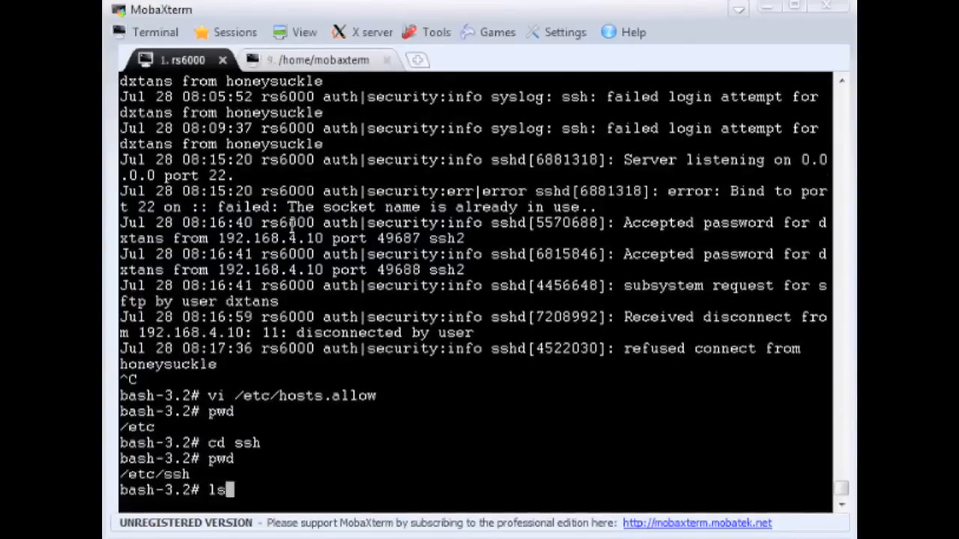
{"action": "key", "text": "Return"}
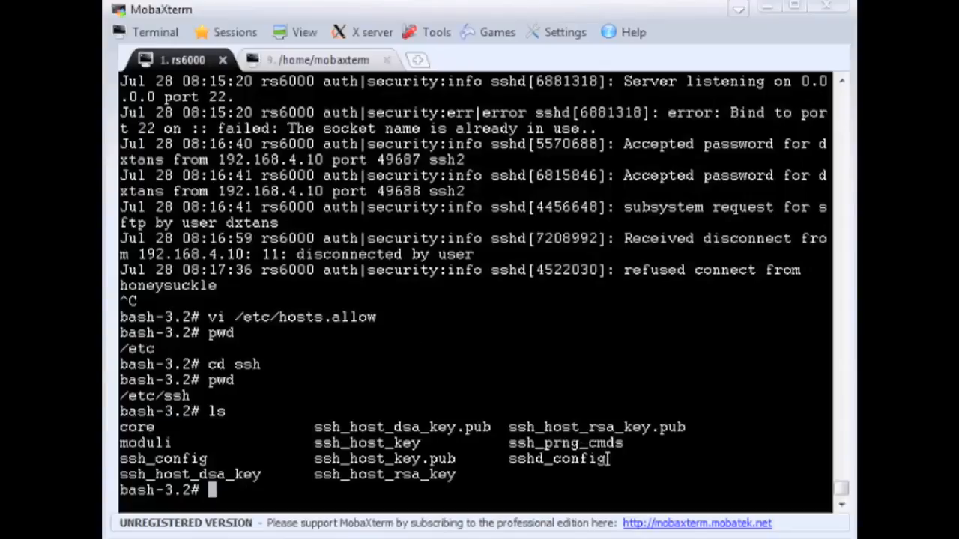
{"action": "double_click", "coordinate": [556, 459]}
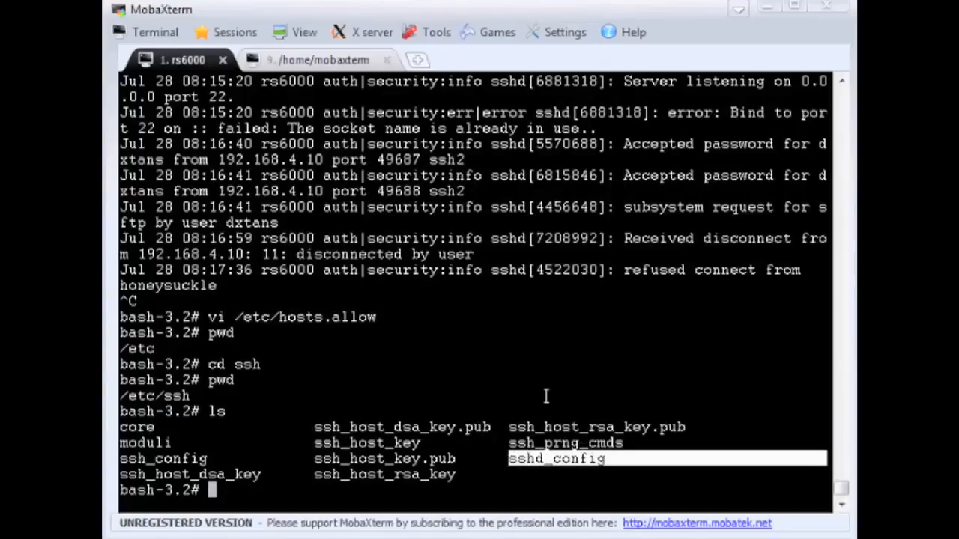
{"action": "type", "text": "vi s"}
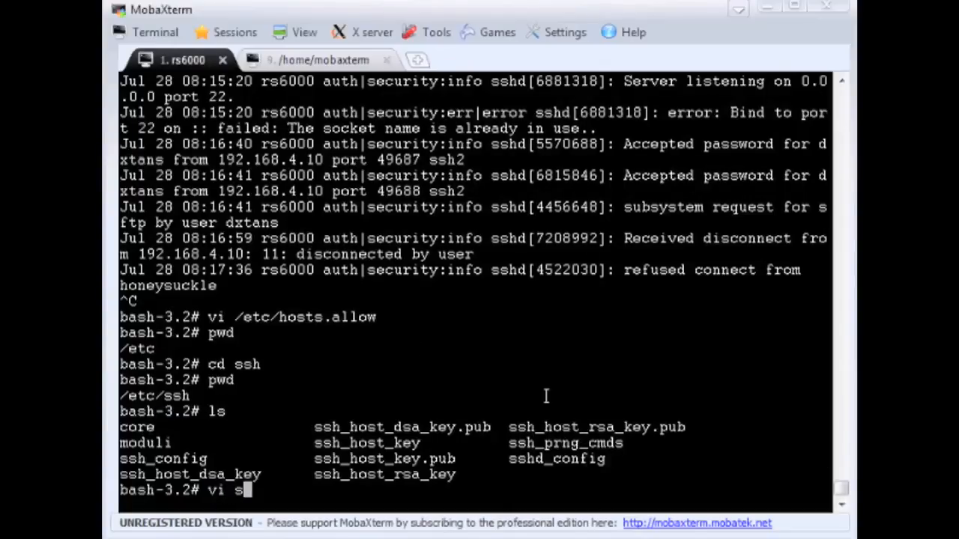
{"action": "type", "text": "shd_co"}
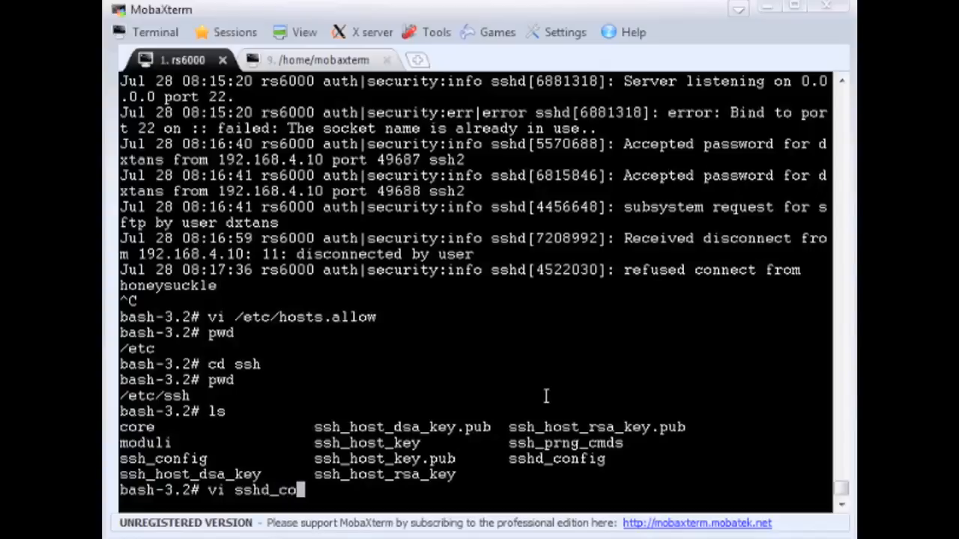
{"action": "key", "text": "Return"}
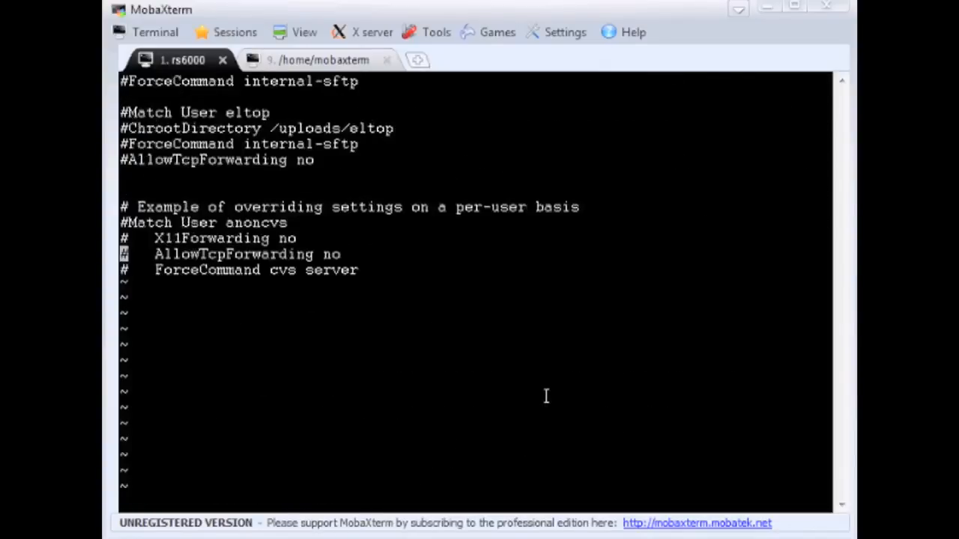
Add an AllowUsers line with dxtans and john to sshd_config.
{"action": "scroll", "scroll_direction": "up", "scroll_amount": 3}
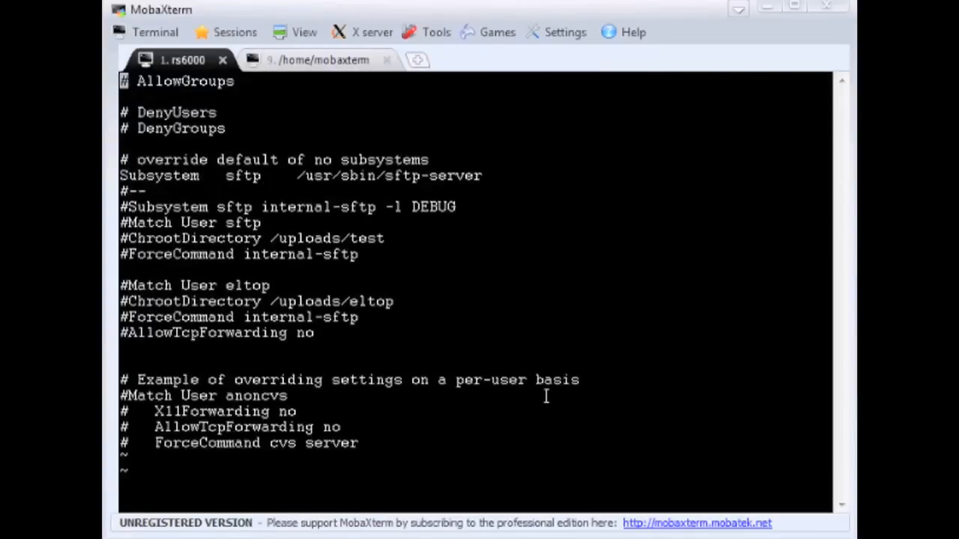
{"action": "scroll", "scroll_direction": "up", "scroll_amount": 3}
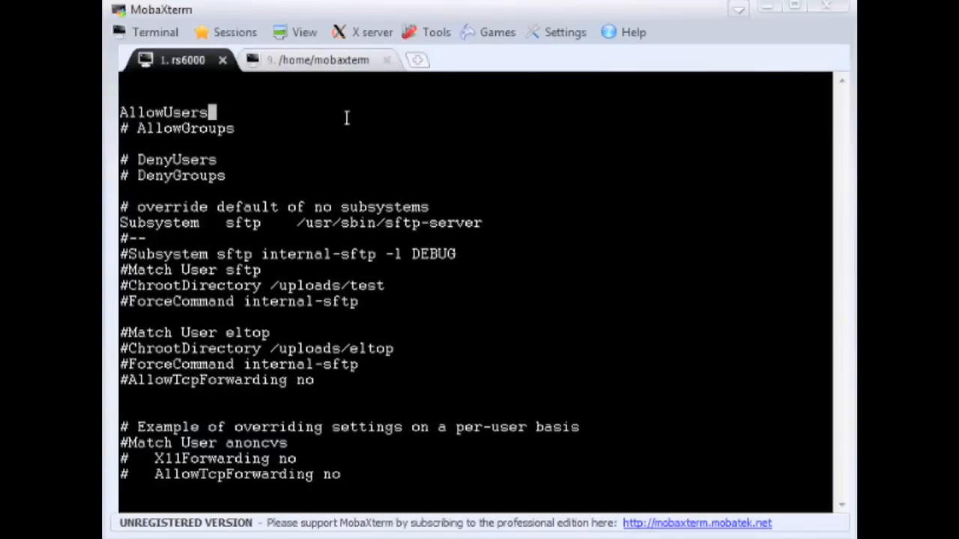
{"action": "type", "text": "dxta"}
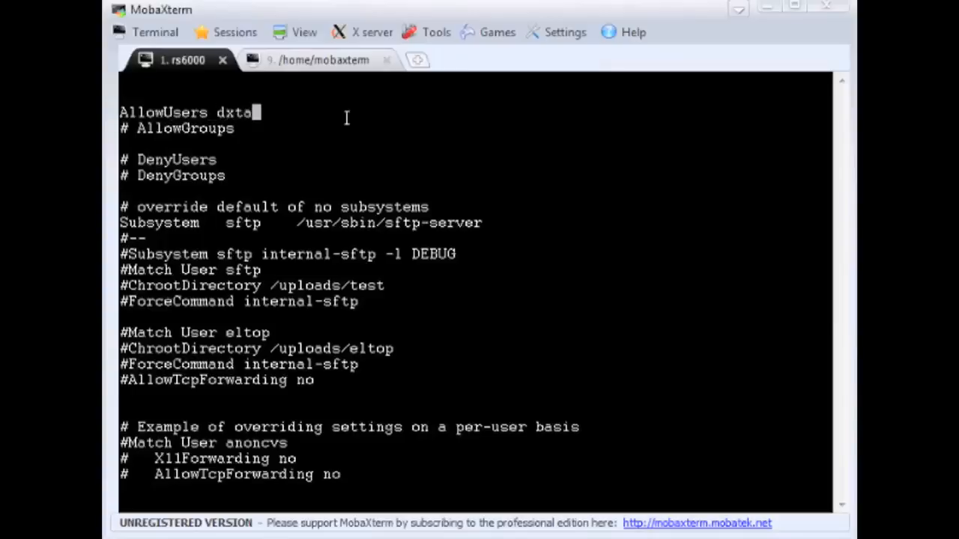
{"action": "type", "text": "ns"}
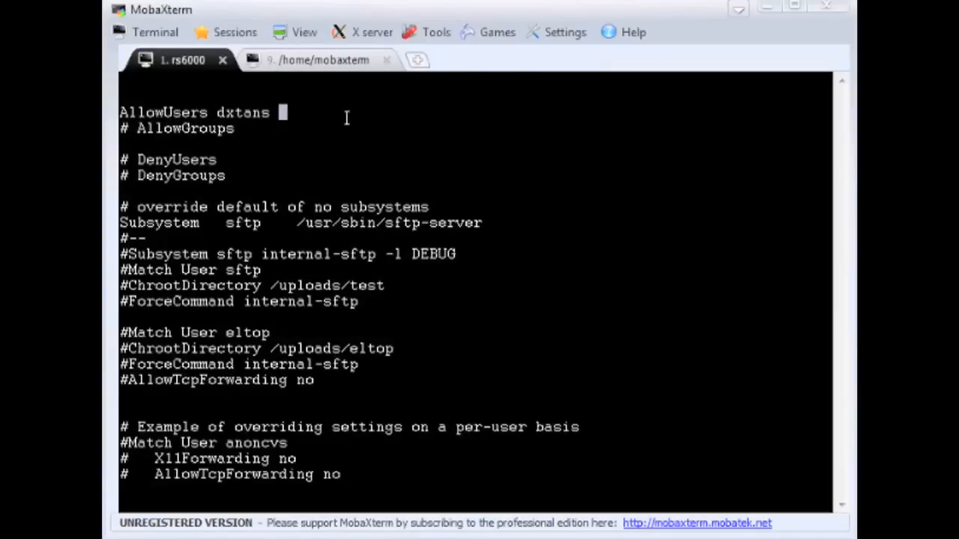
{"action": "type", "text": "jo"}
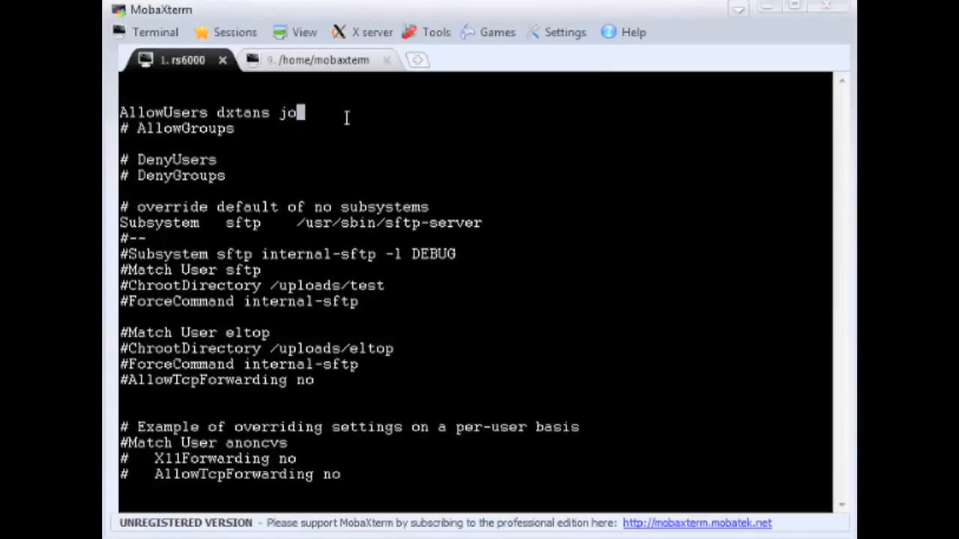
{"action": "type", "text": "hn"}
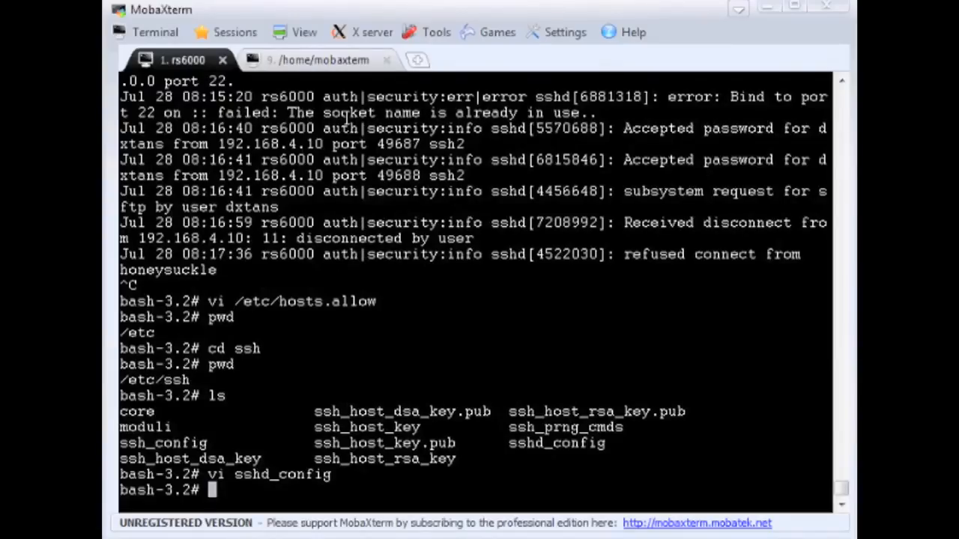
Stop and restart the sshd subsystem with stopsrc and startsrc.
{"action": "type", "text": "stopsrc -s"}
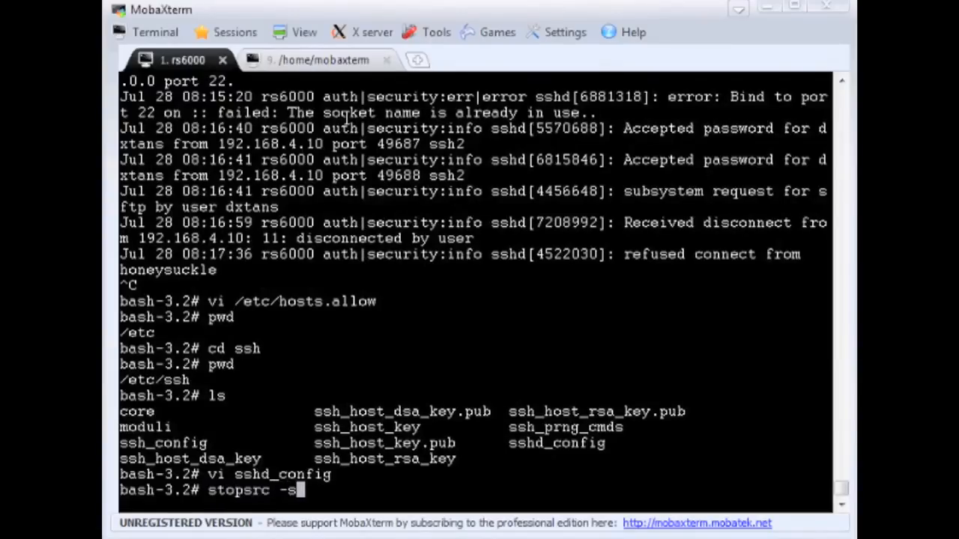
{"action": "type", "text": "sshd"}
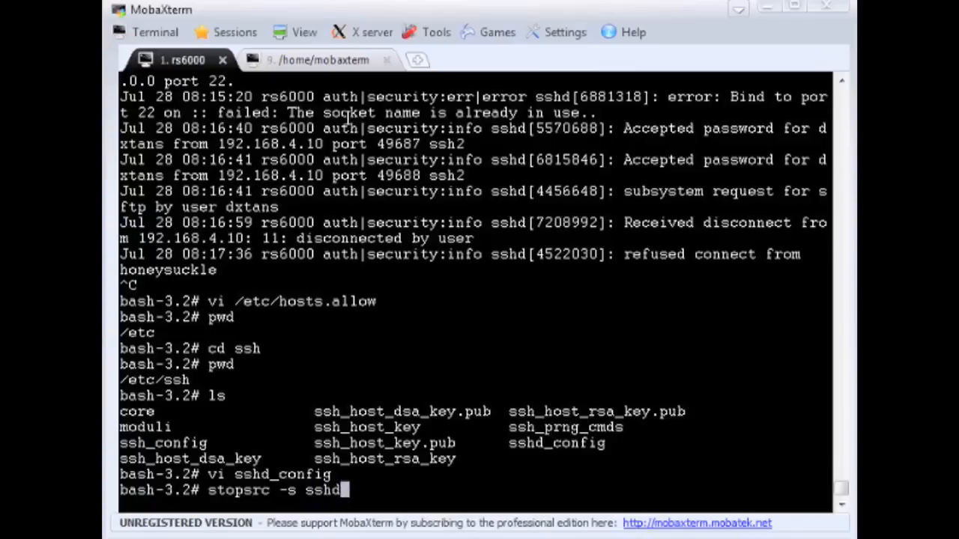
{"action": "key", "text": "Return"}
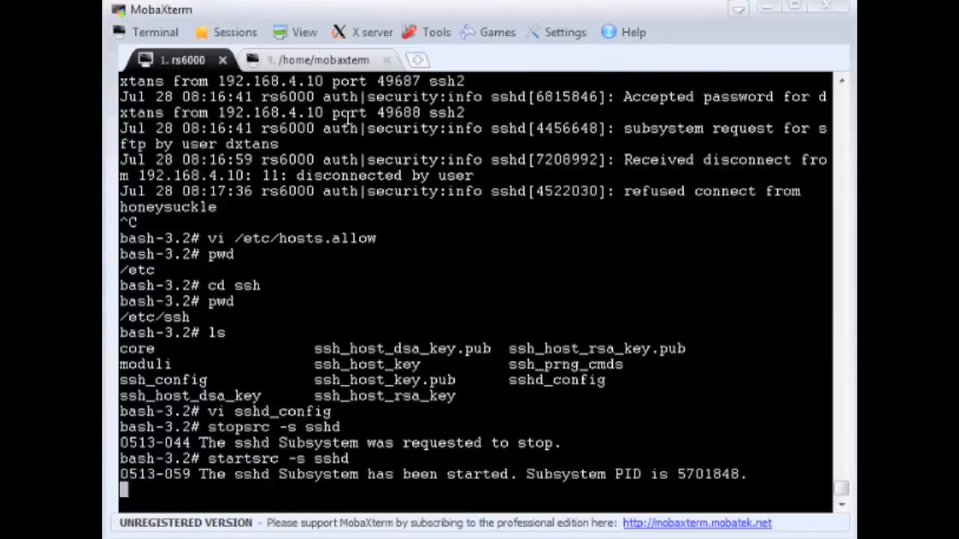
Follow /var/adm/auth.log live again with tail -f.
{"action": "type", "text": "tail -f"}
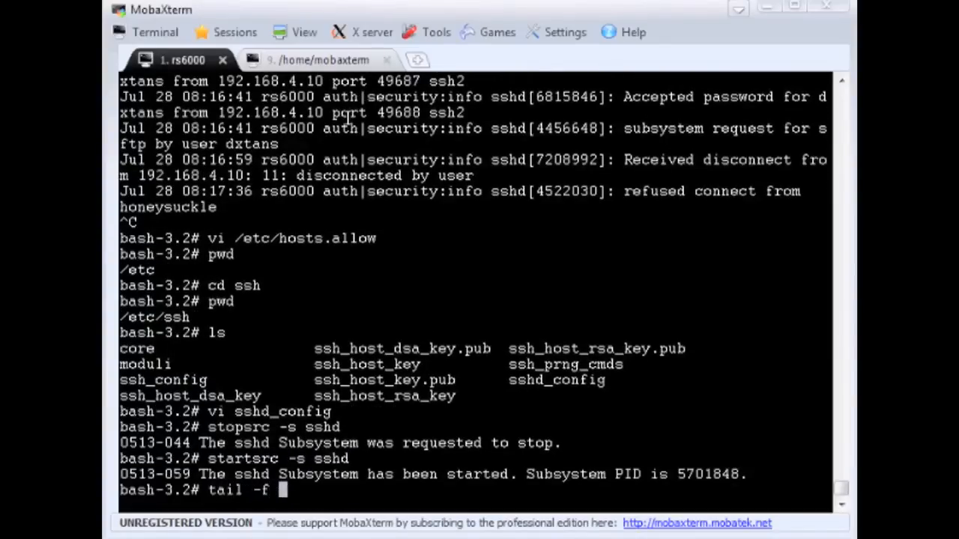
{"action": "type", "text": "/var/adm/"}
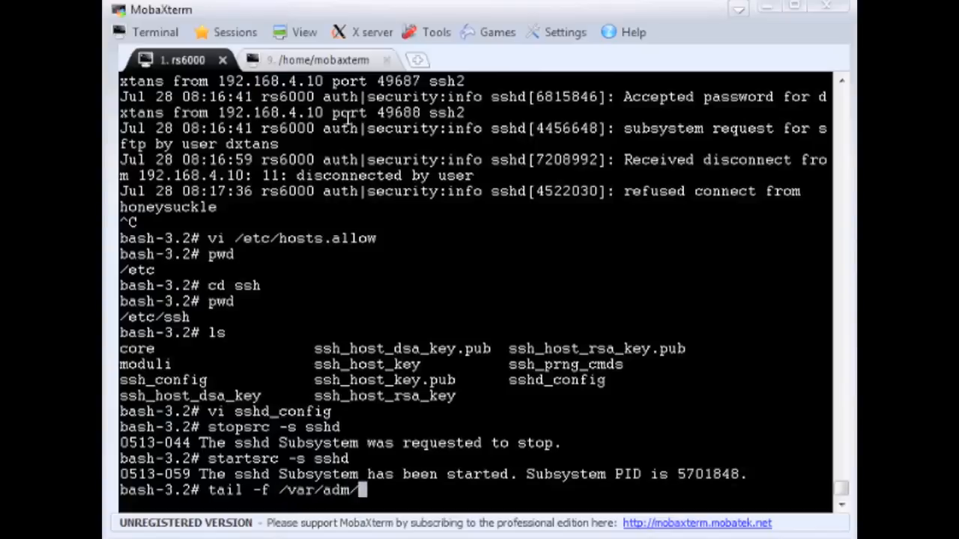
{"action": "type", "text": "auth.log"}
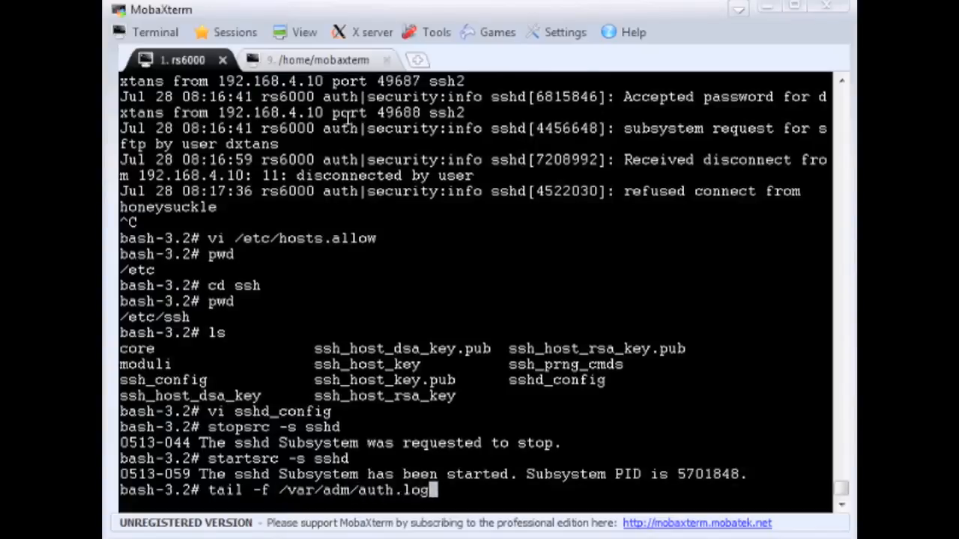
{"action": "key", "text": "Return"}
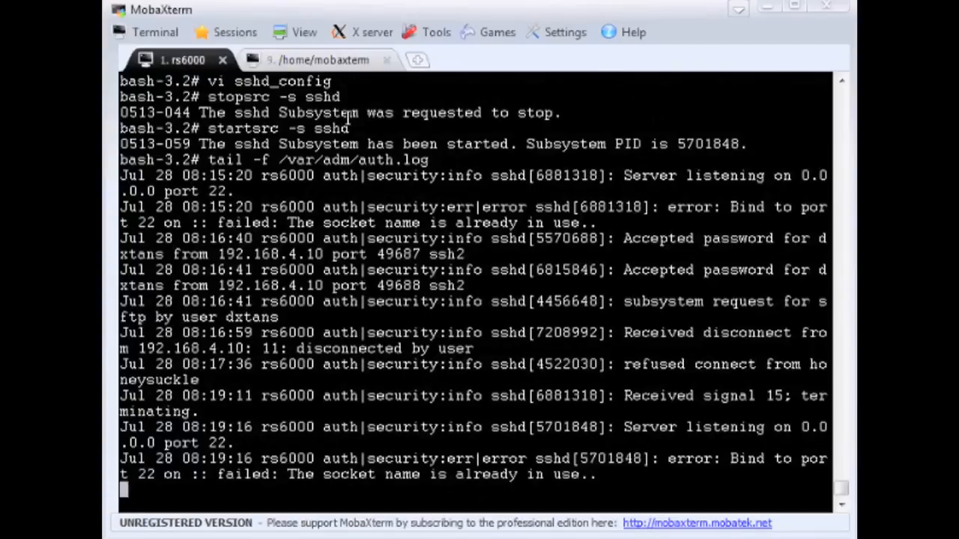
{"action": "left_click", "coordinate": [303, 31]}
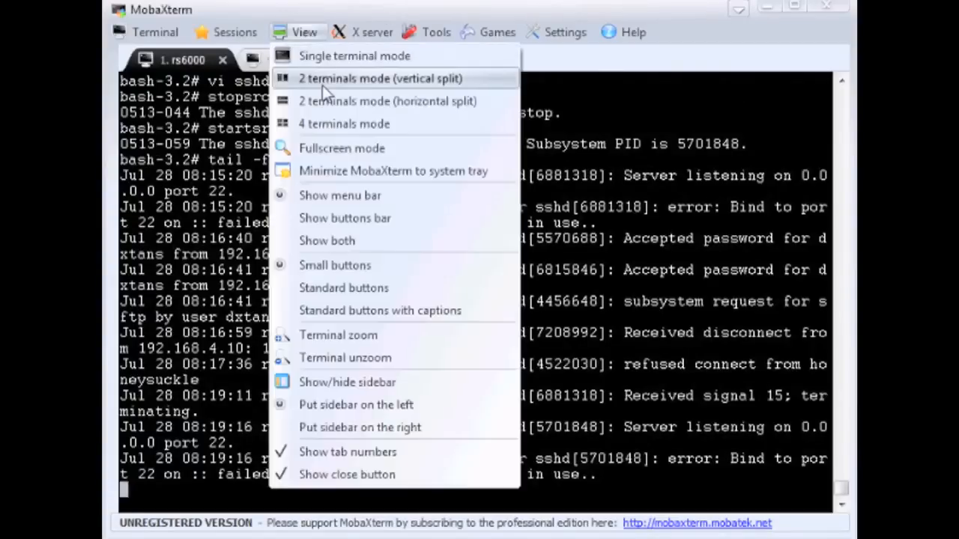
Log into rs6000 as dxtans over SSH beside the auth log, then exit and recall the ssh command.
{"action": "left_click", "coordinate": [387, 101]}
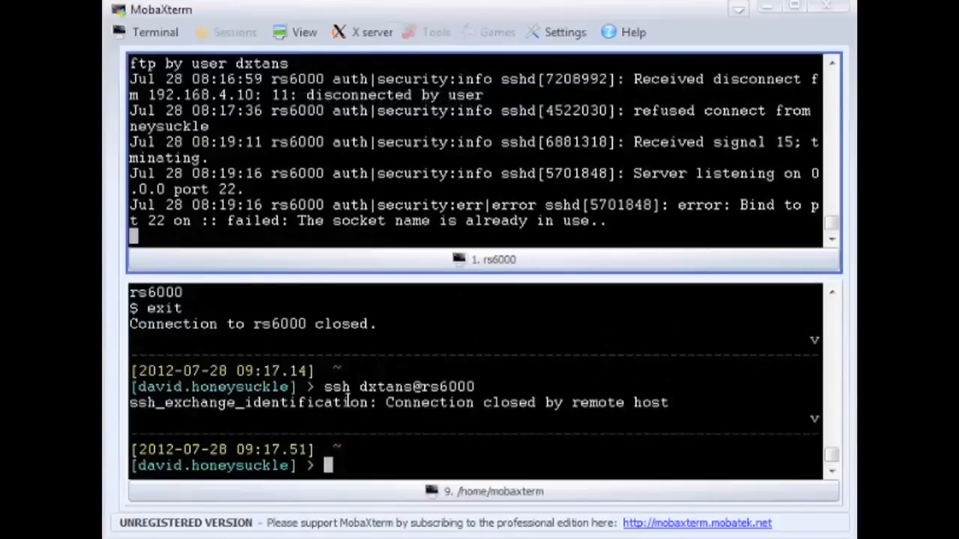
{"action": "type", "text": "ssh dxtans@rs6000"}
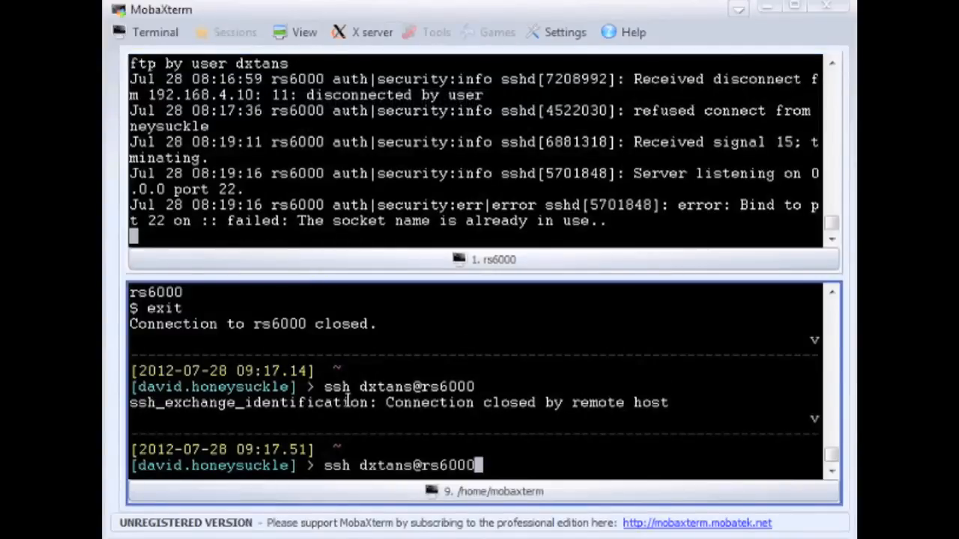
{"action": "key", "text": "Return"}
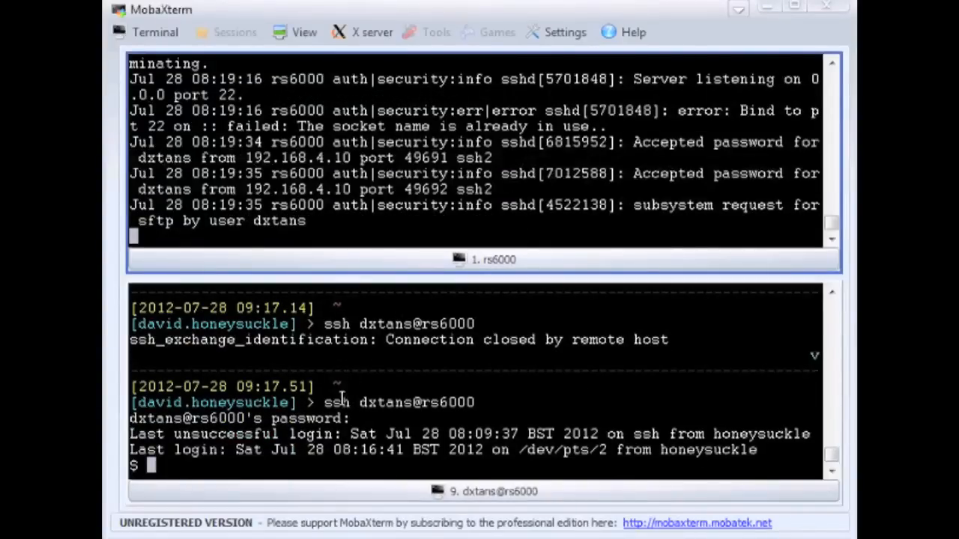
{"action": "type", "text": "exit"}
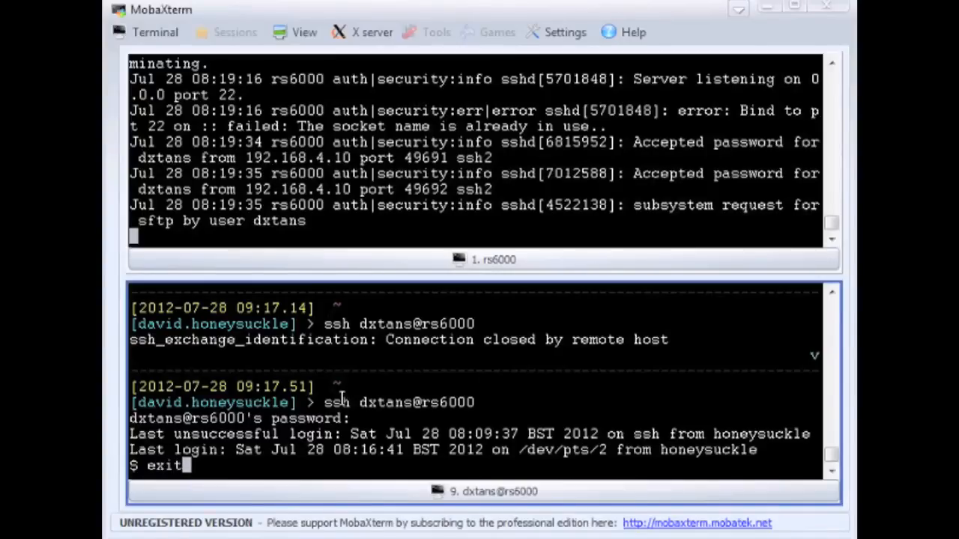
{"action": "key", "text": "Return"}
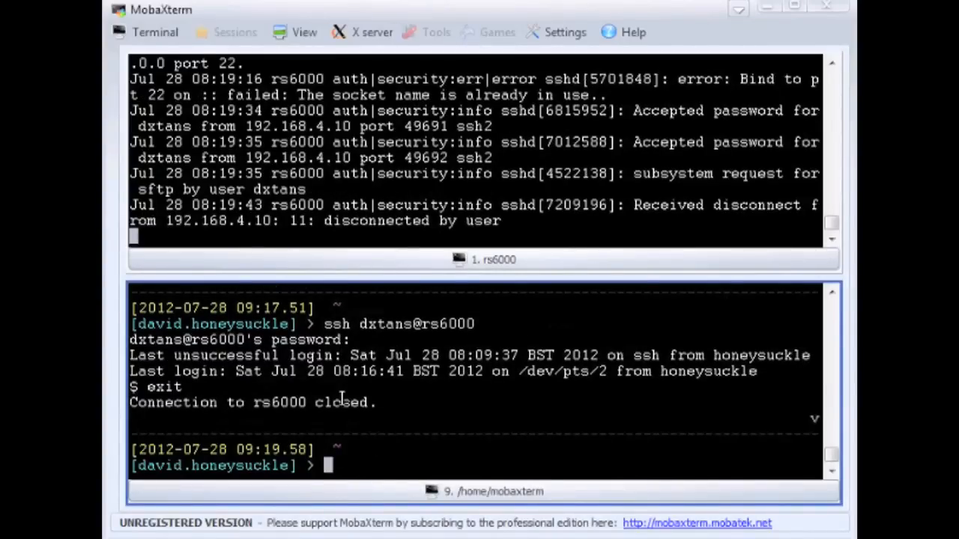
{"action": "type", "text": "ssh dxtans@rs6000"}
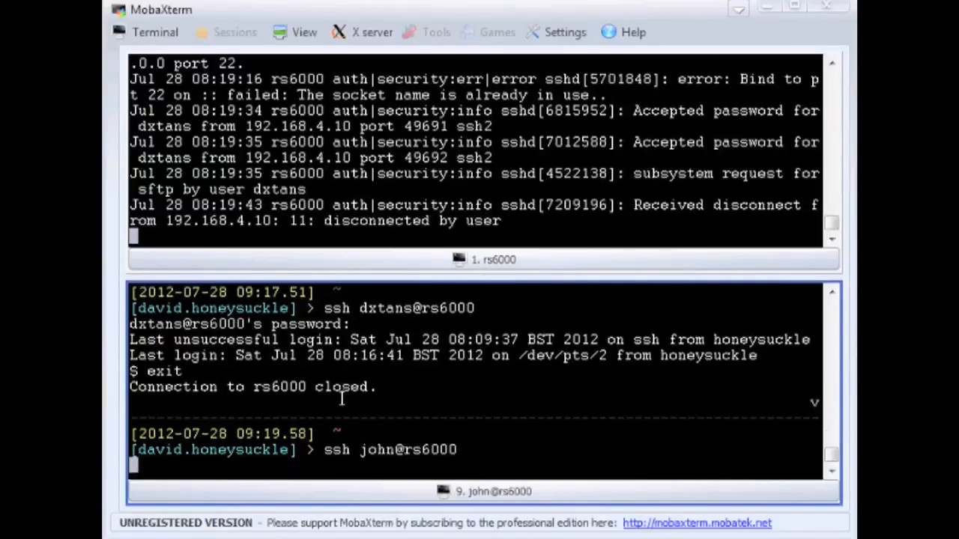
Log into rs6000 as john over SSH and confirm the hostname.
{"action": "key", "text": "Return"}
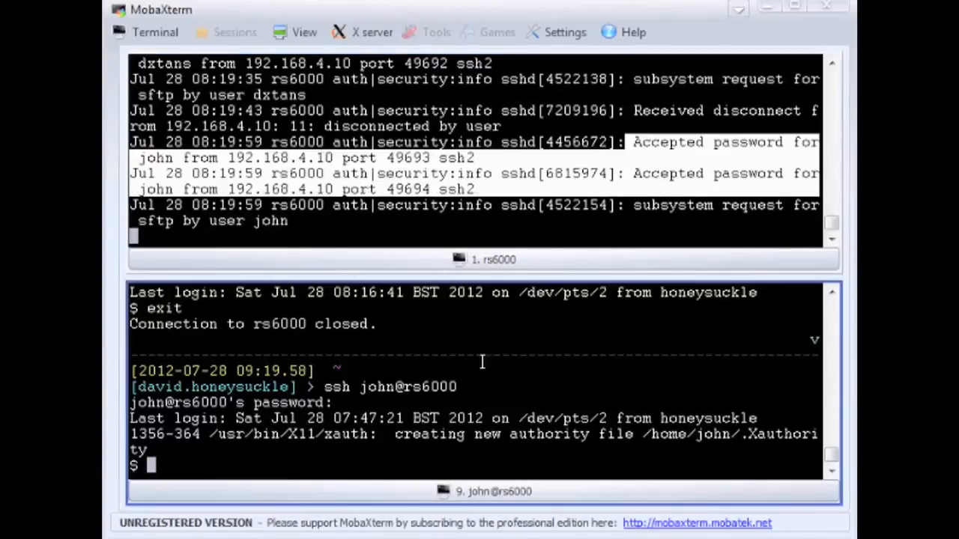
{"action": "type", "text": "hostname"}
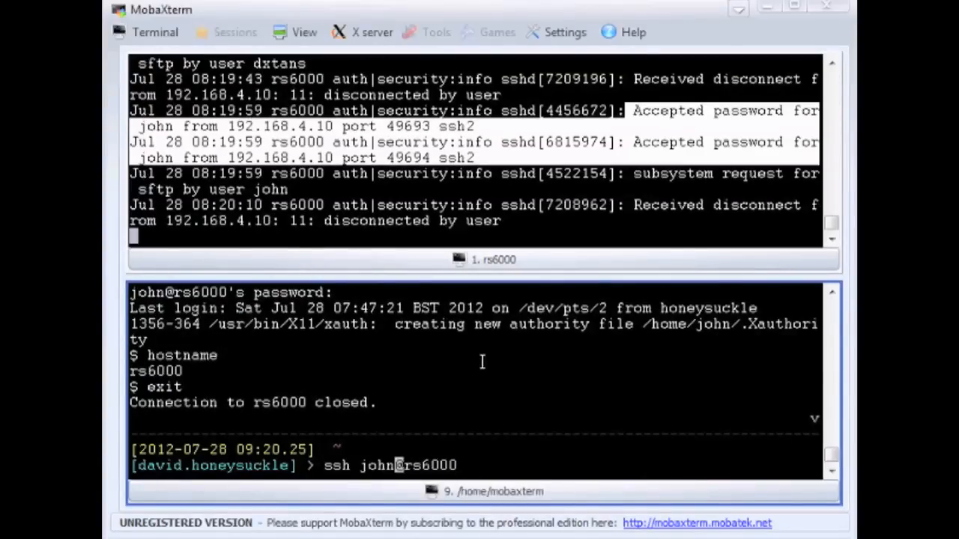
Attempt an SSH login to rs6000 as bravo and see it refused for not being in AllowUsers.
{"action": "key", "text": "BackSpace"}
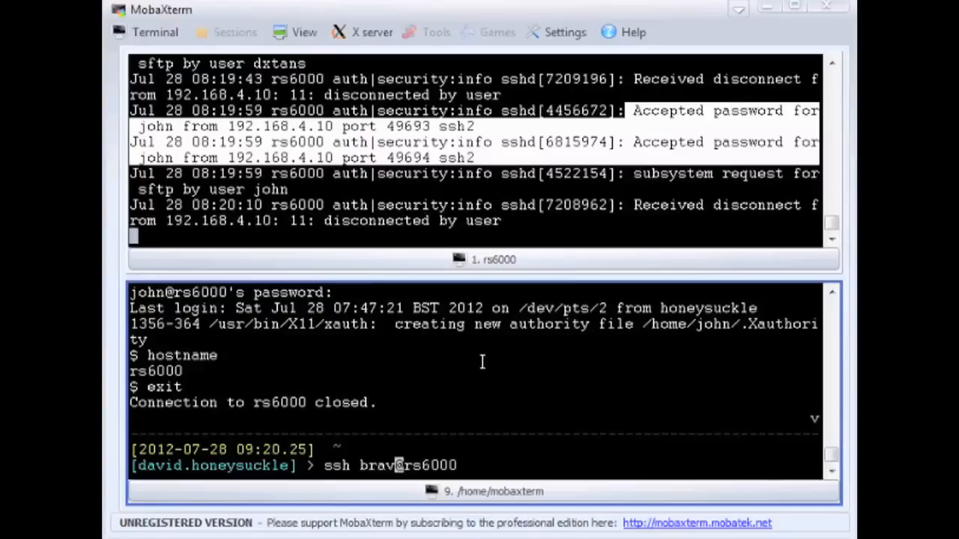
{"action": "key", "text": "Return"}
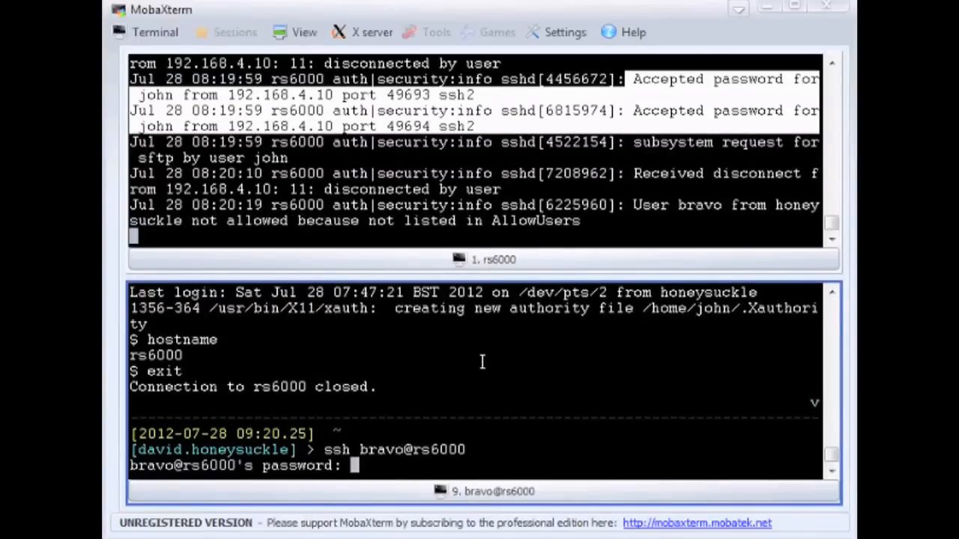
{"action": "key", "text": "Return"}
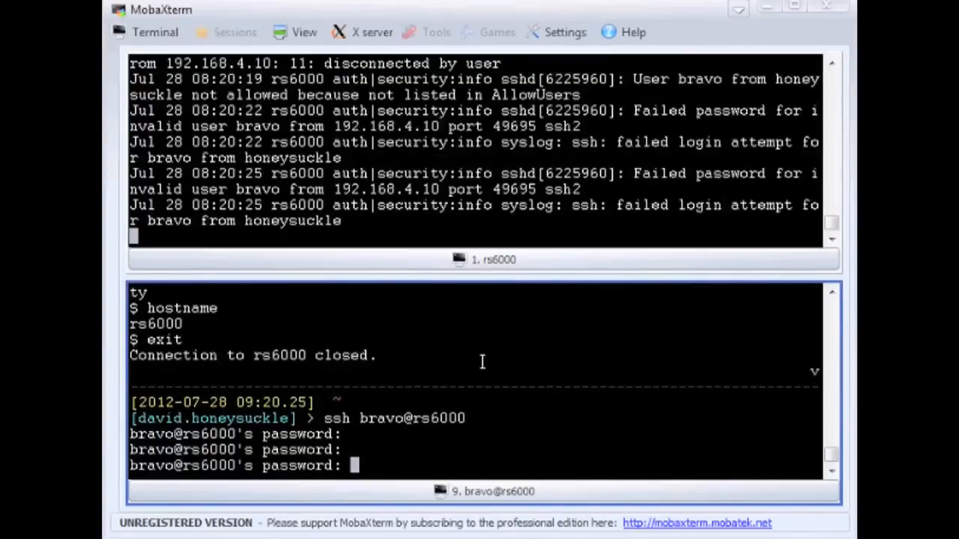
{"action": "mouse_move", "coordinate": [591, 100]}
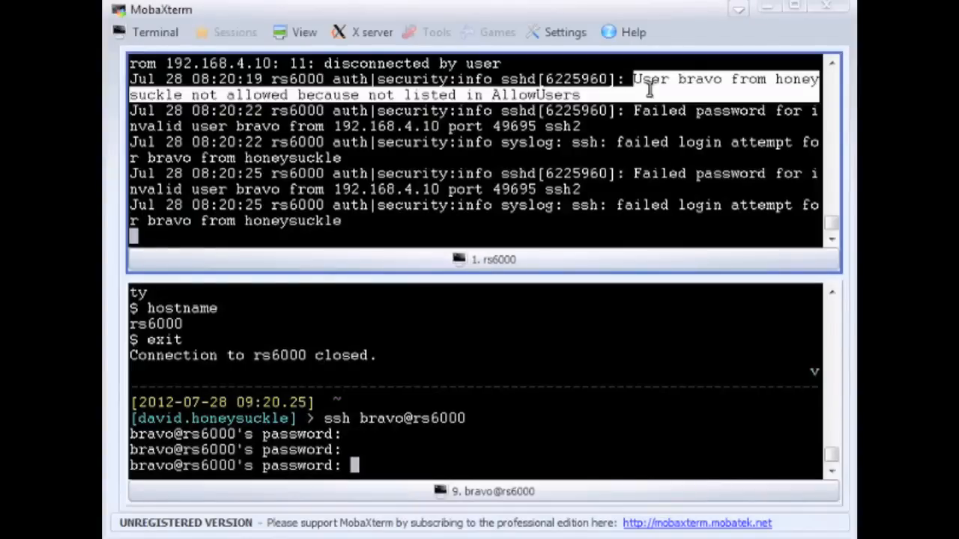
{"action": "mouse_move", "coordinate": [632, 111]}
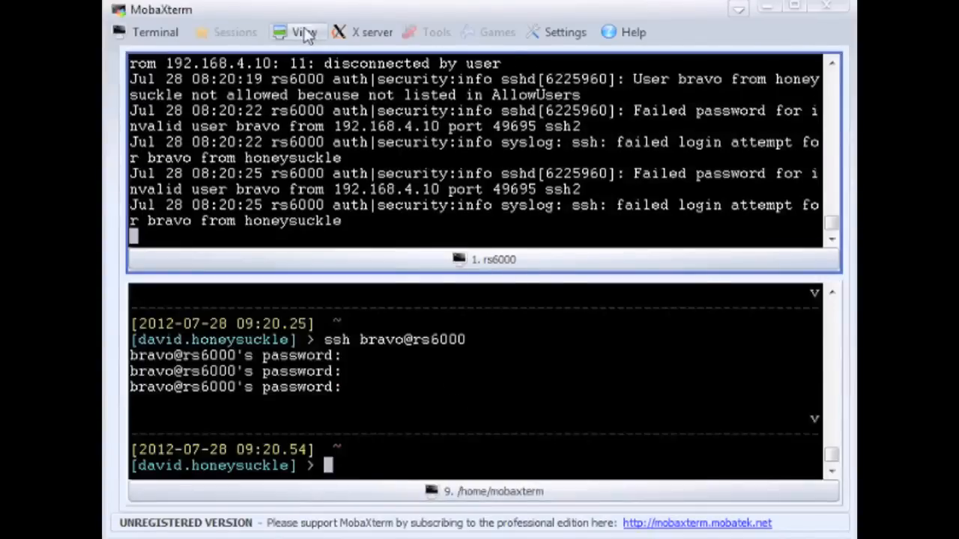
Edit sshd_config in vi to comment out AllowUsers and add AllowGroups app1.
{"action": "left_click", "coordinate": [303, 31]}
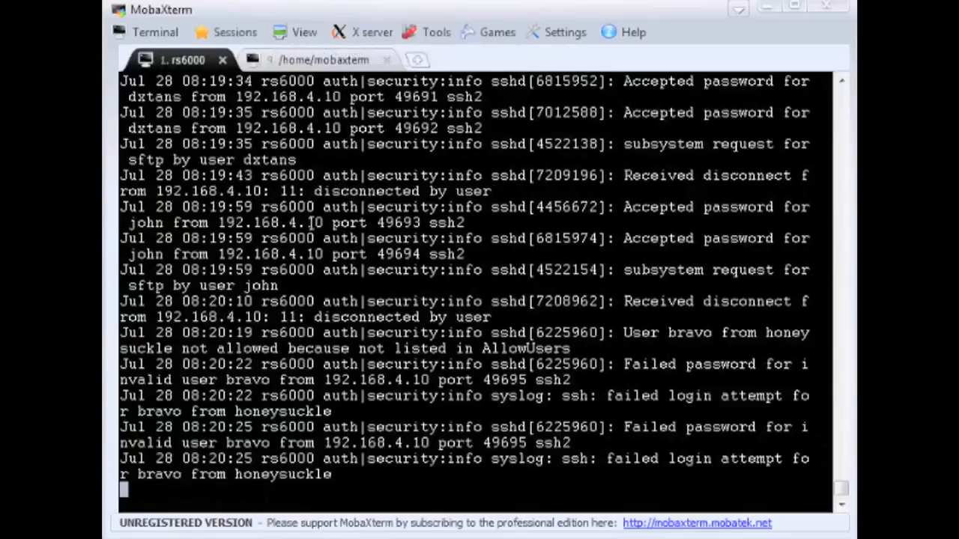
{"action": "type", "text": "pwd"}
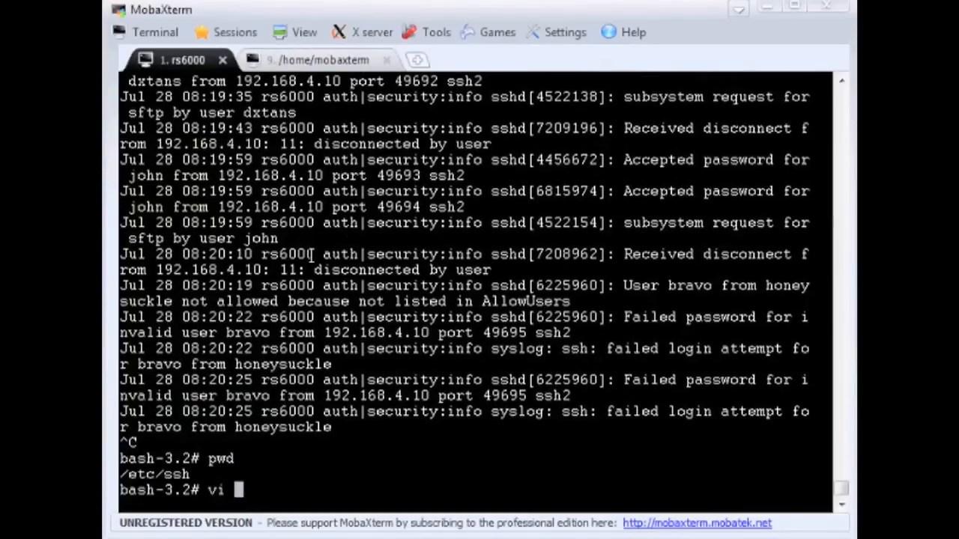
{"action": "type", "text": "sshd_con"}
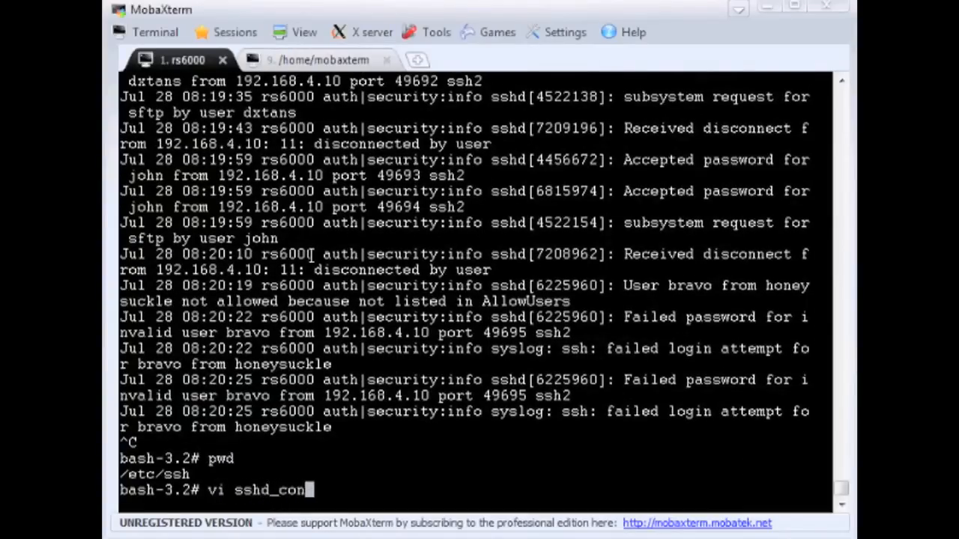
{"action": "key", "text": "Return"}
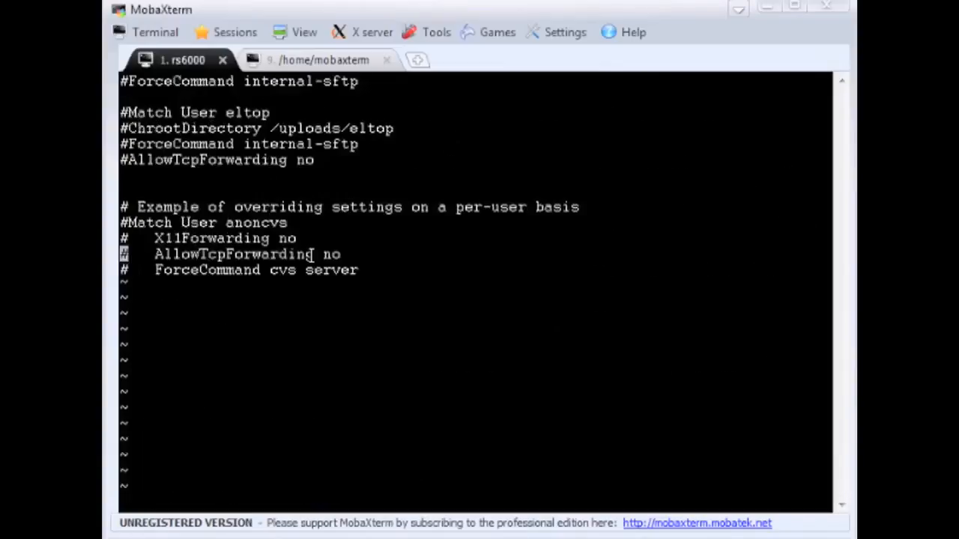
{"action": "scroll", "scroll_direction": "up", "scroll_amount": 3}
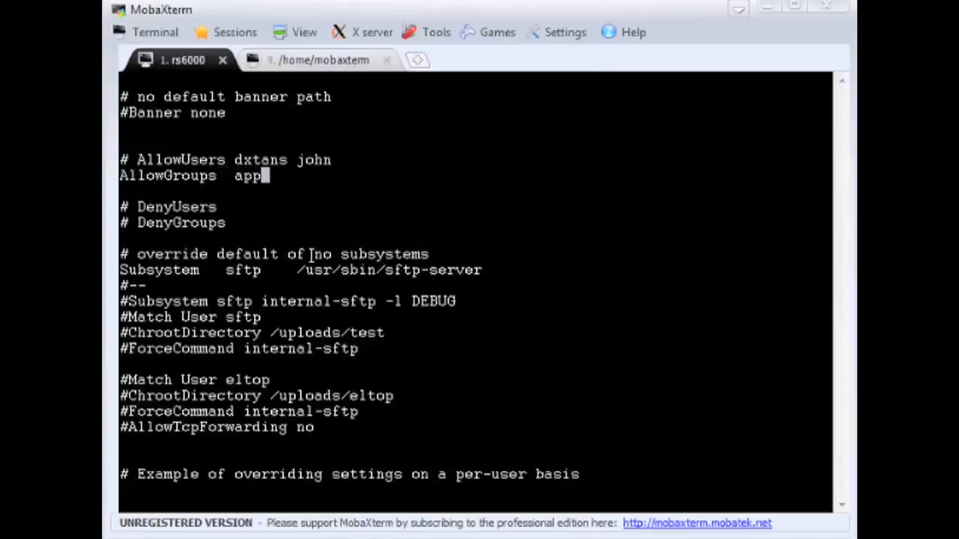
{"action": "type", "text": "1"}
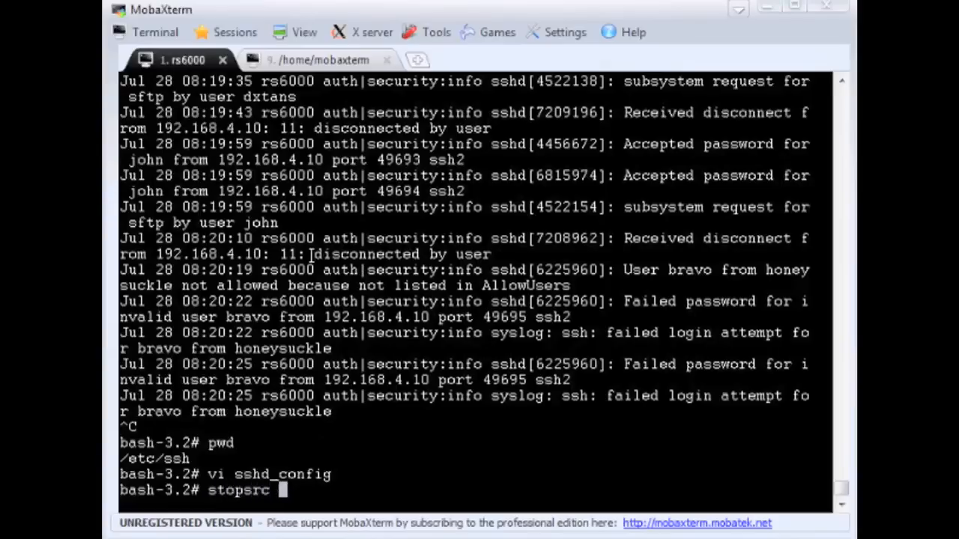
Stop and restart sshd on rs6000 with stopsrc and startsrc.
{"action": "type", "text": "-s sshd"}
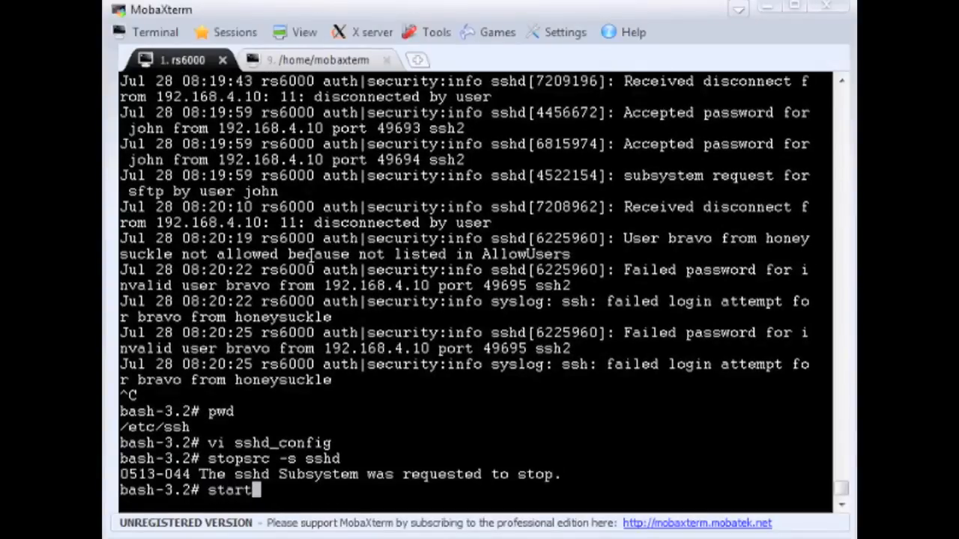
{"action": "type", "text": "src"}
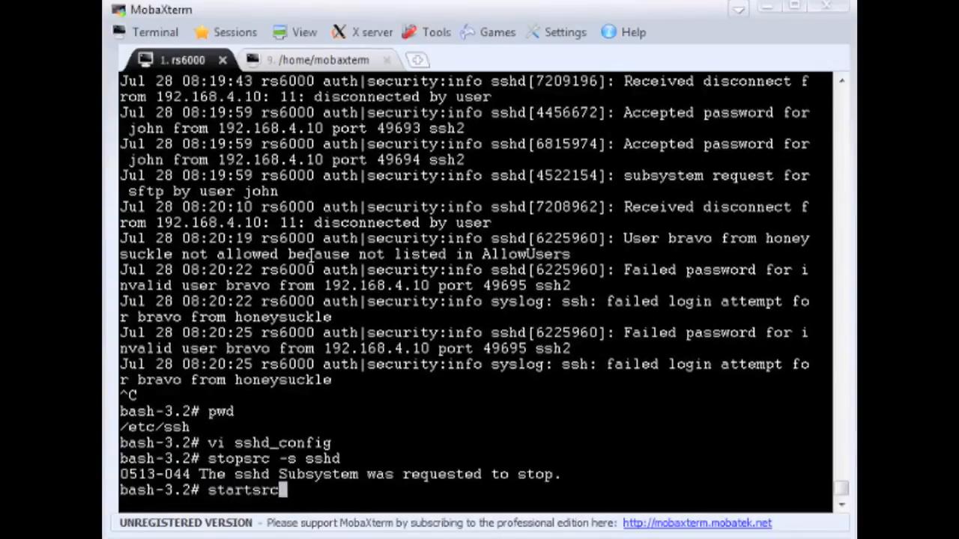
{"action": "type", "text": "-s sshd"}
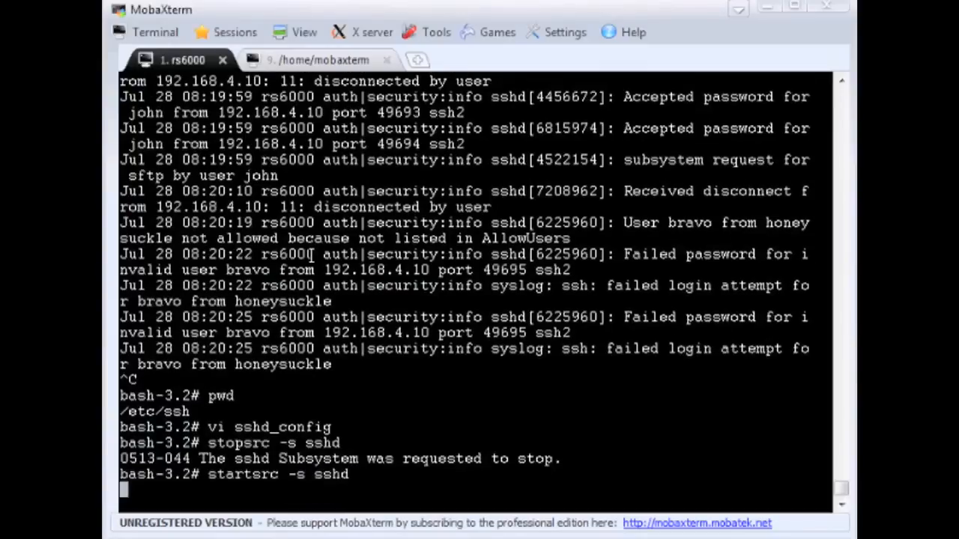
List group app1 with lsgroup, showing members dxtans and bravo.
{"action": "type", "text": "lsus"}
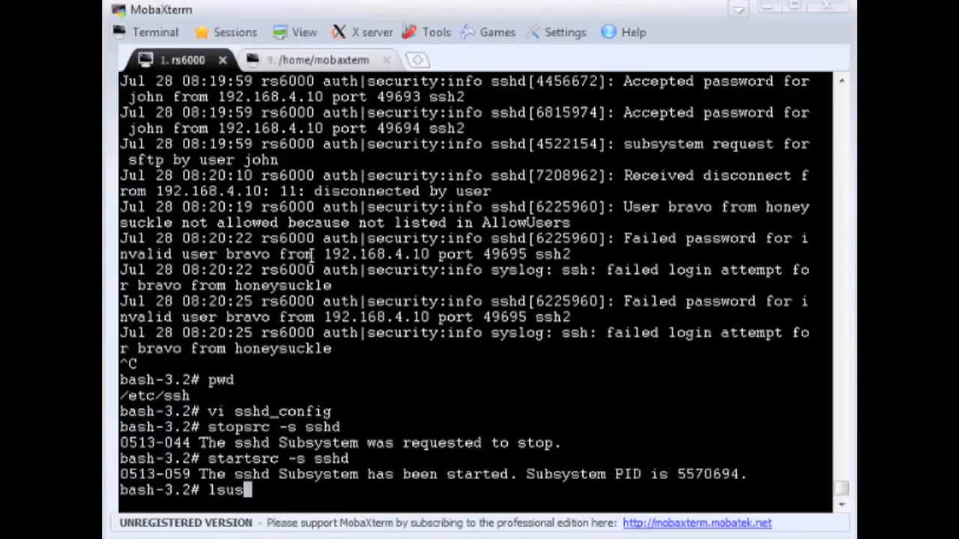
{"action": "type", "text": "gro"}
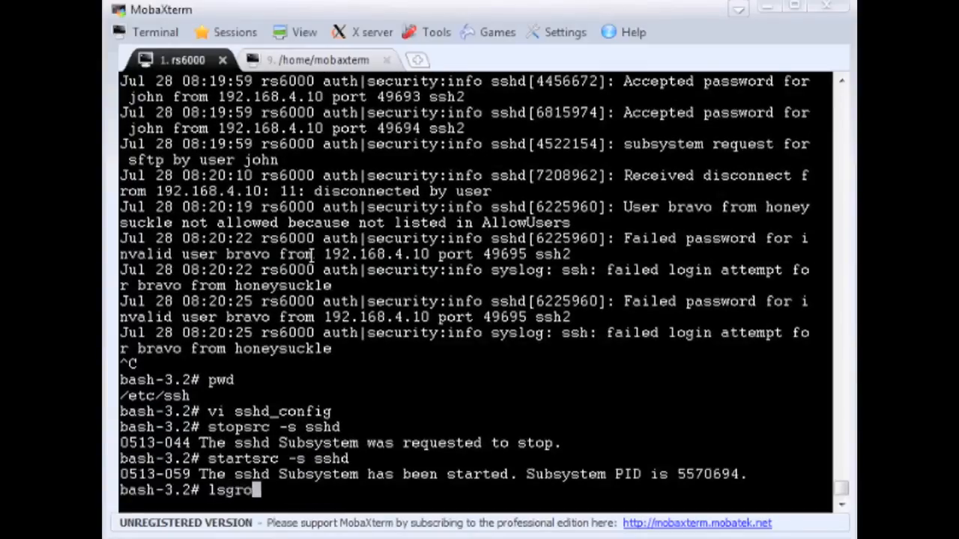
{"action": "type", "text": "up app"}
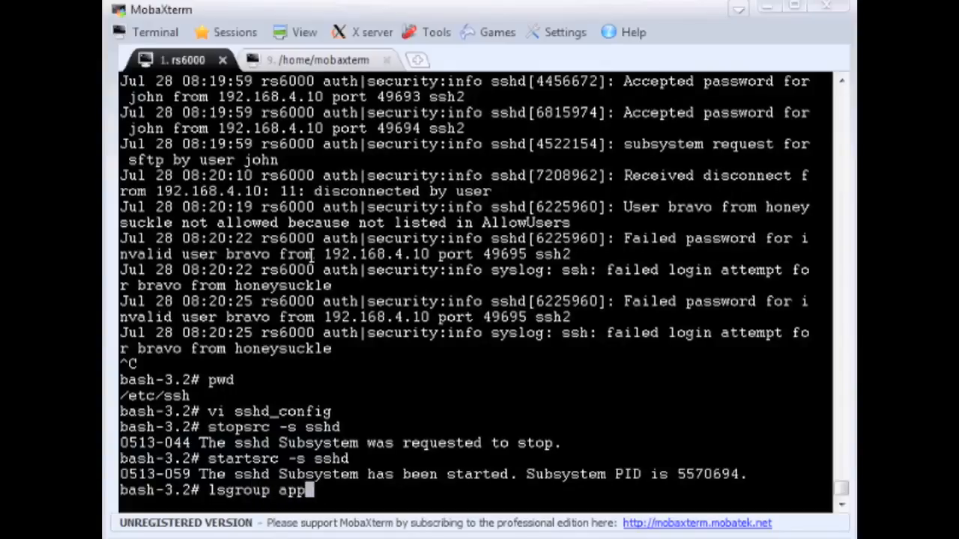
{"action": "key", "text": "Return"}
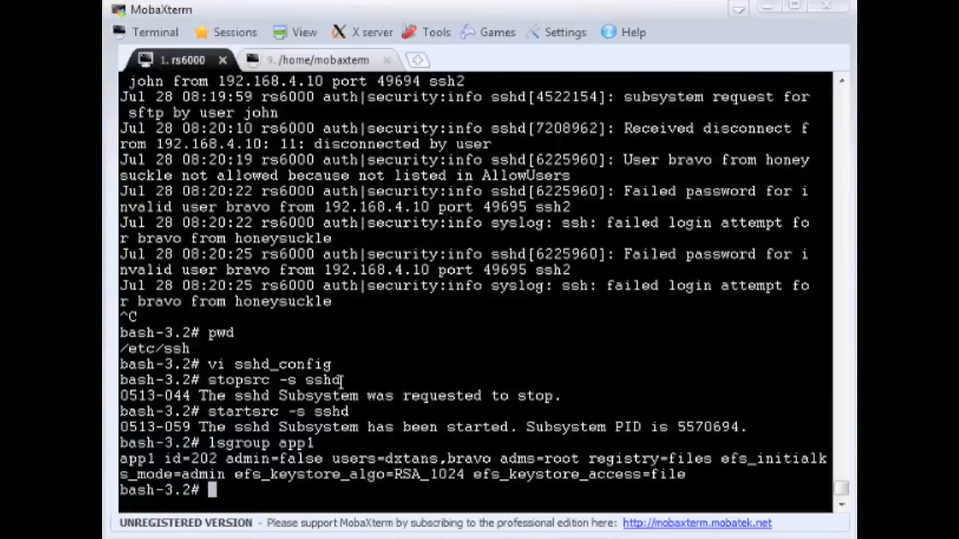
{"action": "mouse_move", "coordinate": [303, 31]}
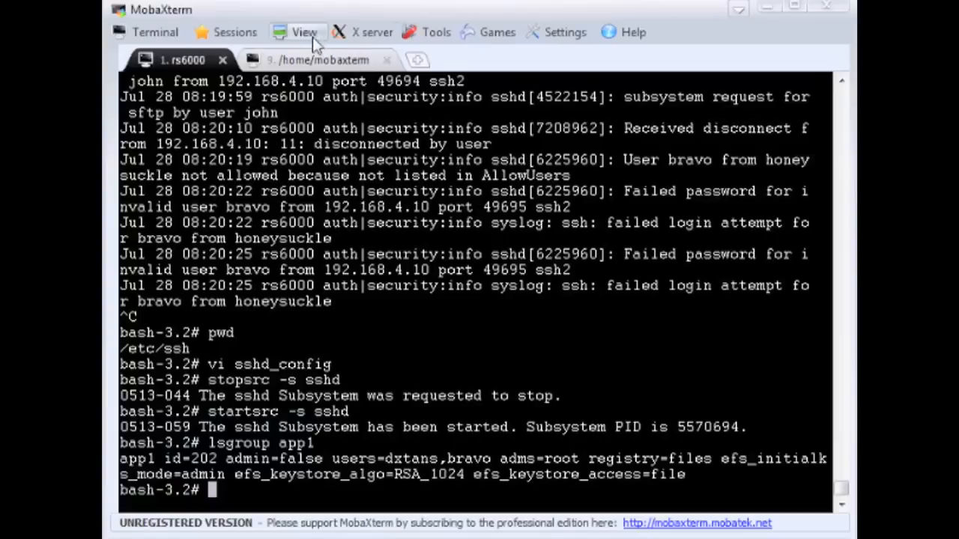
Stack two terminals and follow /var/adm/auth.log live on rs6000.
{"action": "left_click", "coordinate": [303, 31]}
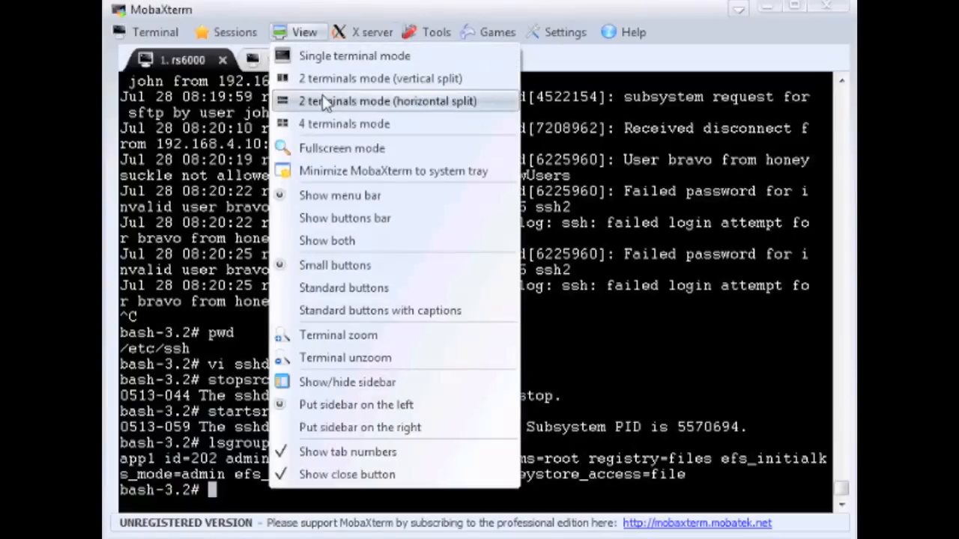
{"action": "left_click", "coordinate": [386, 102]}
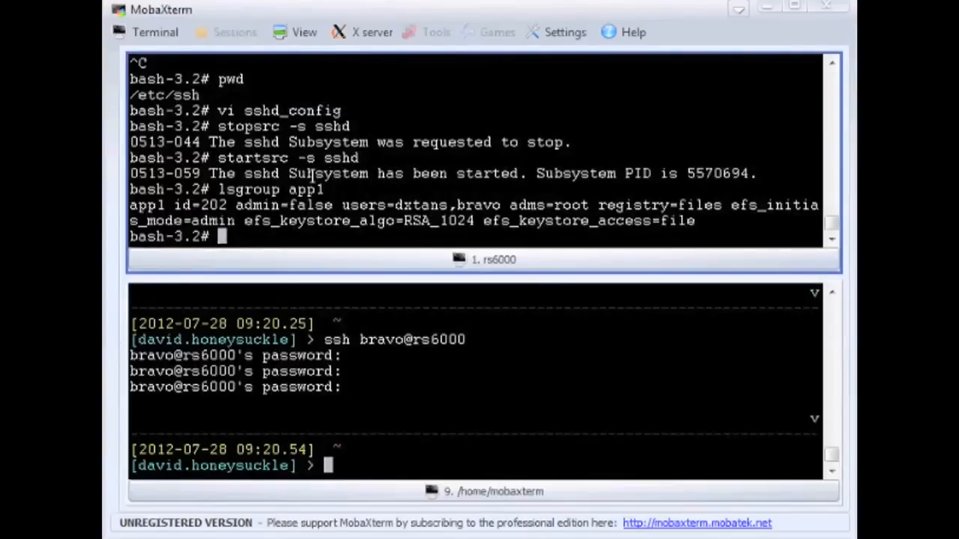
{"action": "type", "text": "tail -f"}
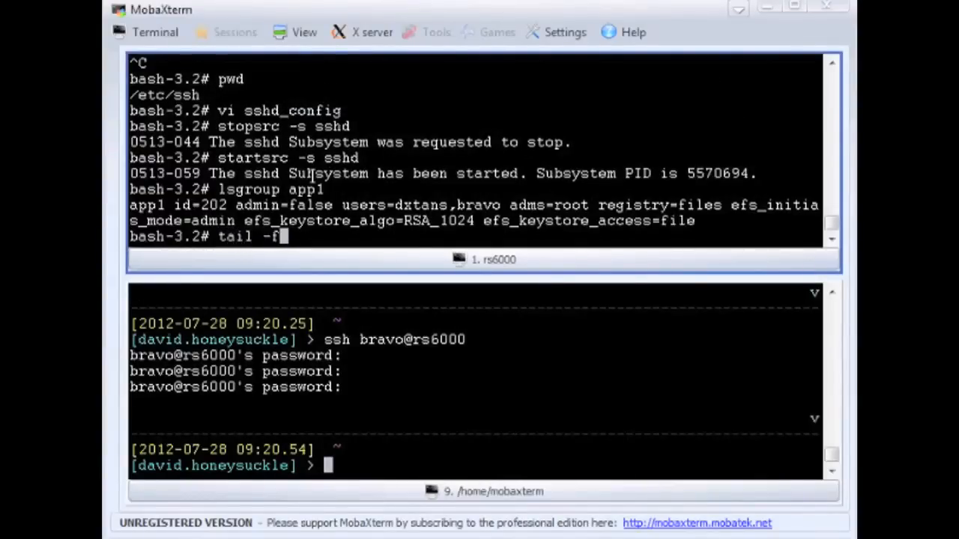
{"action": "type", "text": "/var/adm"}
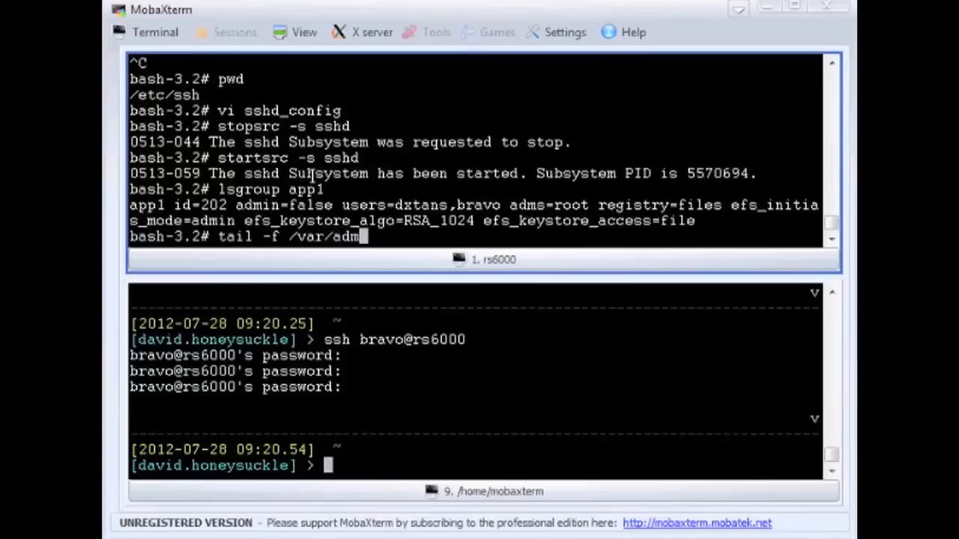
{"action": "type", "text": "auth.log"}
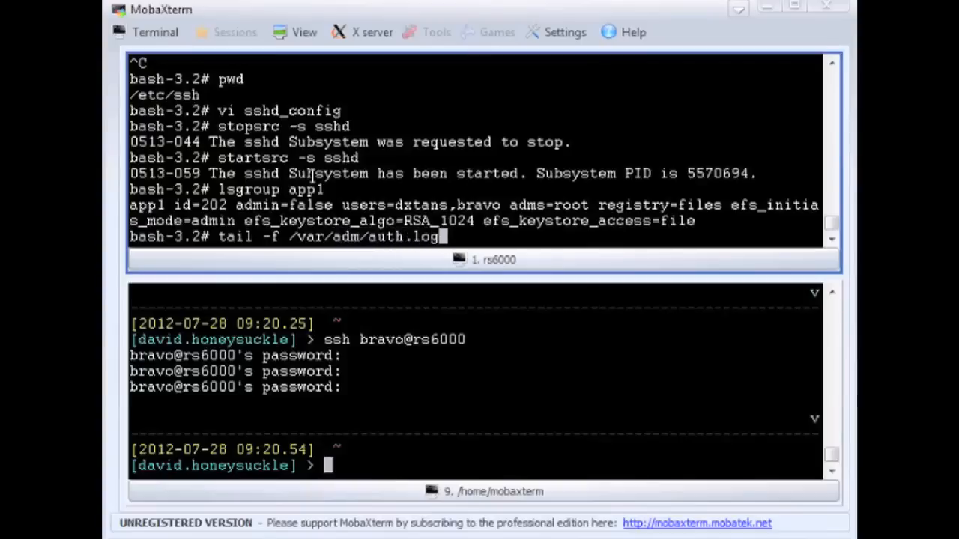
{"action": "key", "text": "Return"}
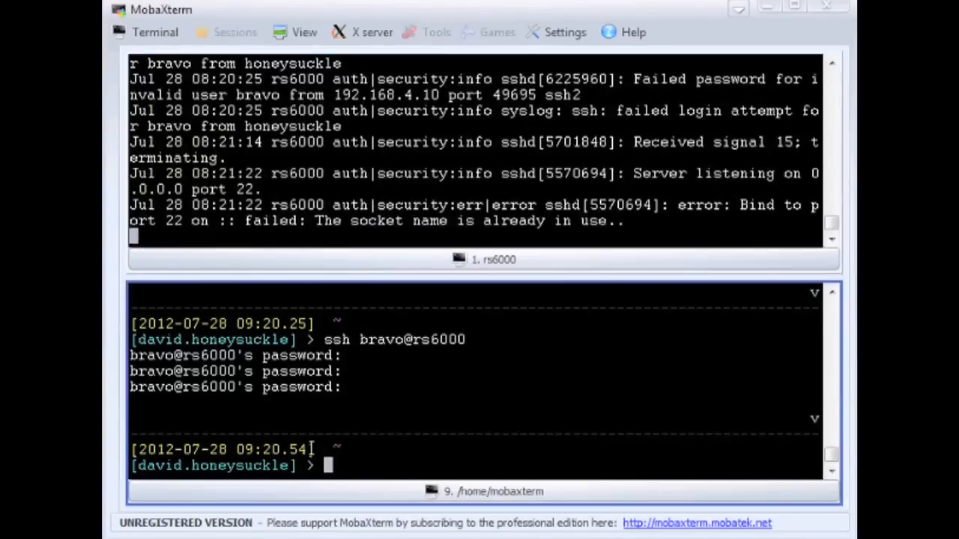
Log into rs6000 as dxtans under AllowGroups app1, then exit.
{"action": "type", "text": "ss"}
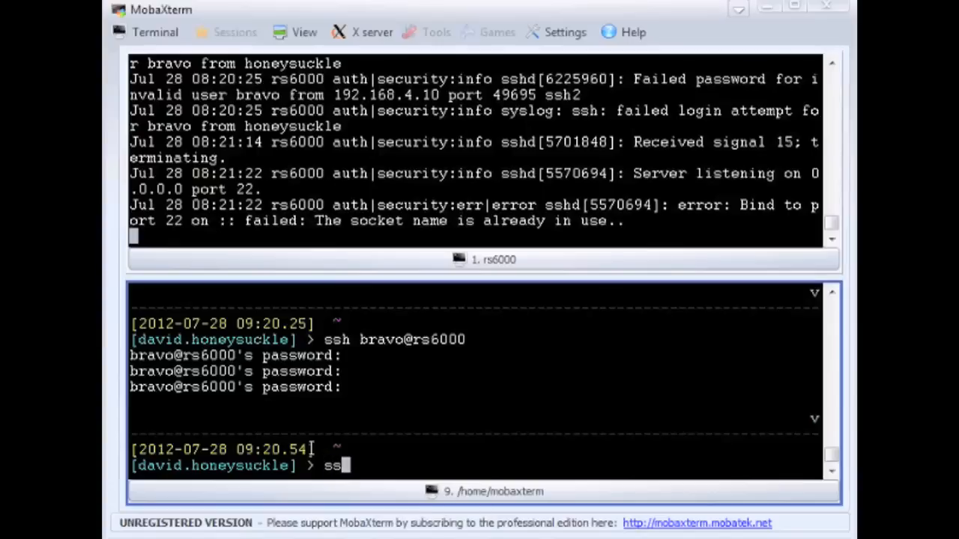
{"action": "type", "text": "h"}
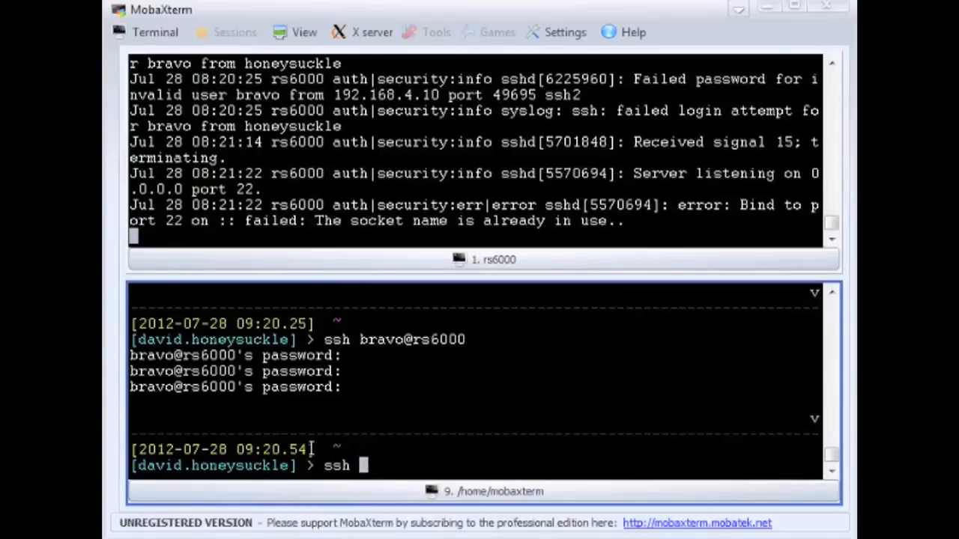
{"action": "type", "text": "dx"}
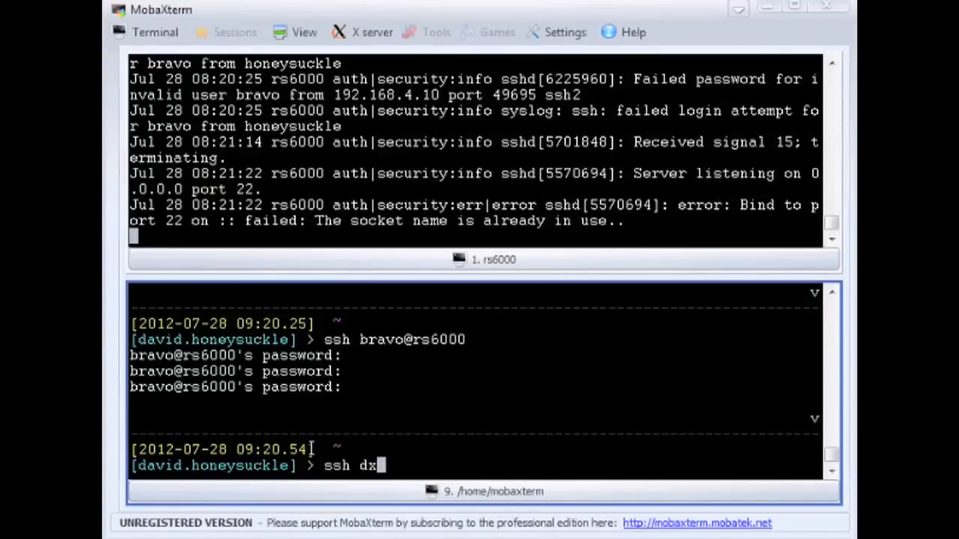
{"action": "type", "text": "tans@rs6000"}
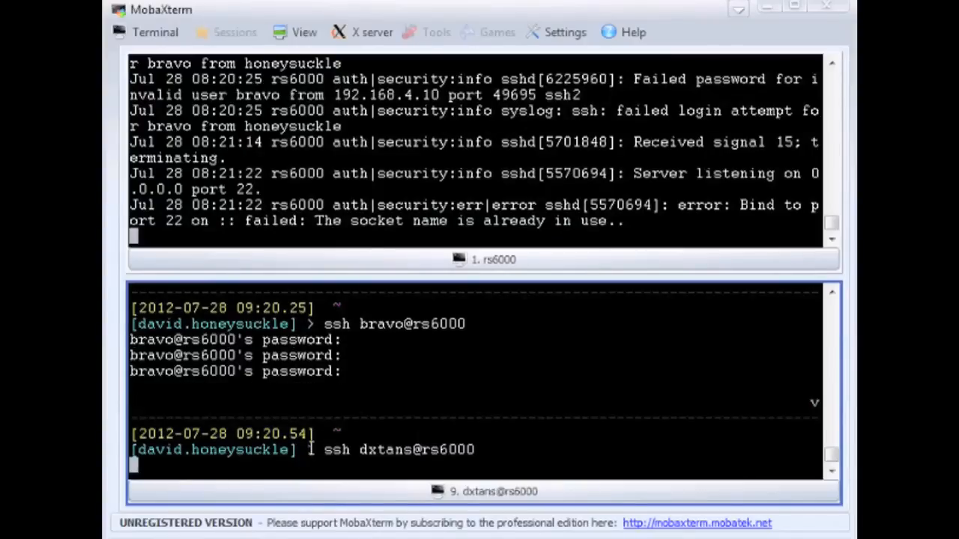
{"action": "key", "text": "Return"}
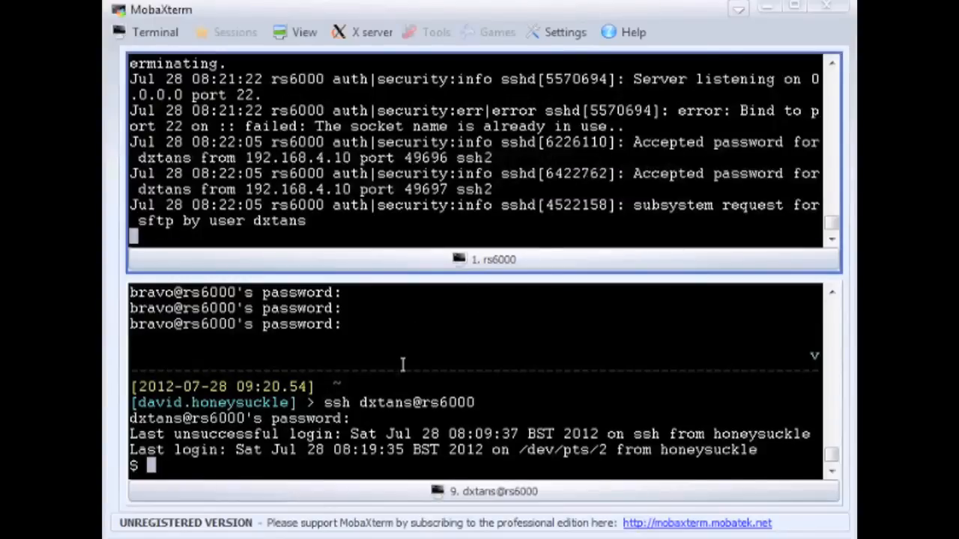
{"action": "type", "text": "exit"}
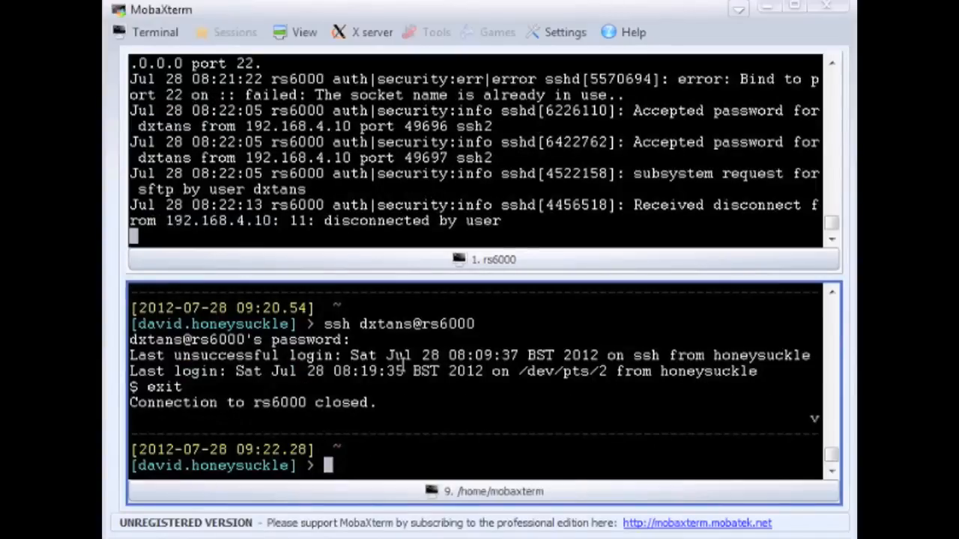
Start an SSH login to rs6000 as john, who is outside group app1.
{"action": "type", "text": "ssh dxtans@rs6000"}
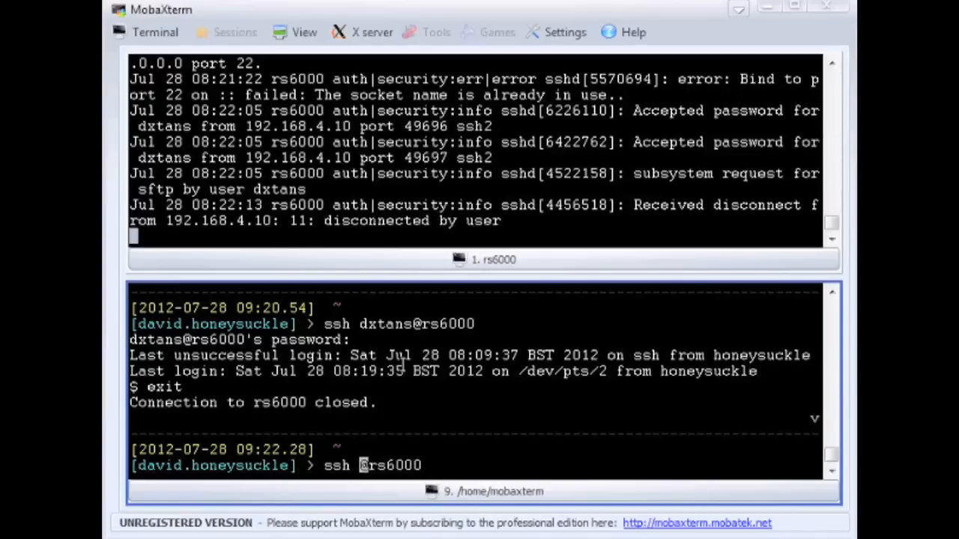
{"action": "type", "text": "john"}
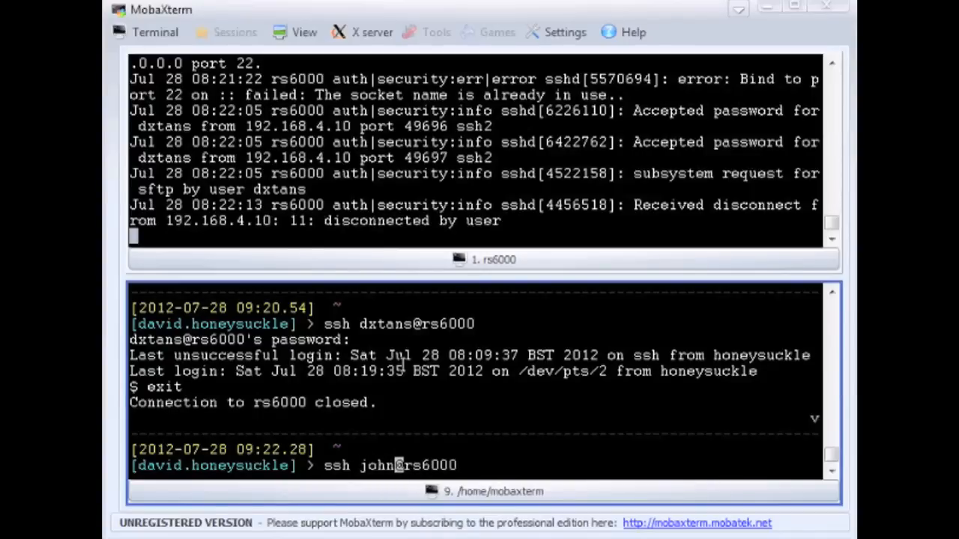
{"action": "key", "text": "Return"}
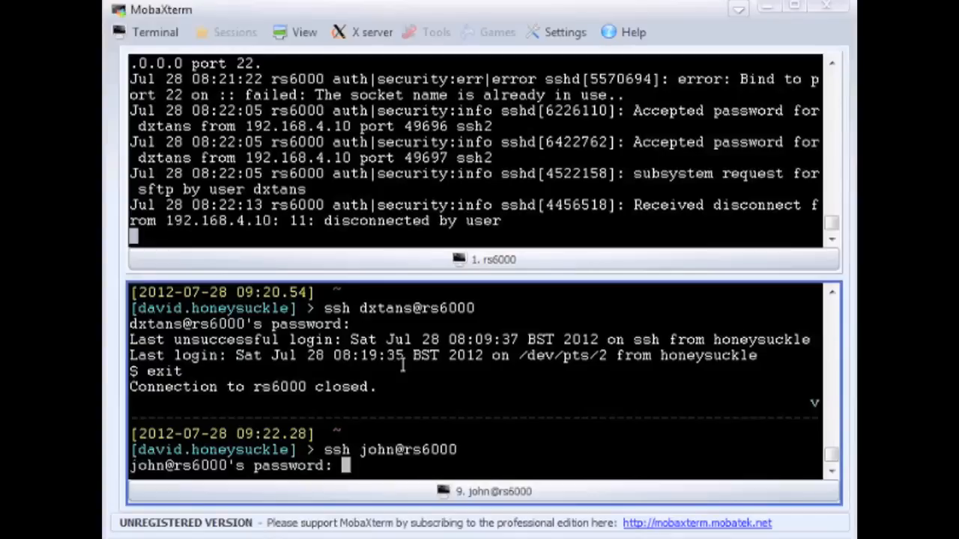